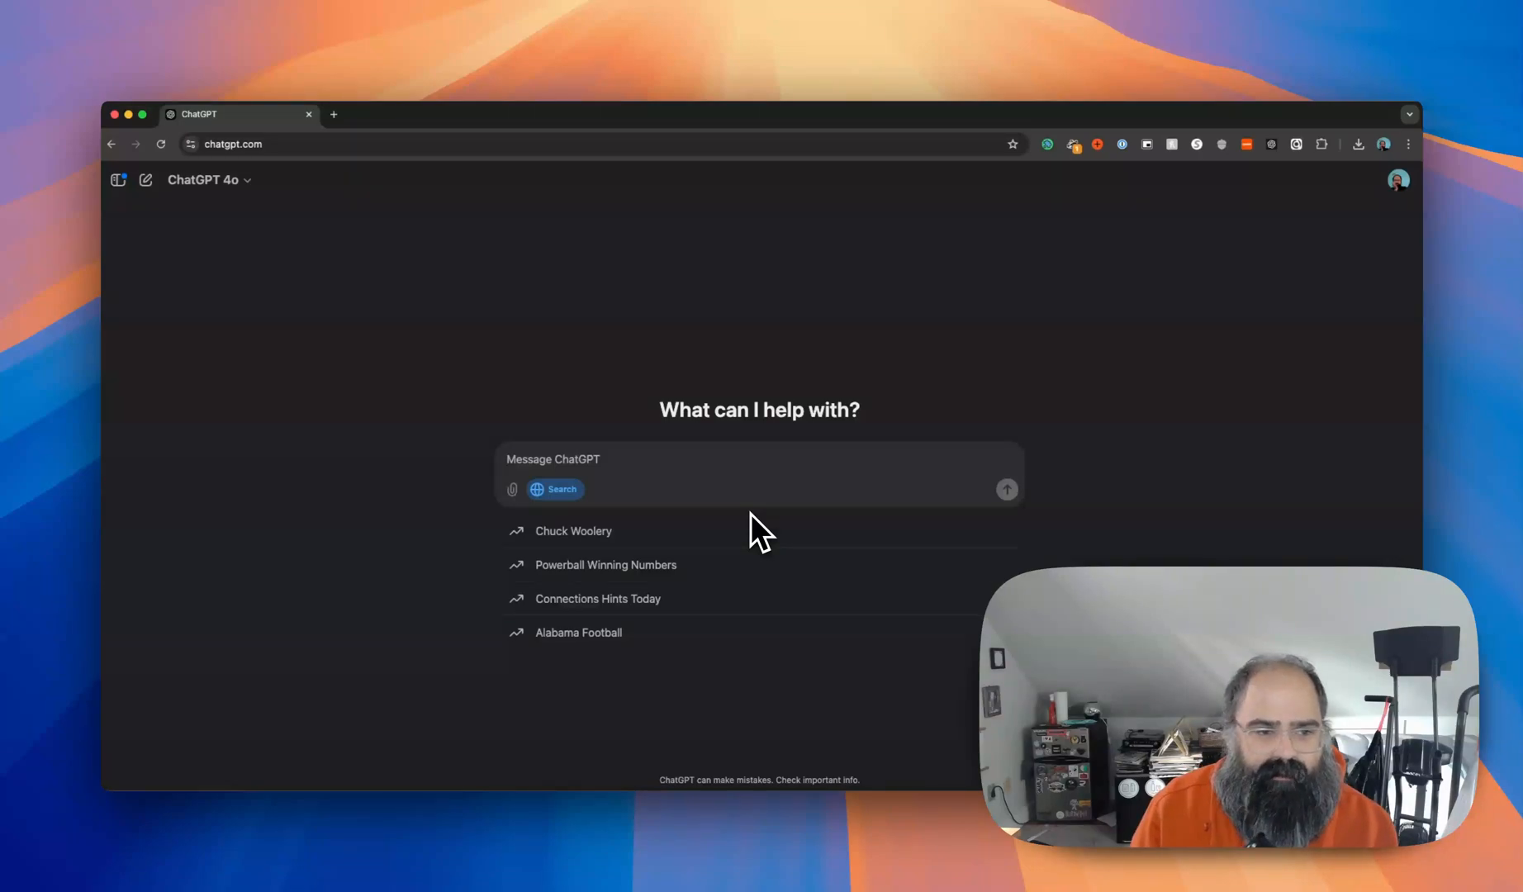
mouse_move(209, 180)
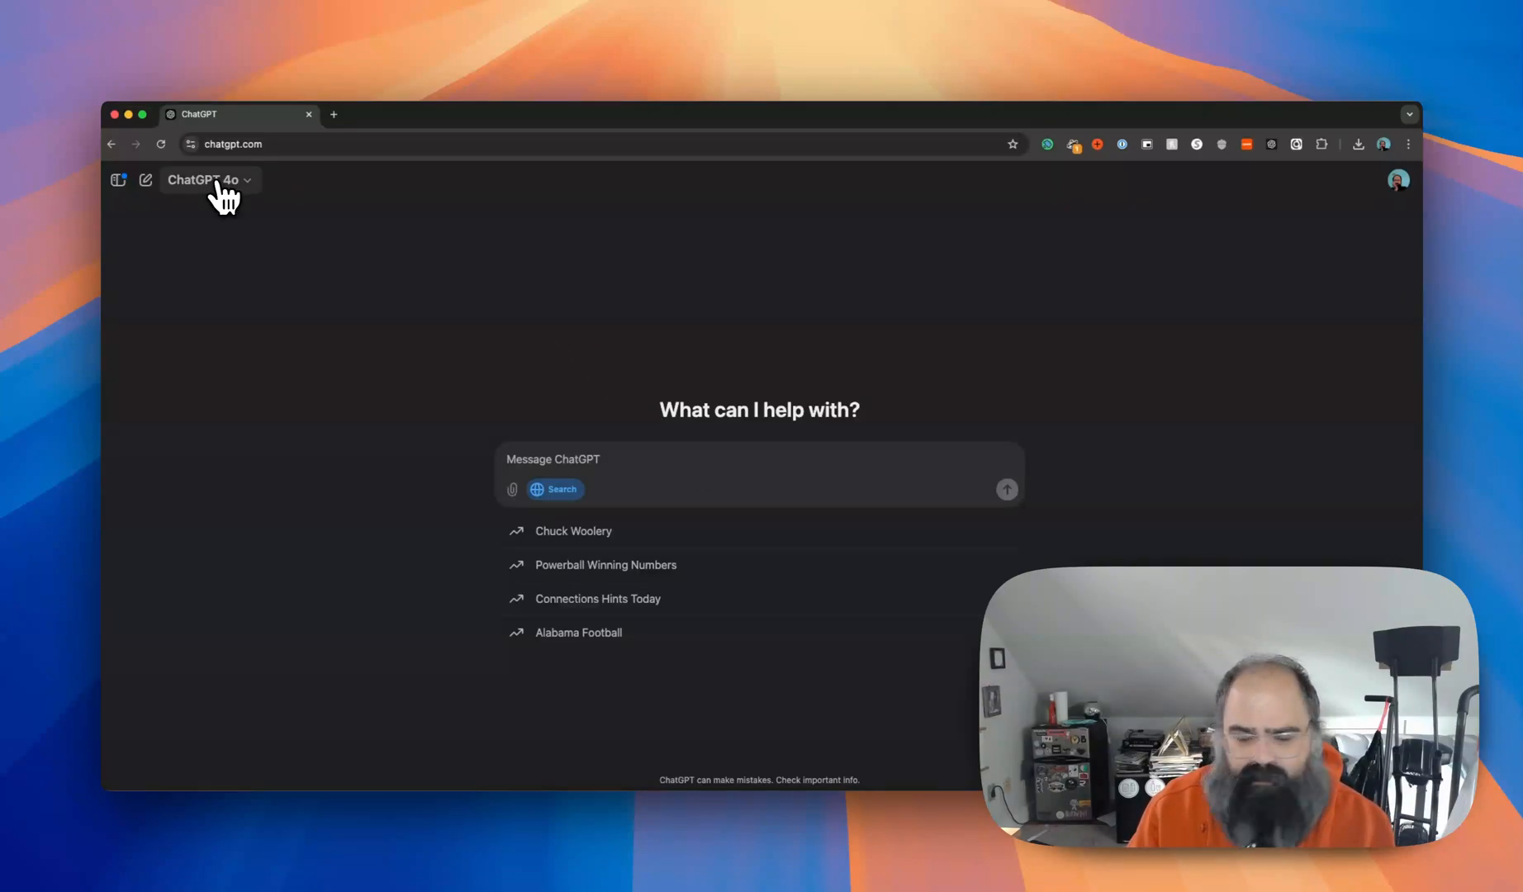
Confirm GPT-4o is selected and turn on web search for the next message.
left_click(204, 180)
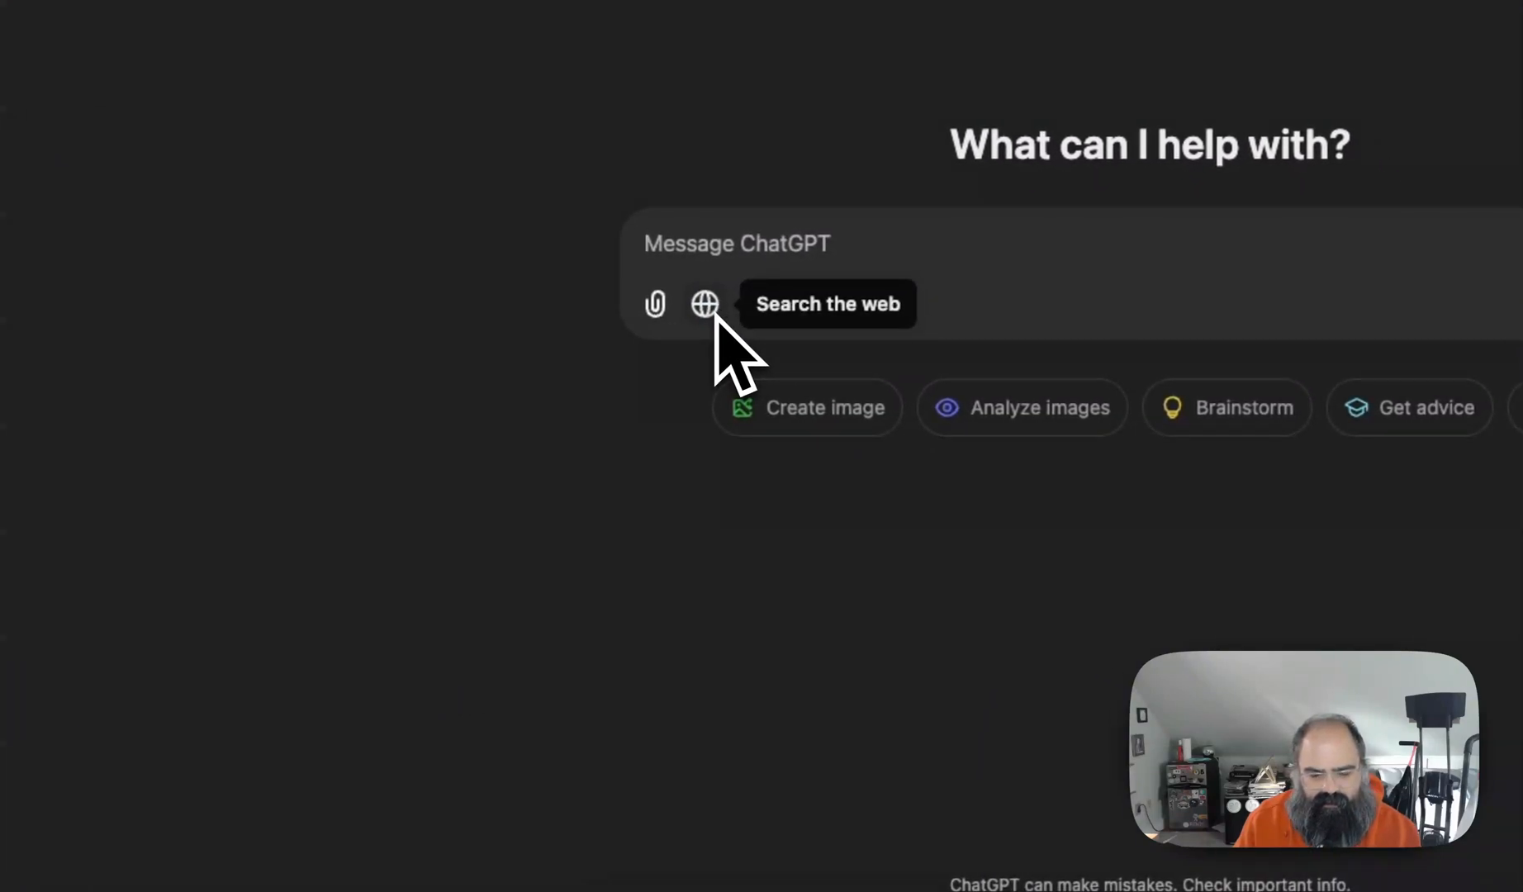
left_click(704, 304)
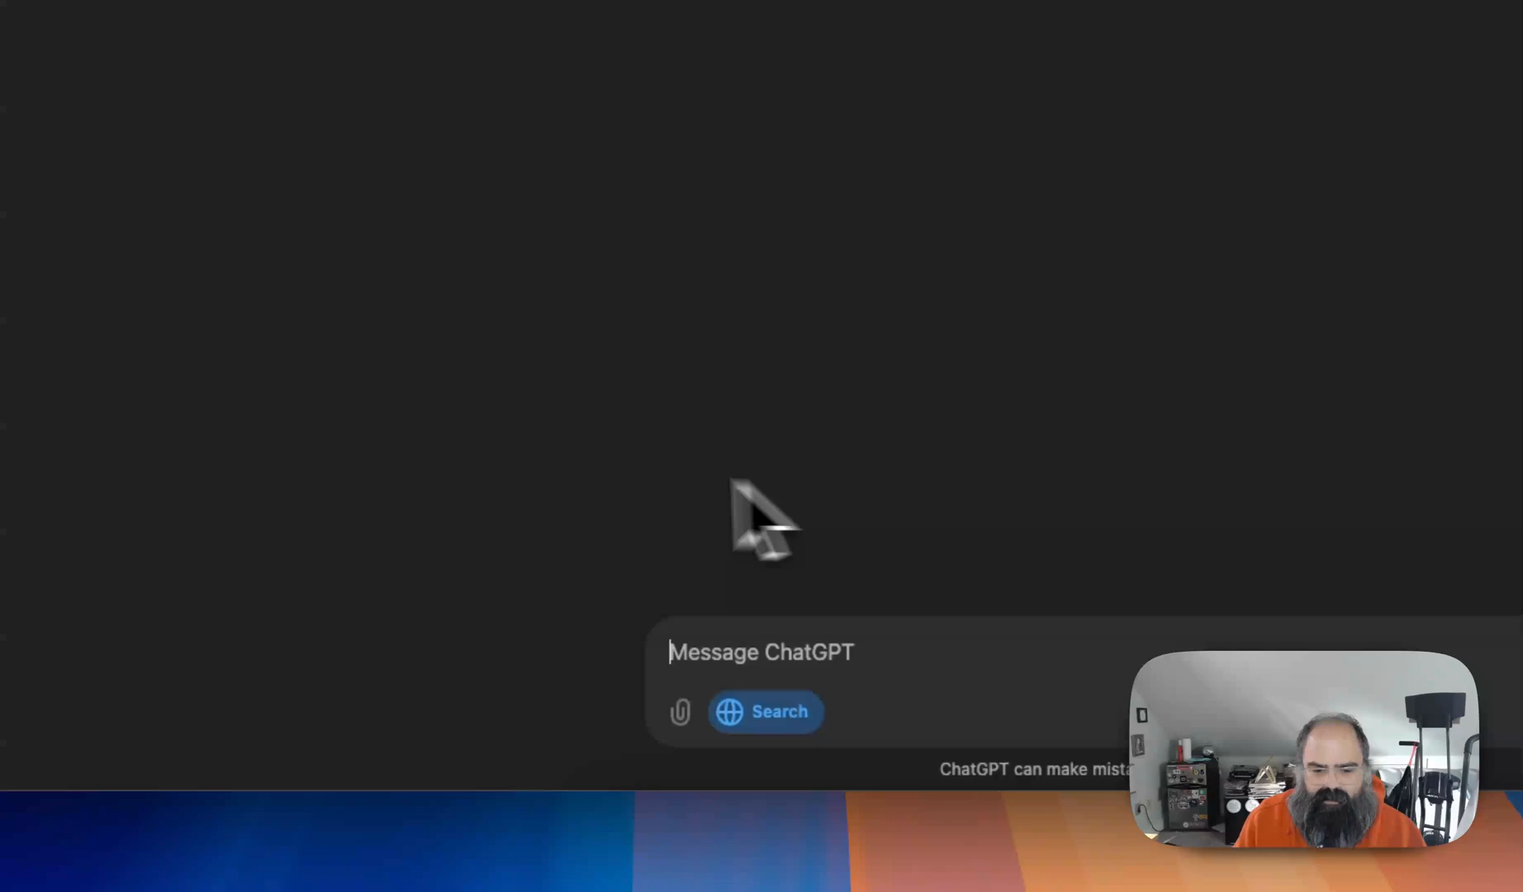
mouse_move(597, 515)
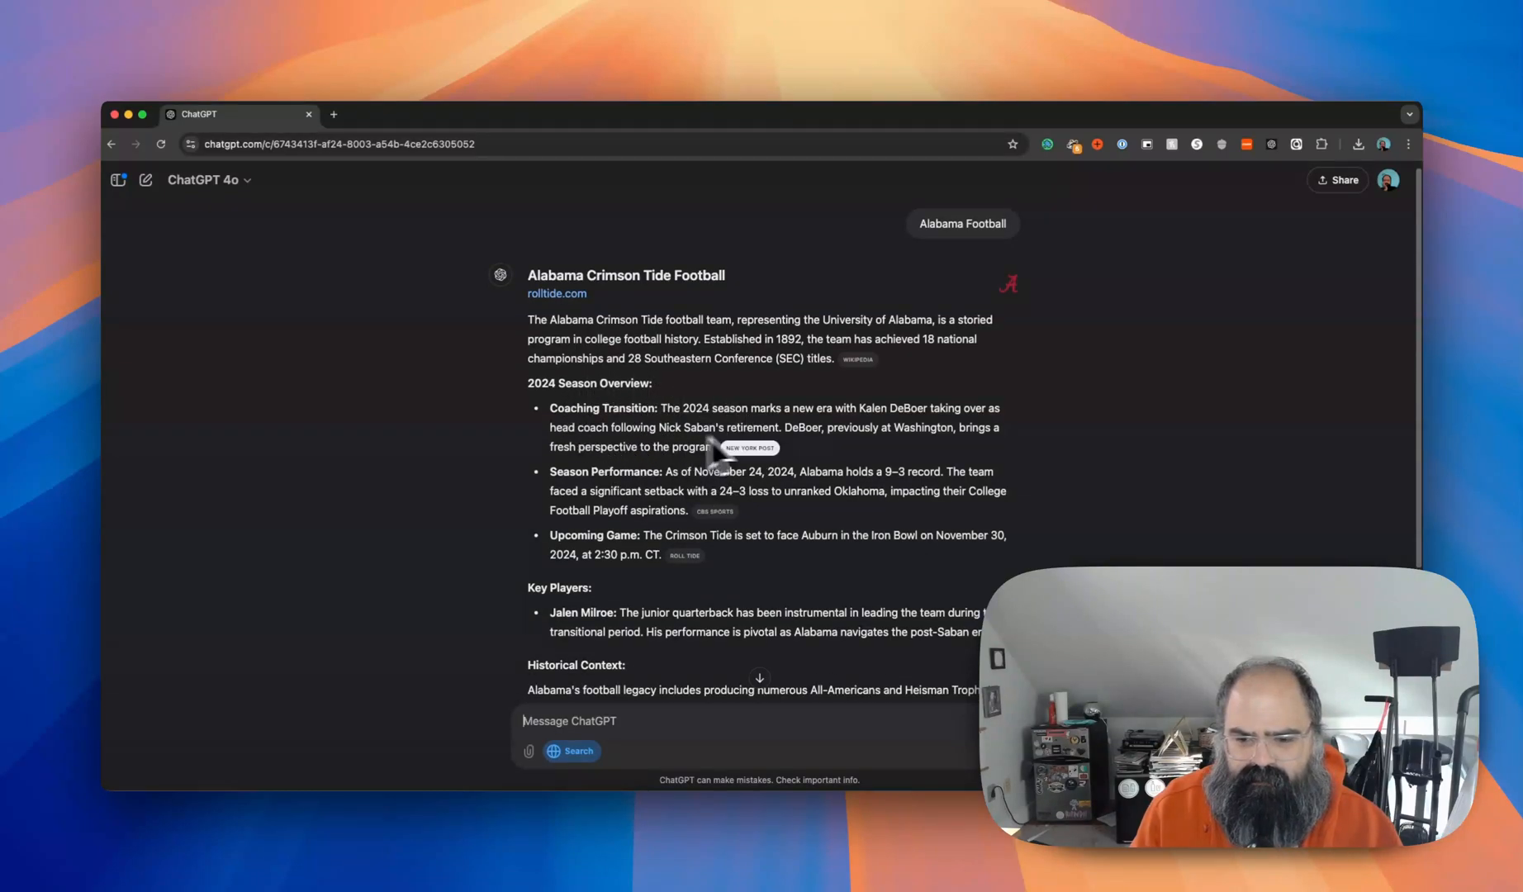
mouse_move(583, 515)
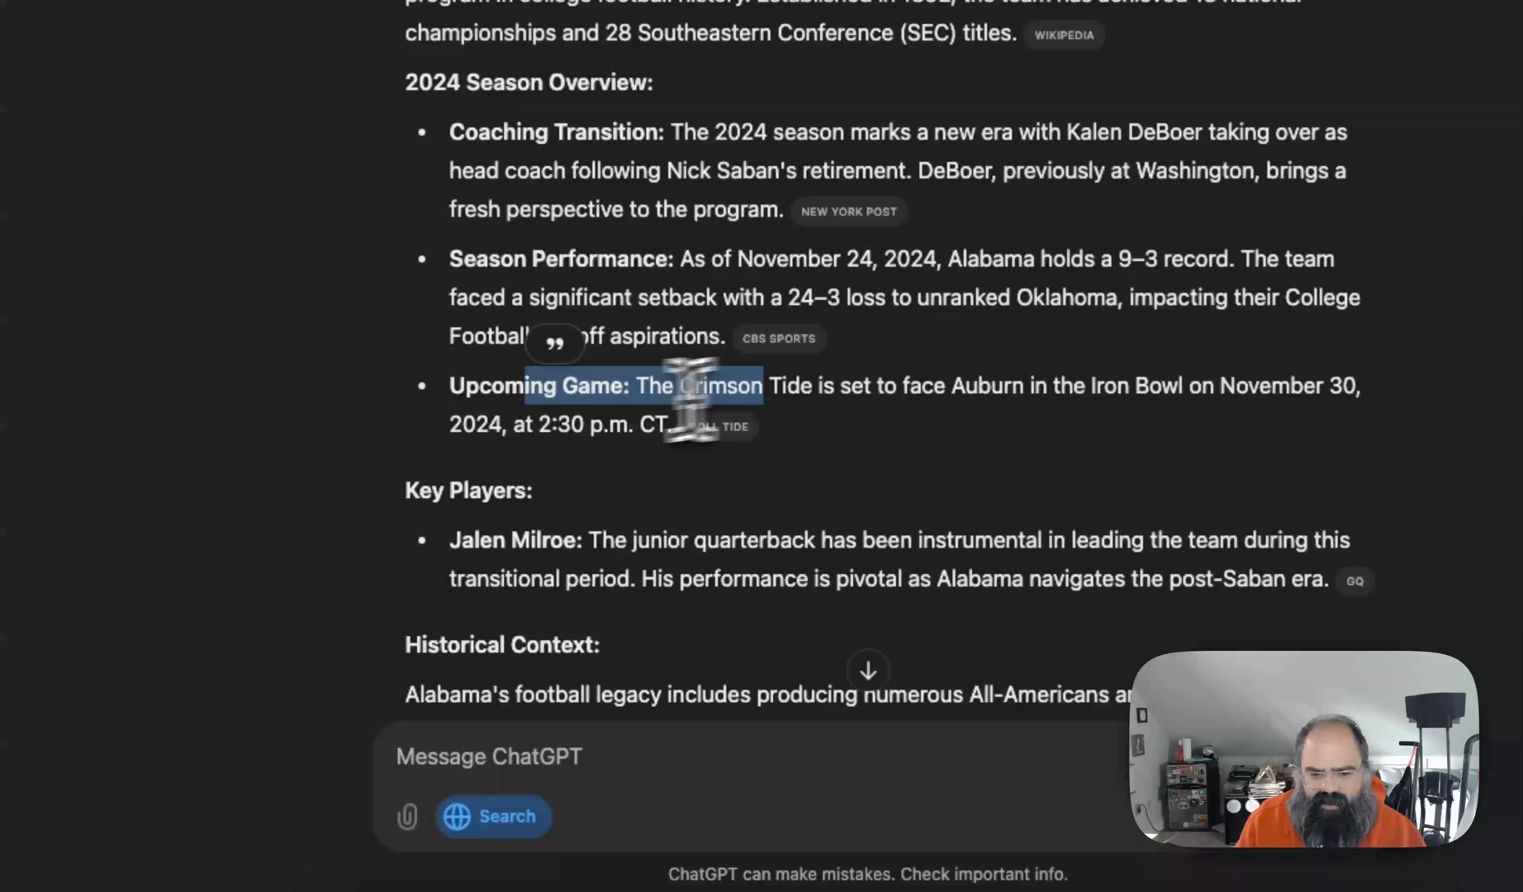
Scroll through the Alabama 2024 football answer and its cited search results.
scroll("down", 3)
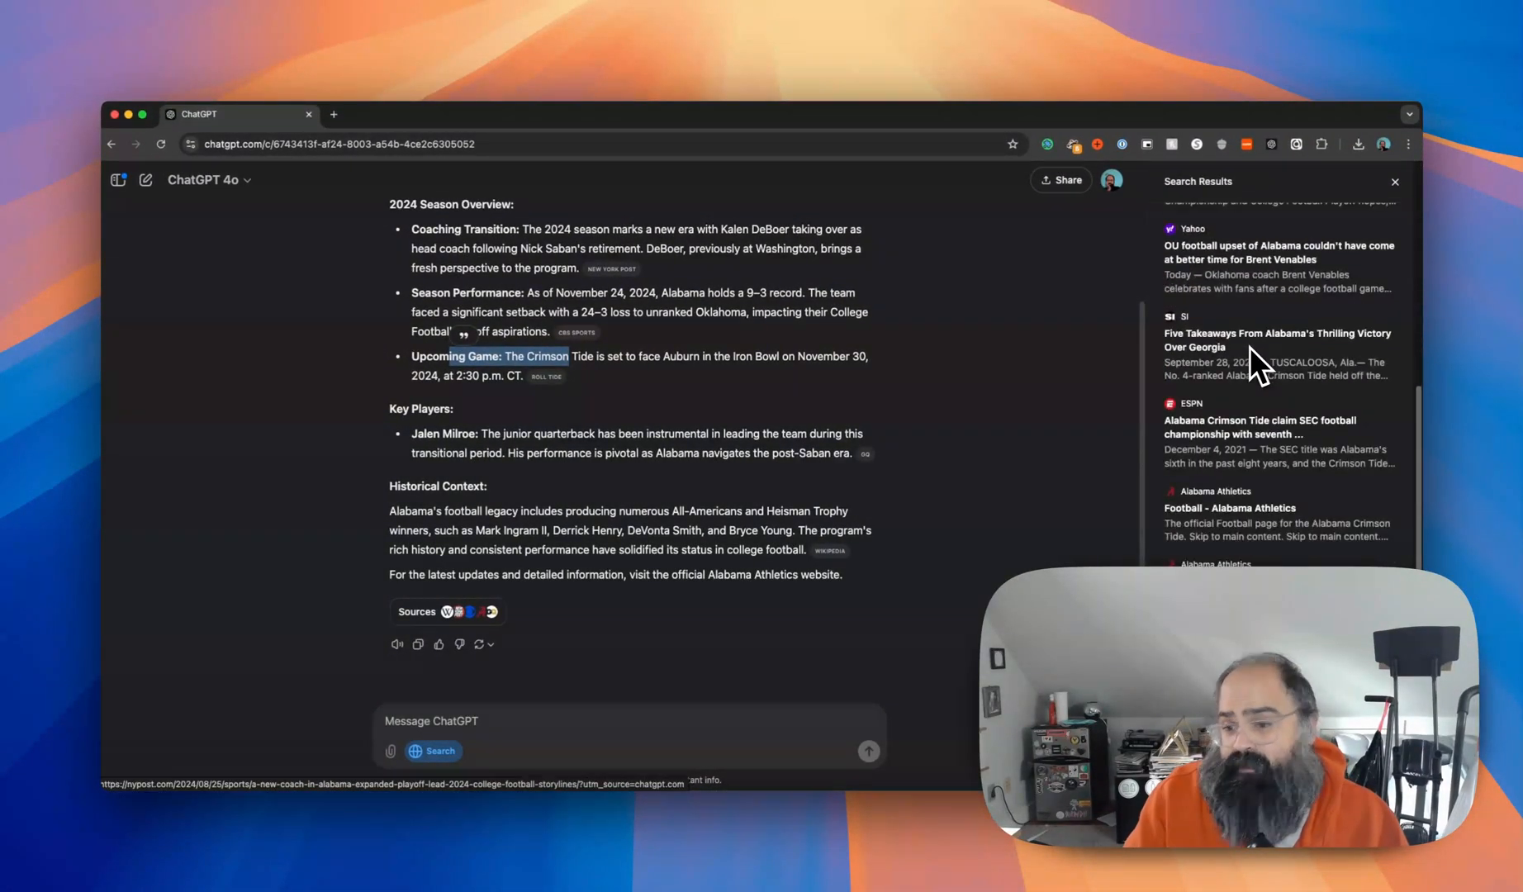
scroll("down", 3)
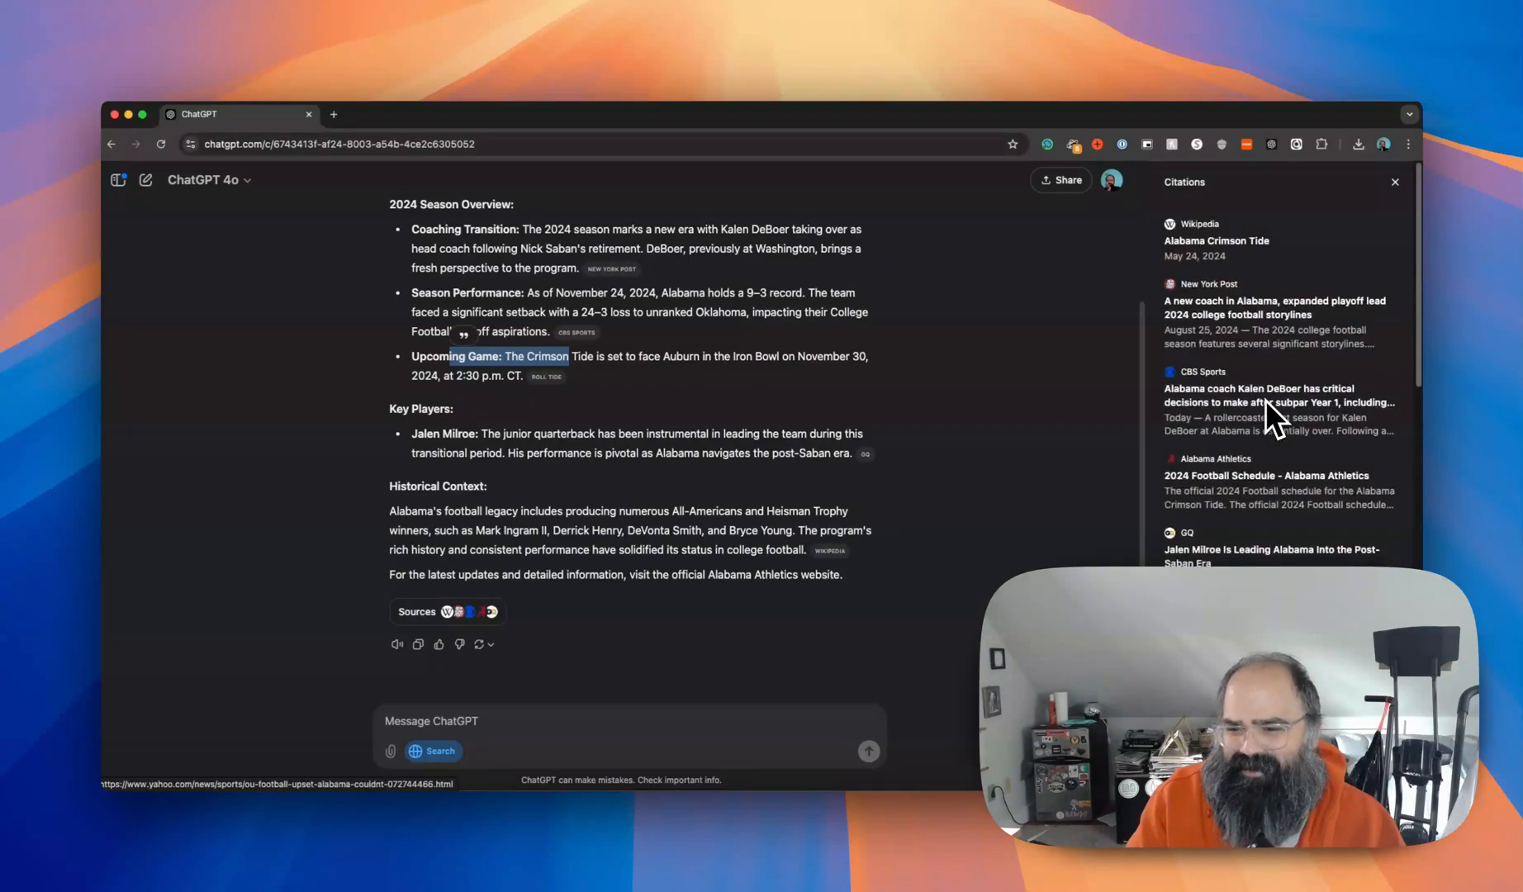
scroll("down", 3)
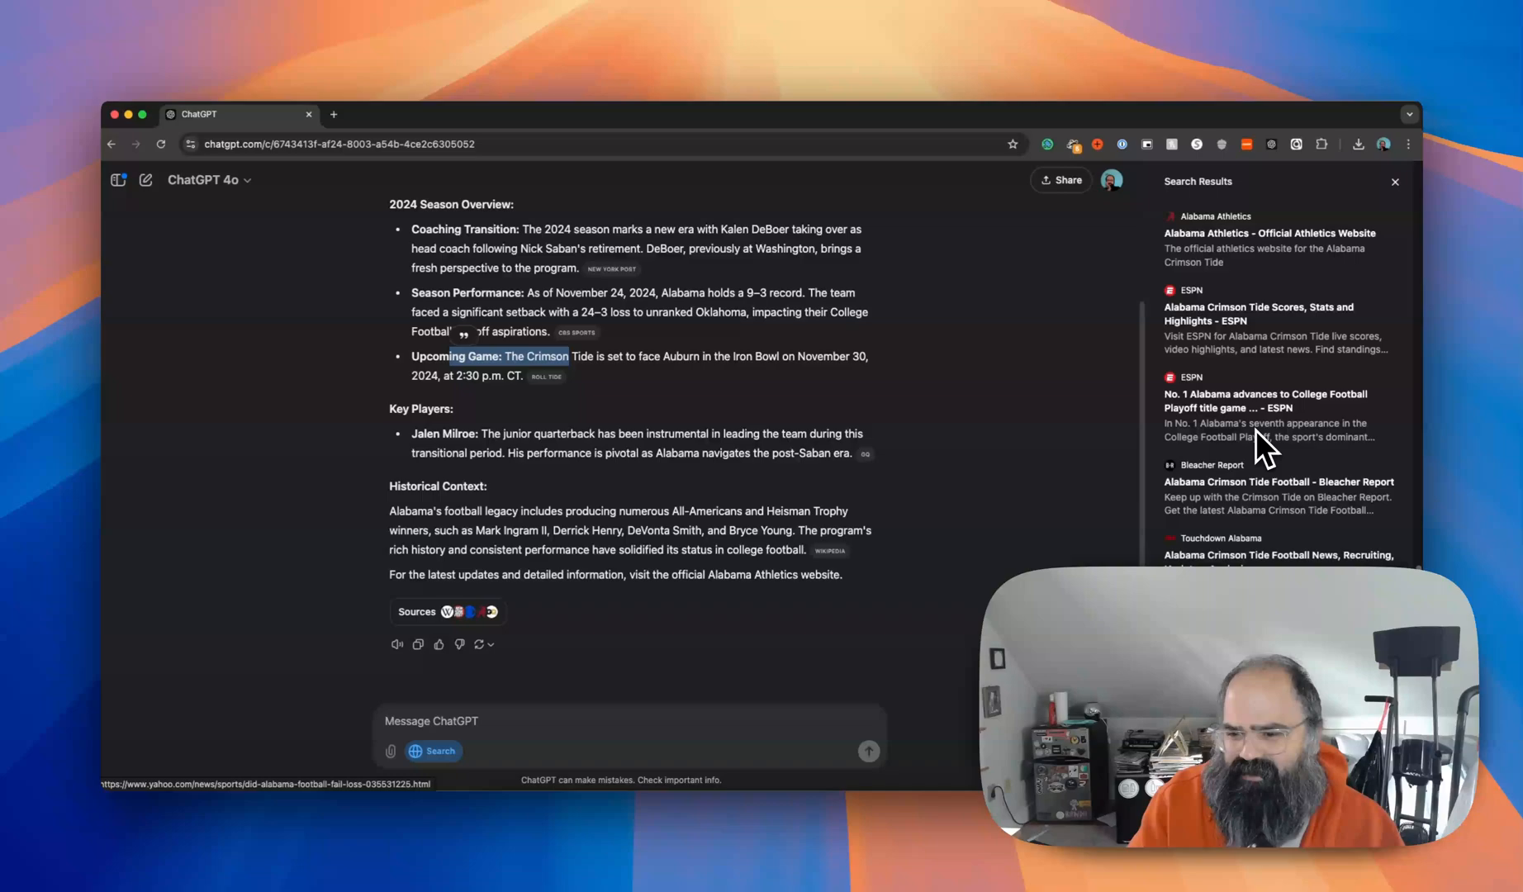
scroll("down", 3)
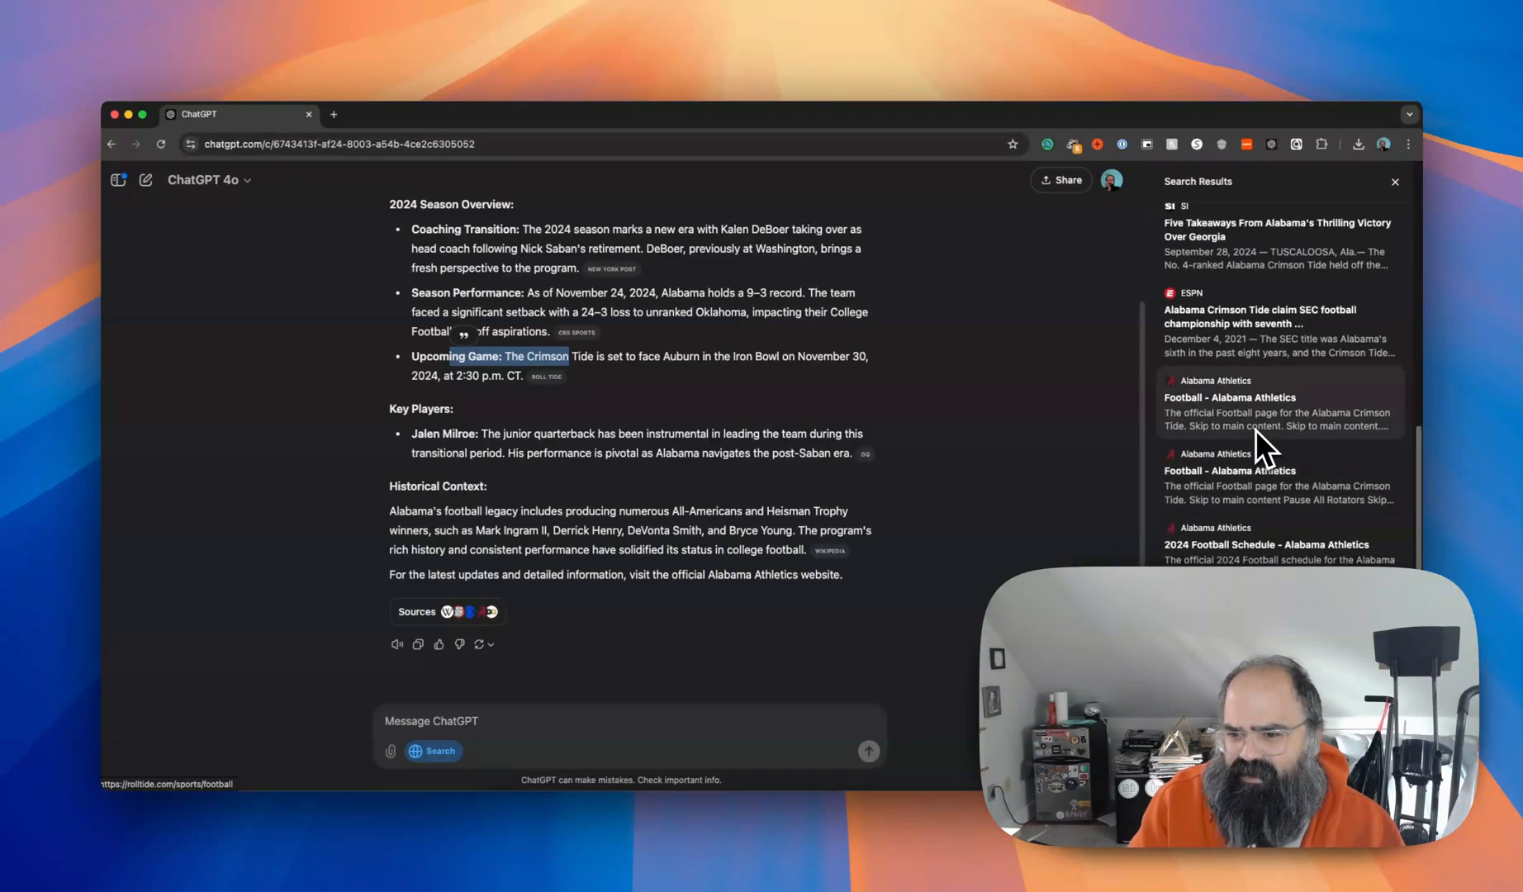
scroll("up", 3)
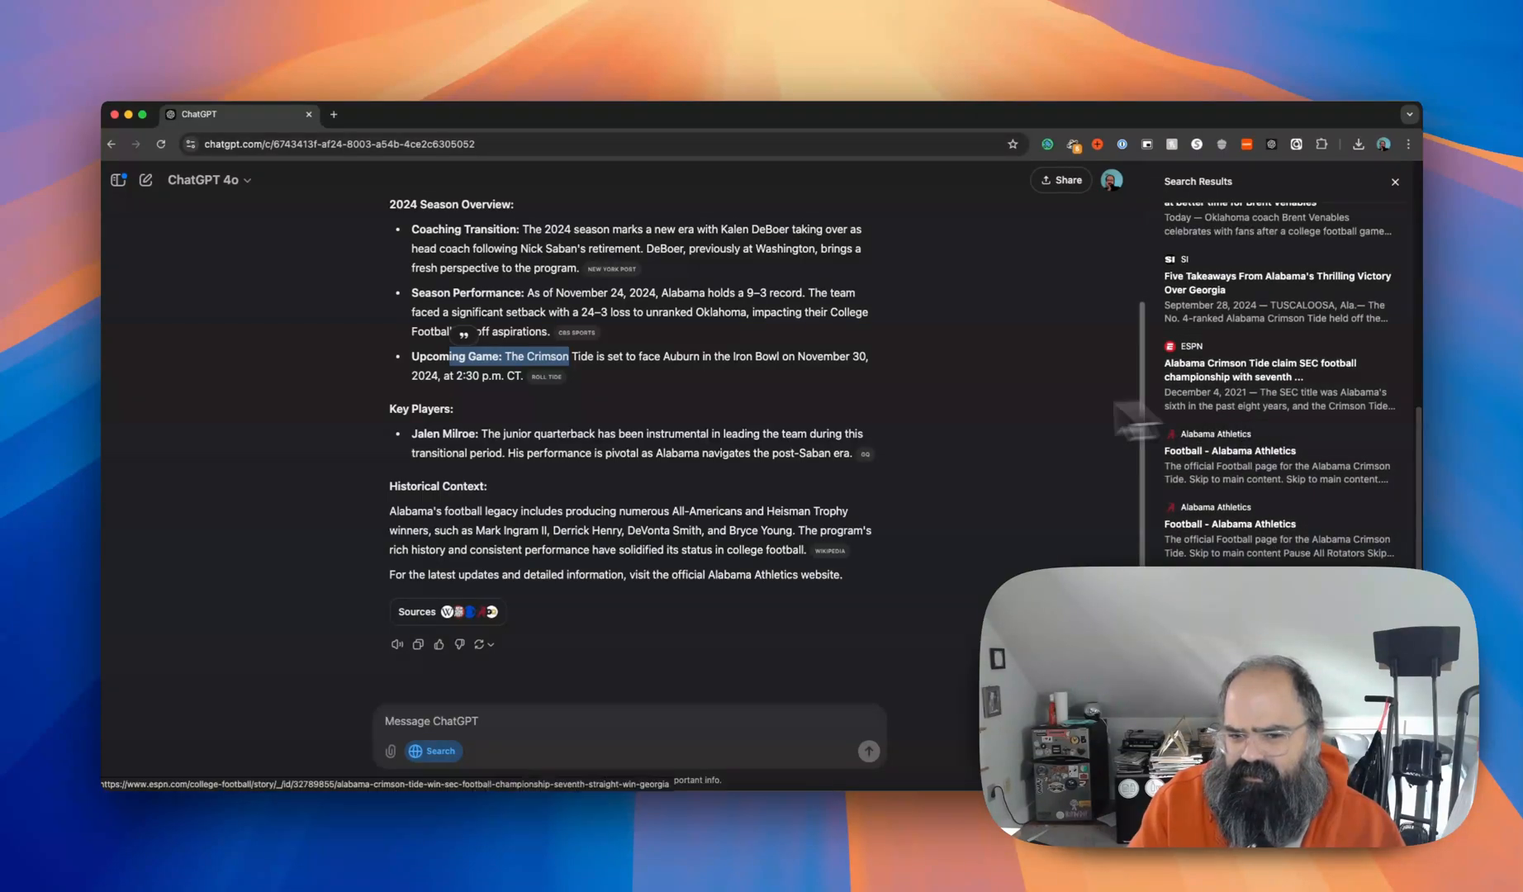
scroll("up", 3)
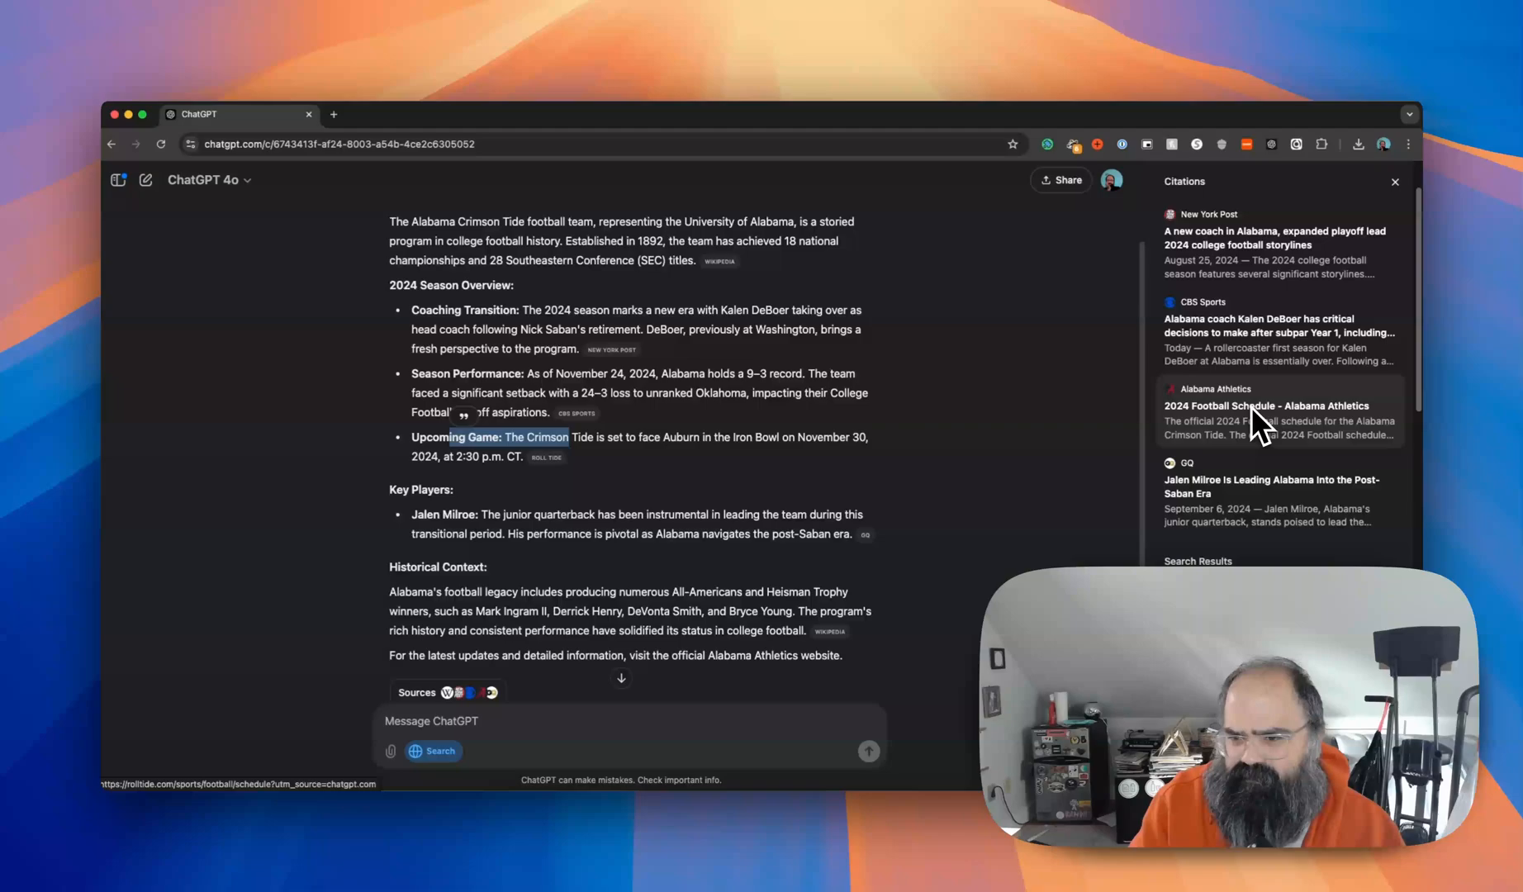
scroll("up", 3)
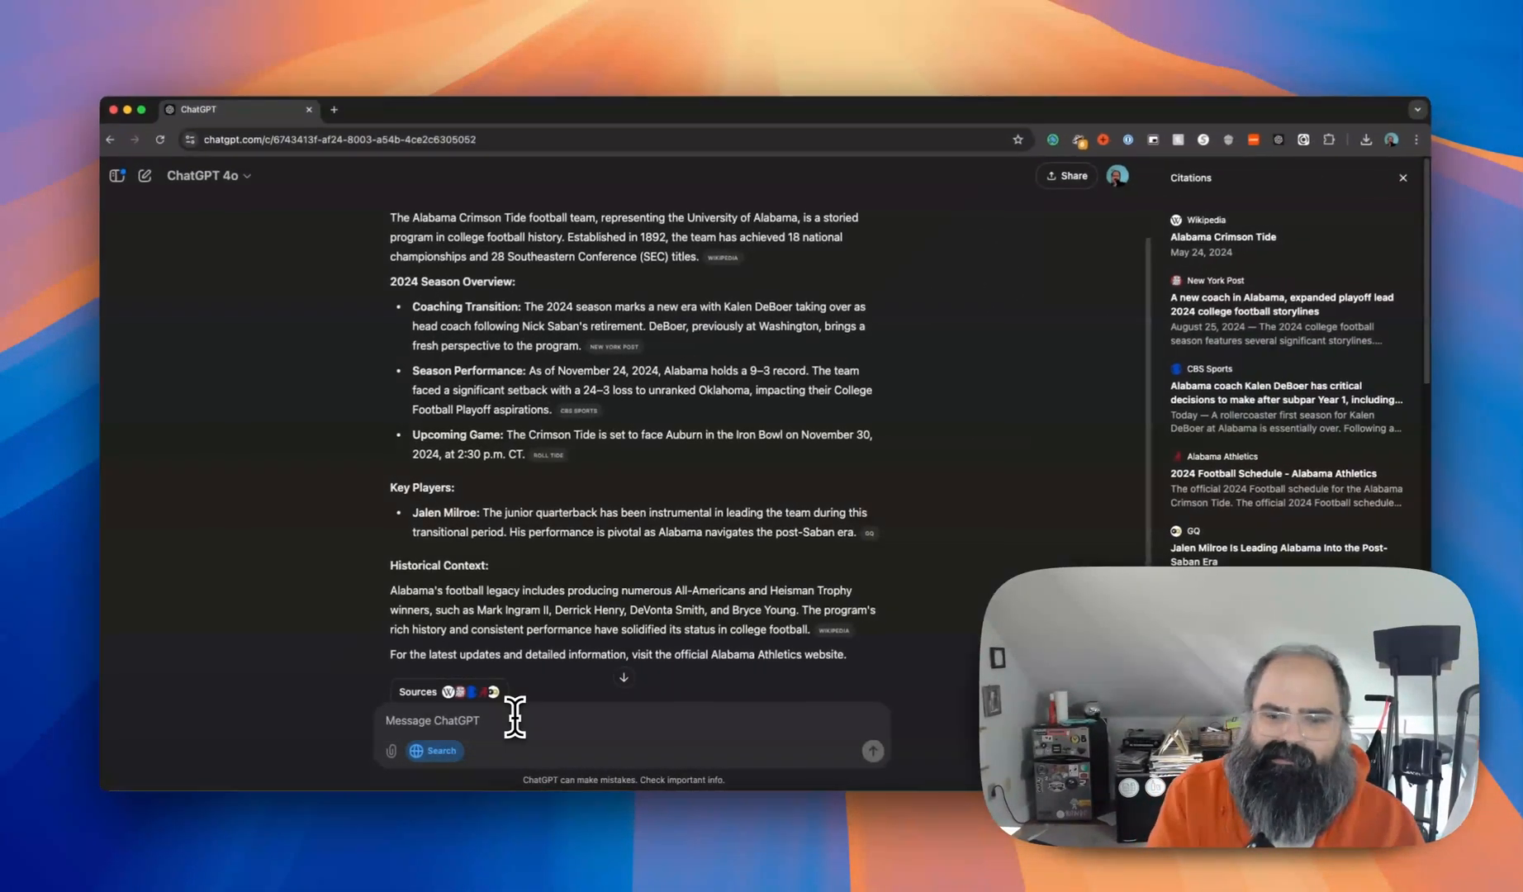
Ask 'Vegan Pizza in philadelphia pa' and browse the restaurant cards under the map.
type("Pizza r")
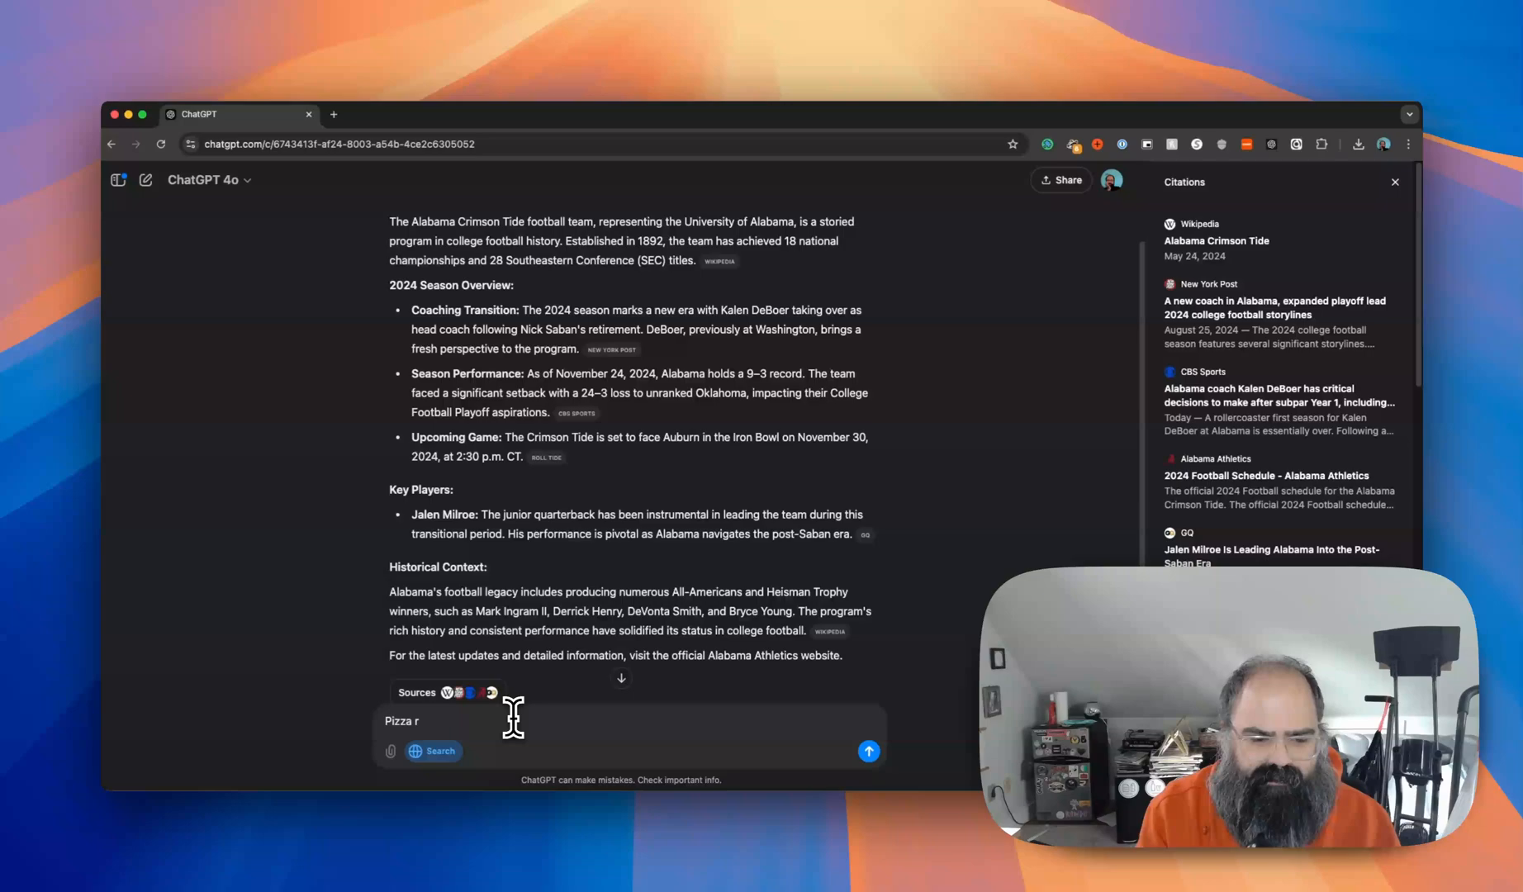
type("Vegan")
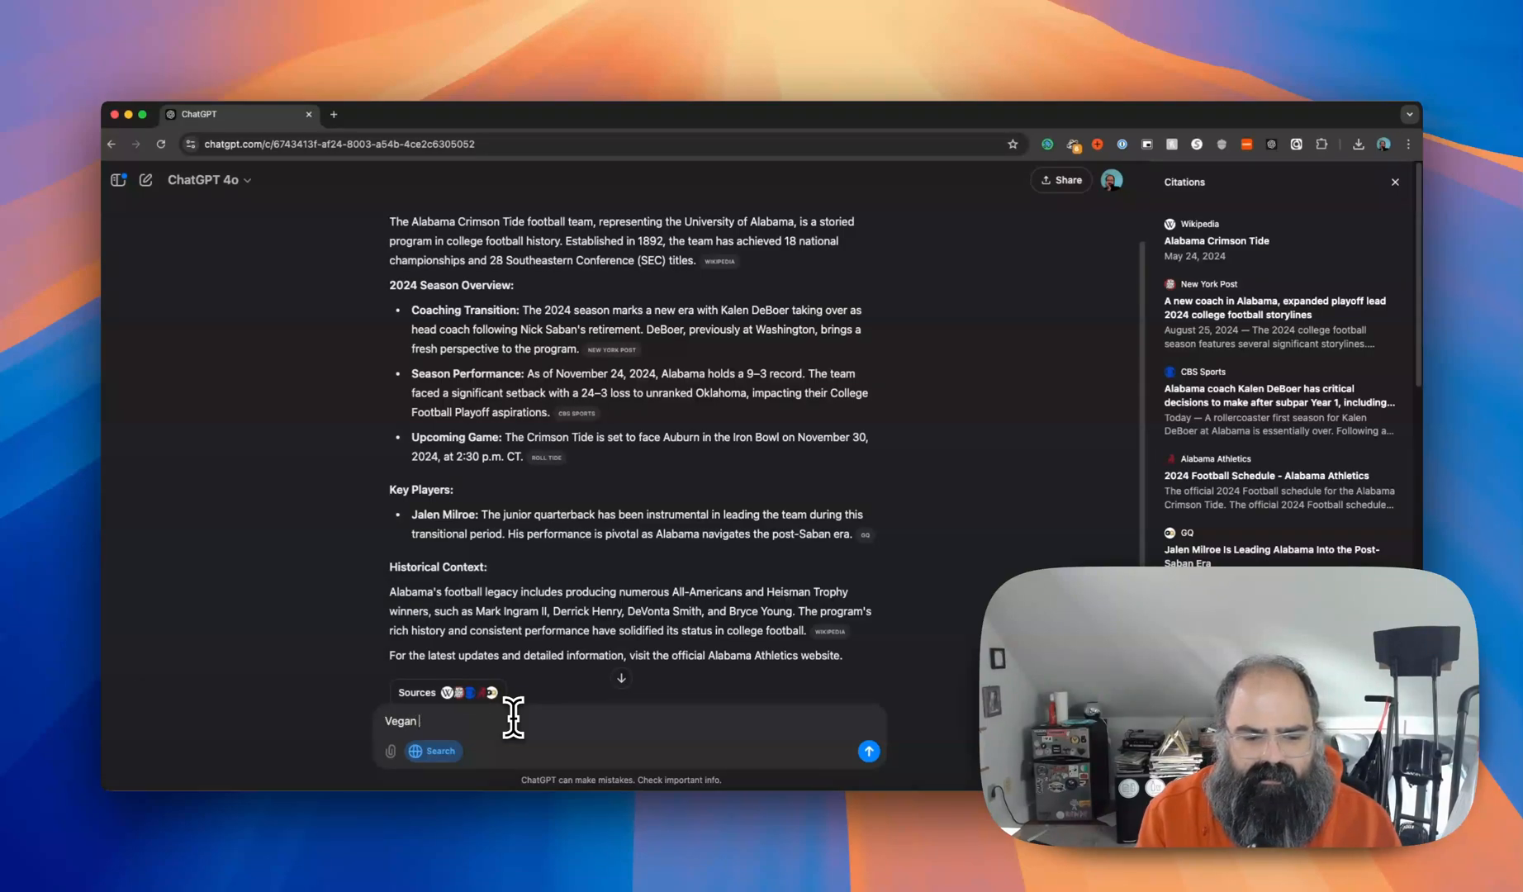
type("Pizza")
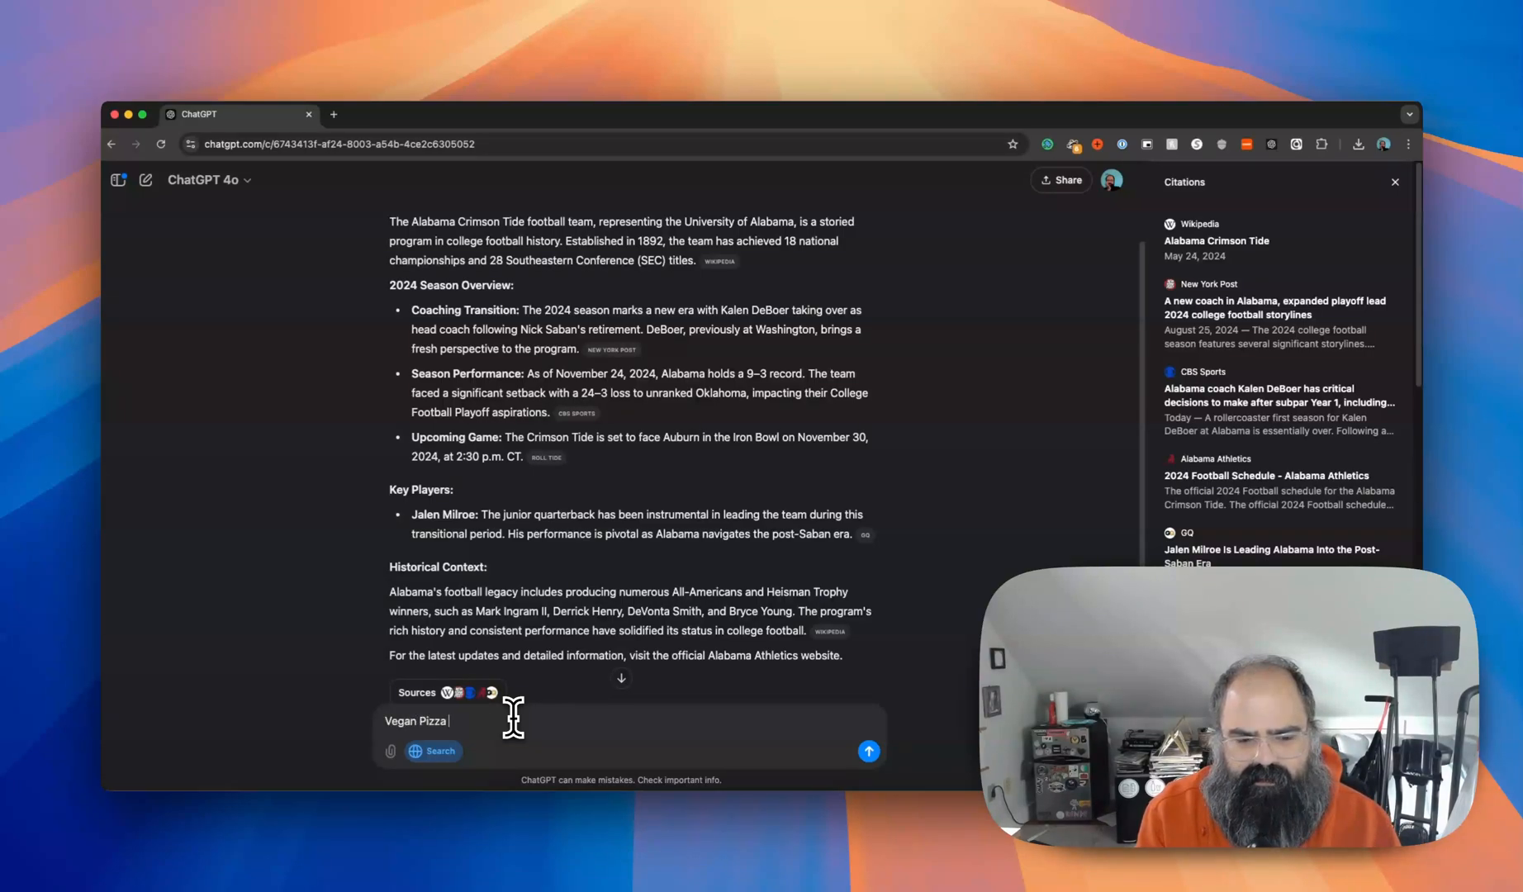
type("in")
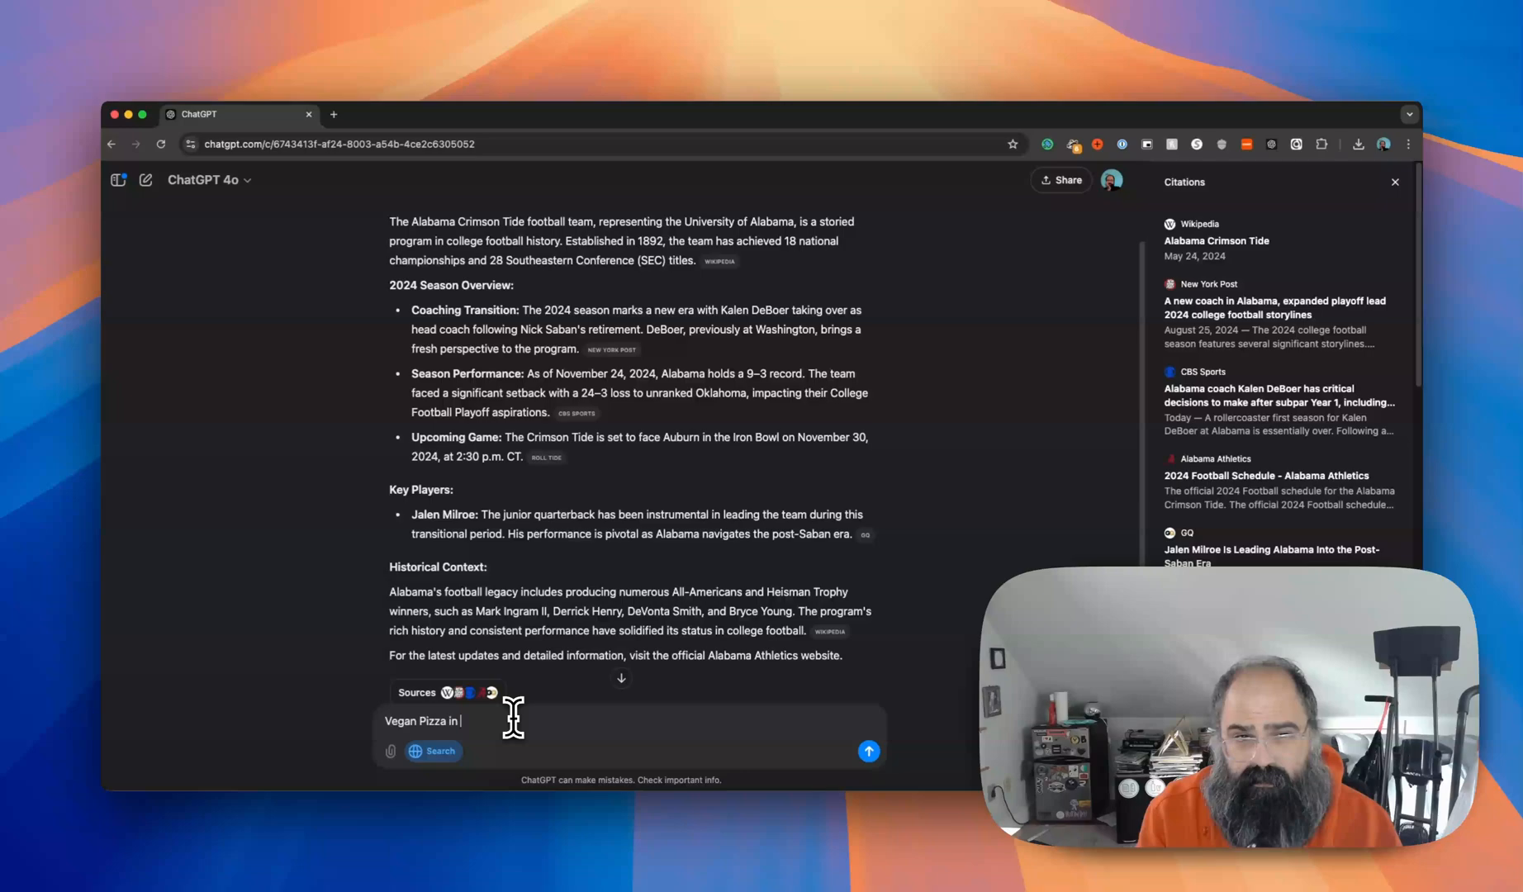
type("phi")
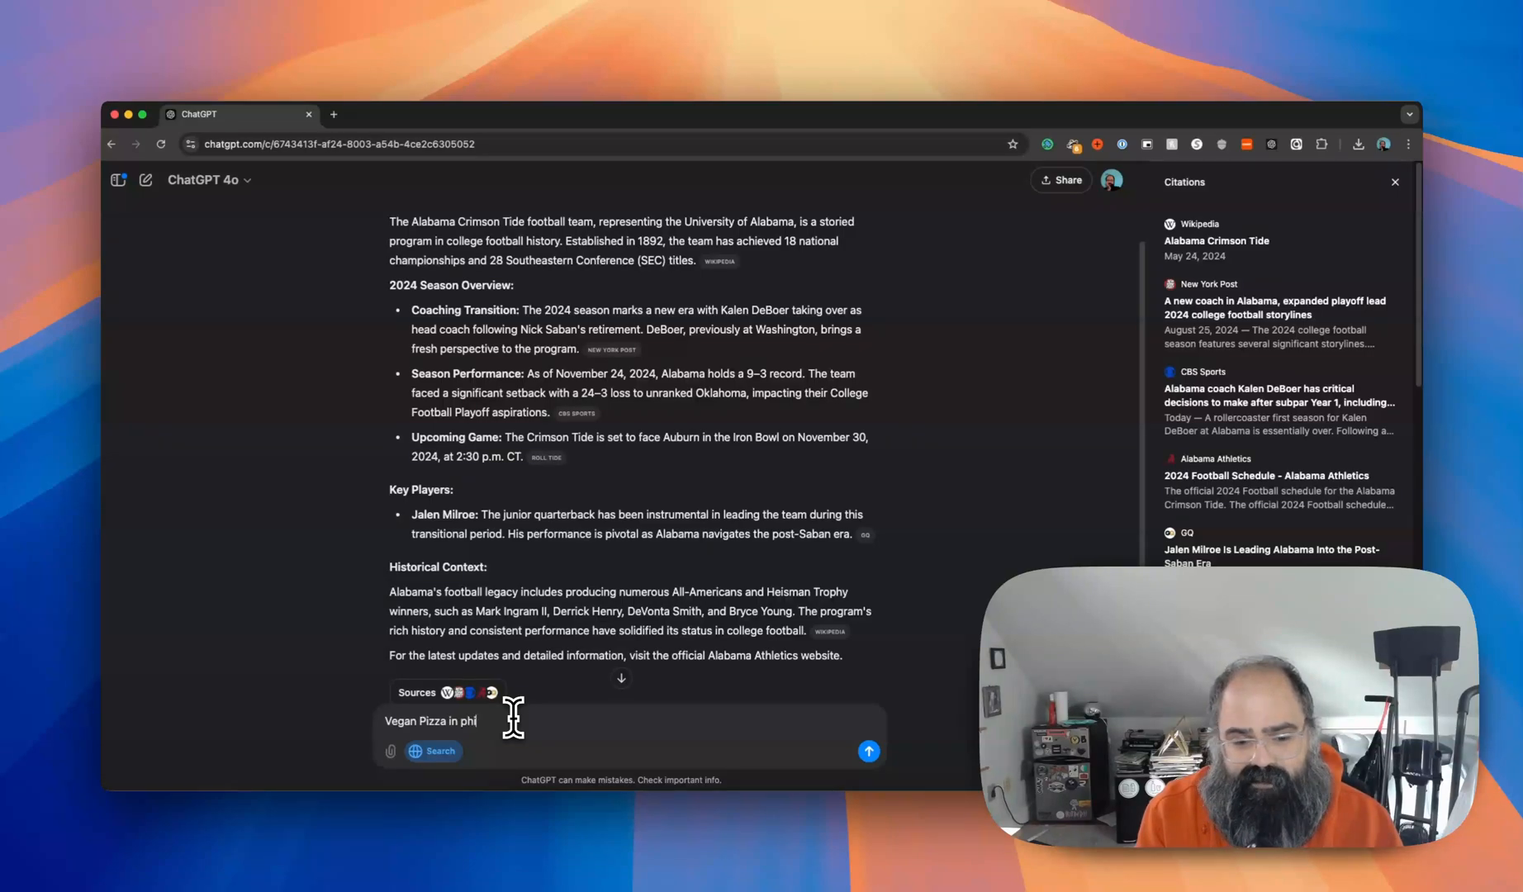
type("ladelphia pa")
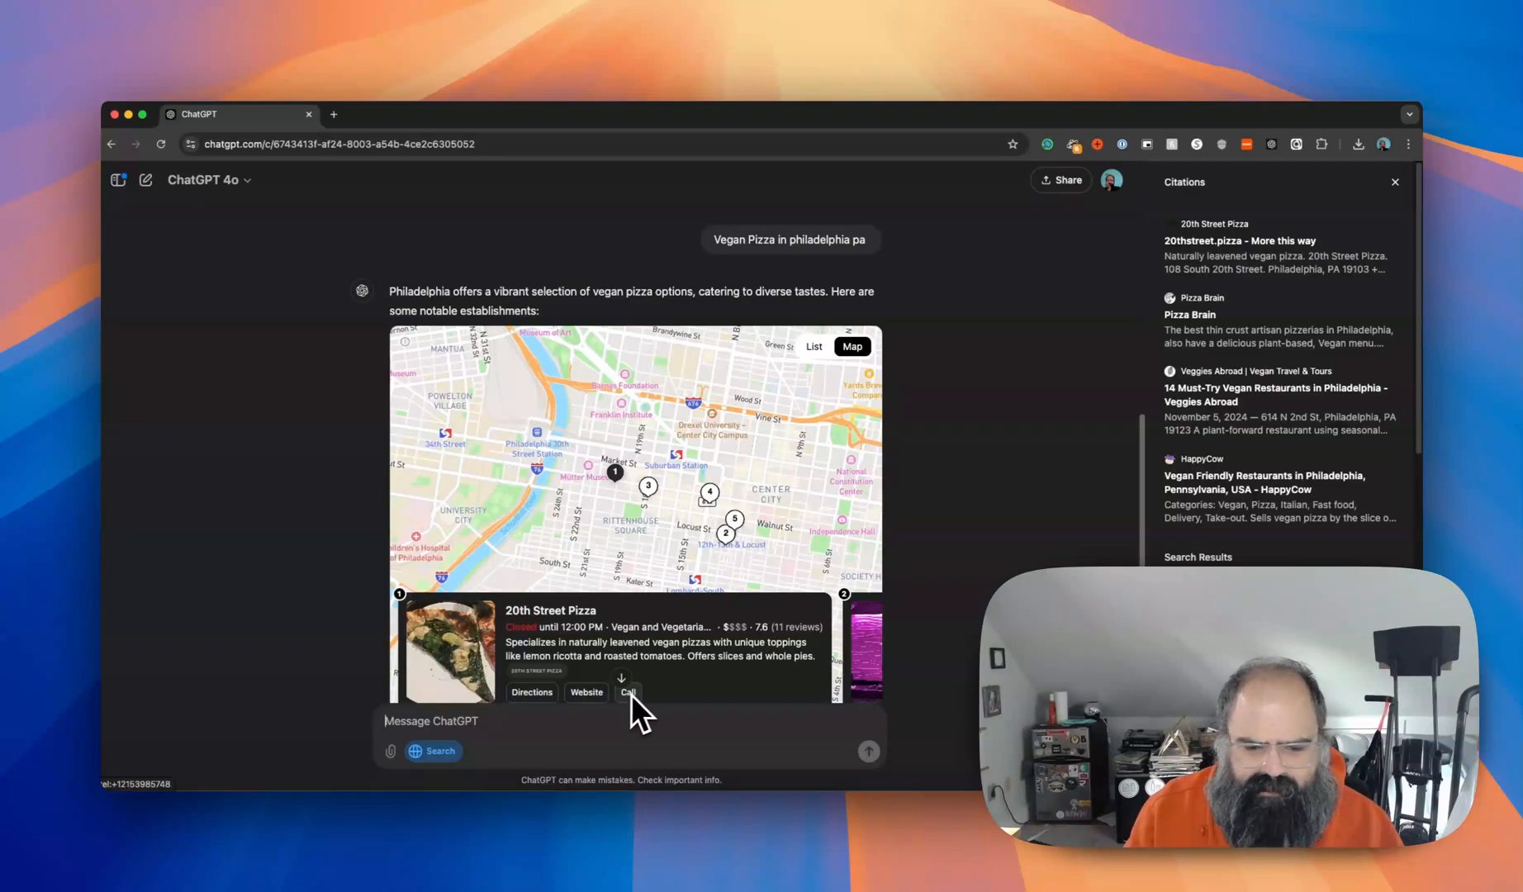
scroll("down", 3)
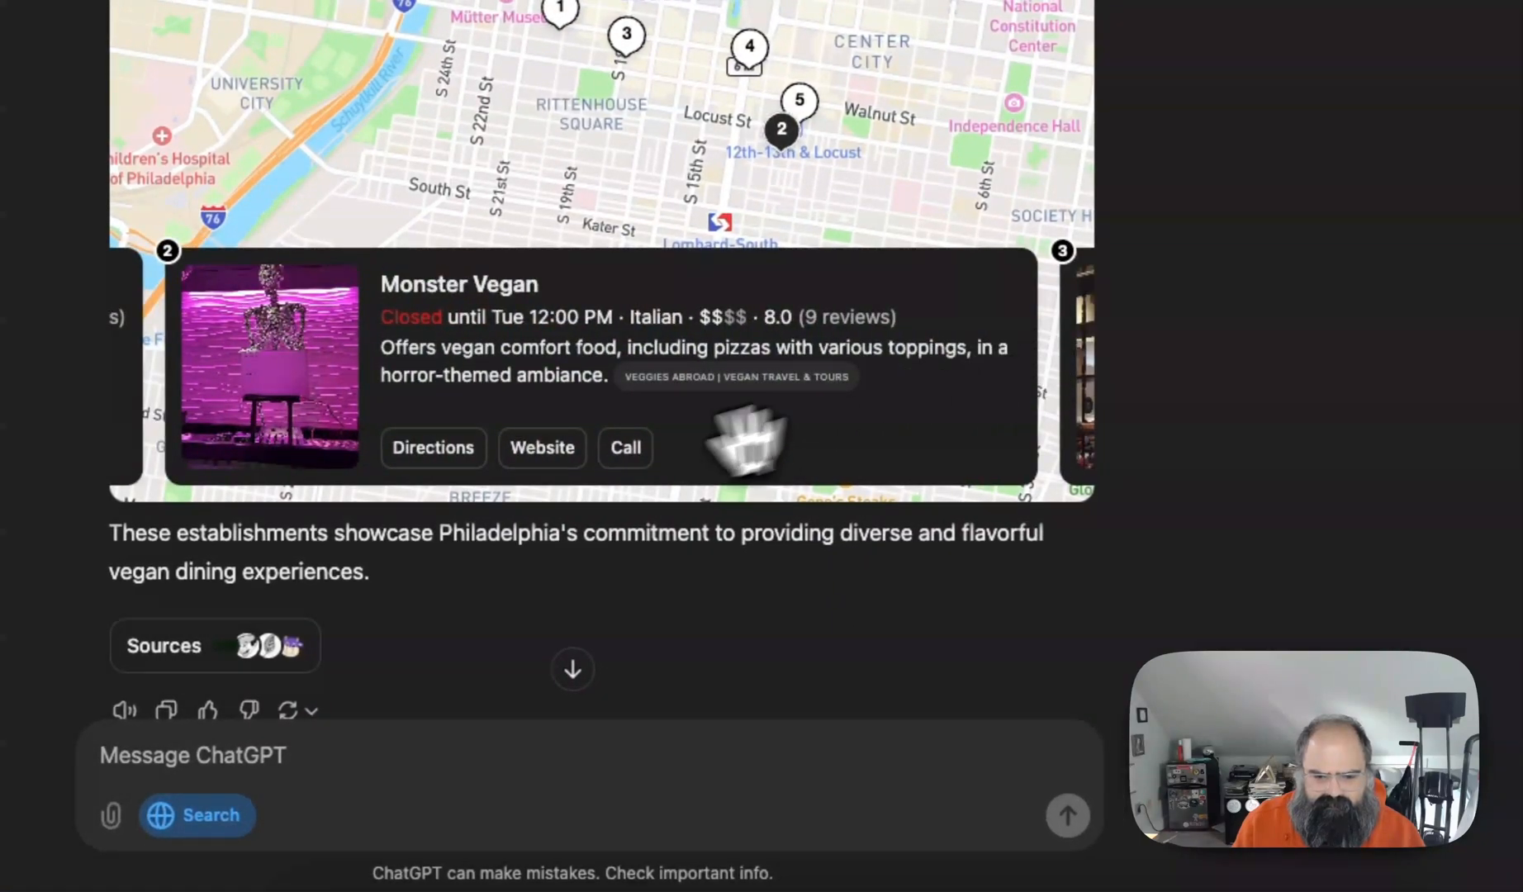
mouse_move(1058, 403)
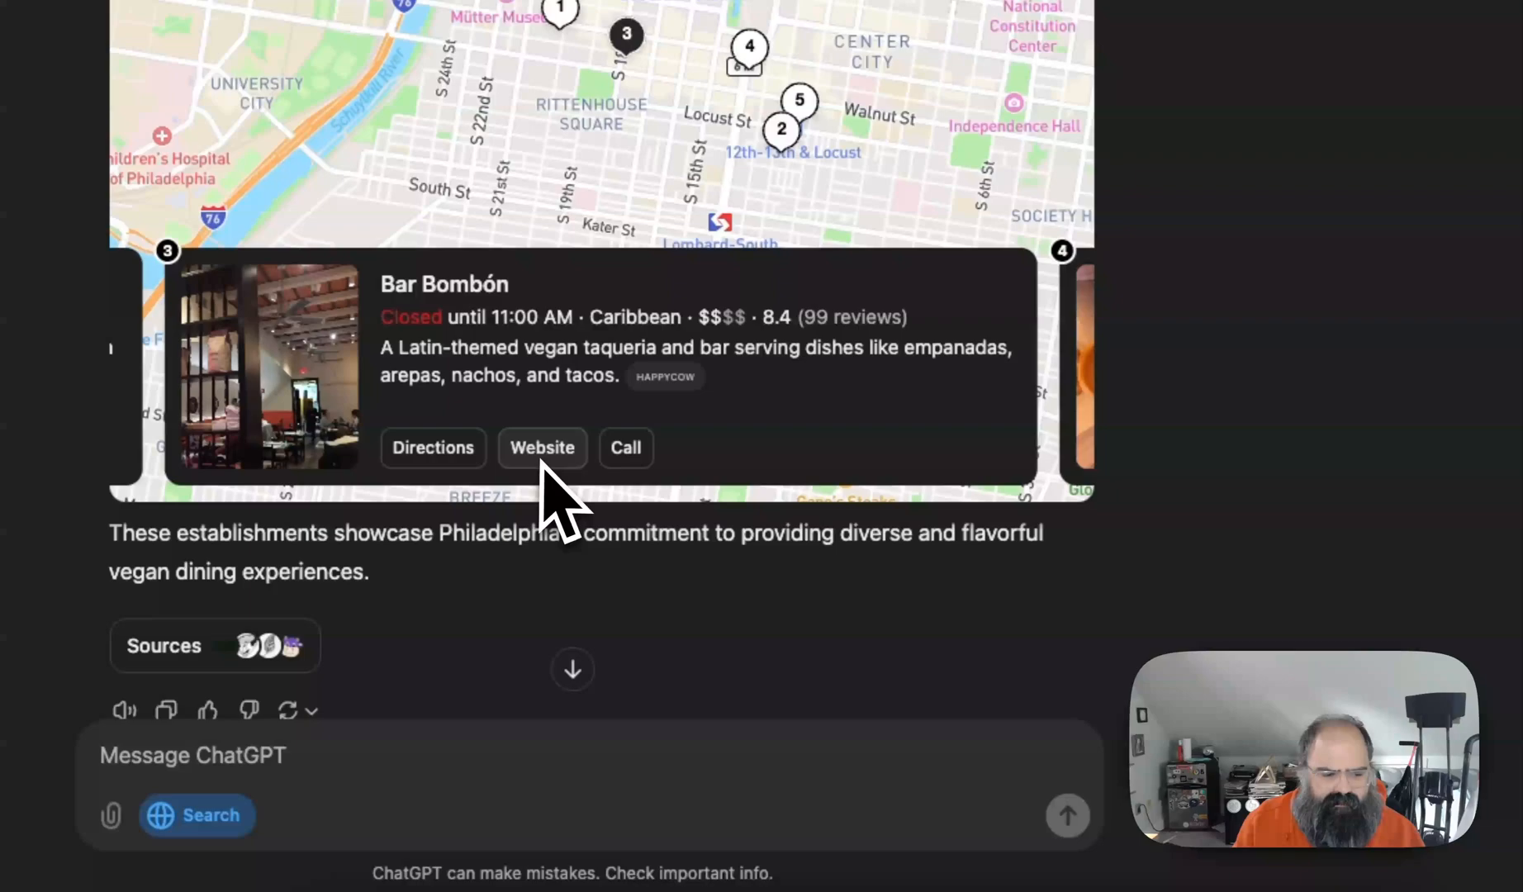
mouse_move(1064, 379)
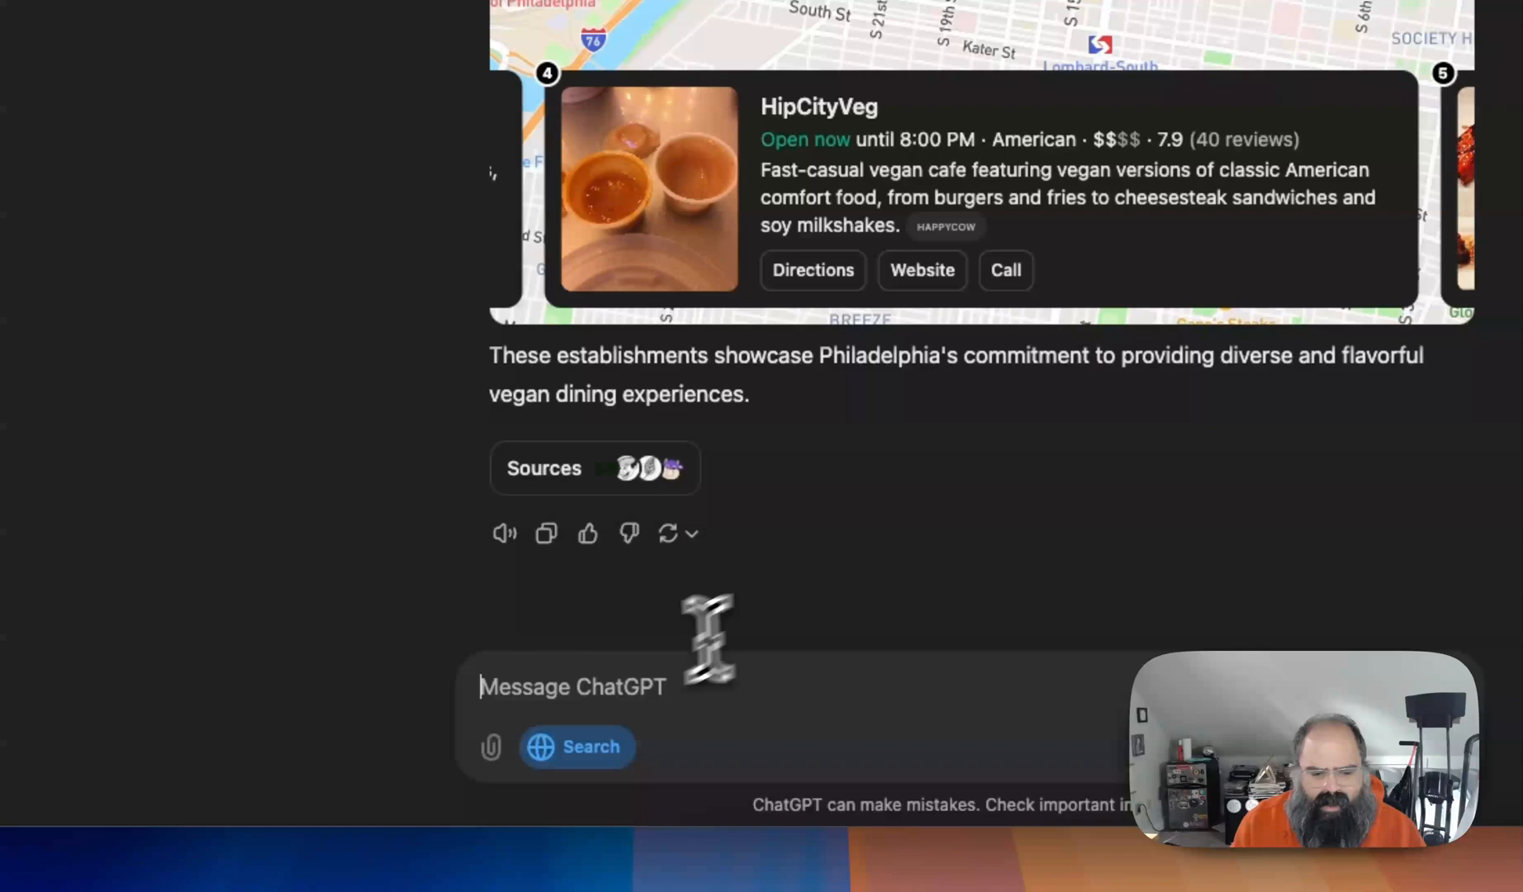
mouse_move(631, 684)
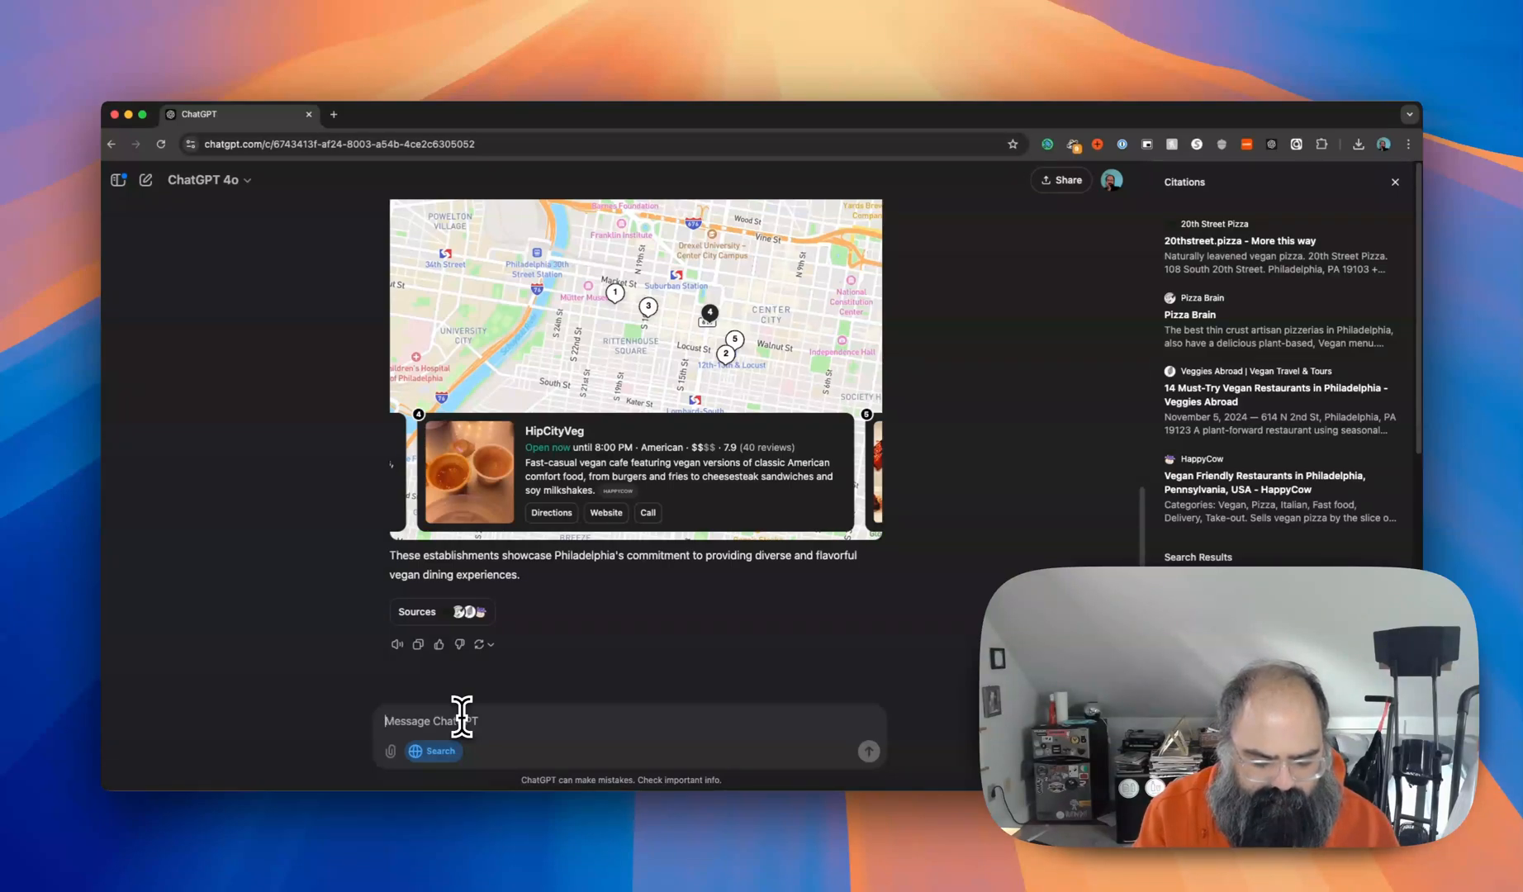
Ask about Tottenham's match and open its Sources to review the cited articles.
type("What was wt")
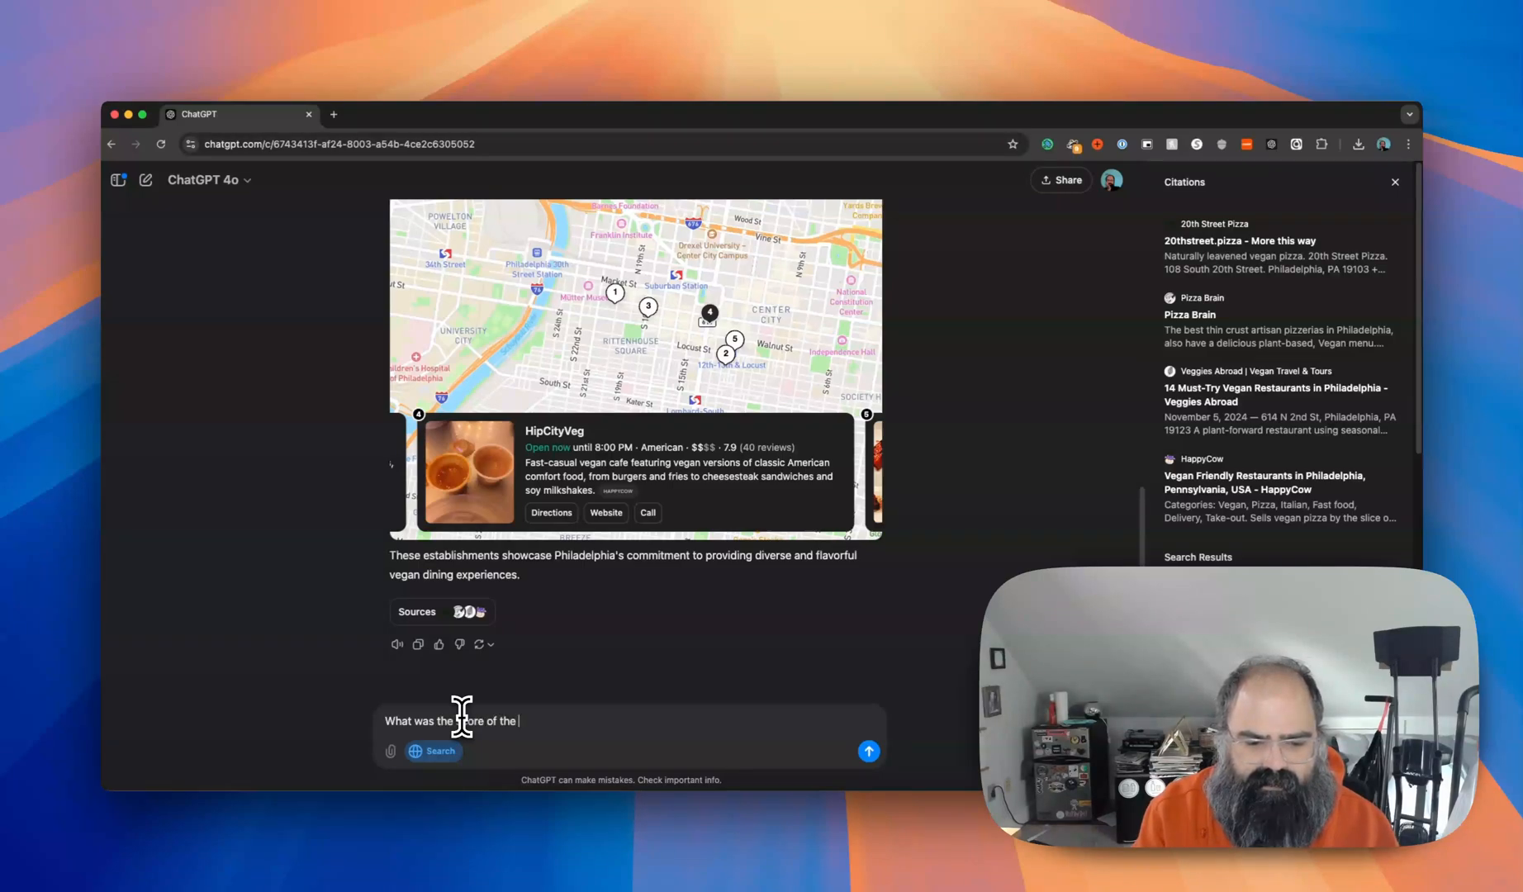
type("Totteh")
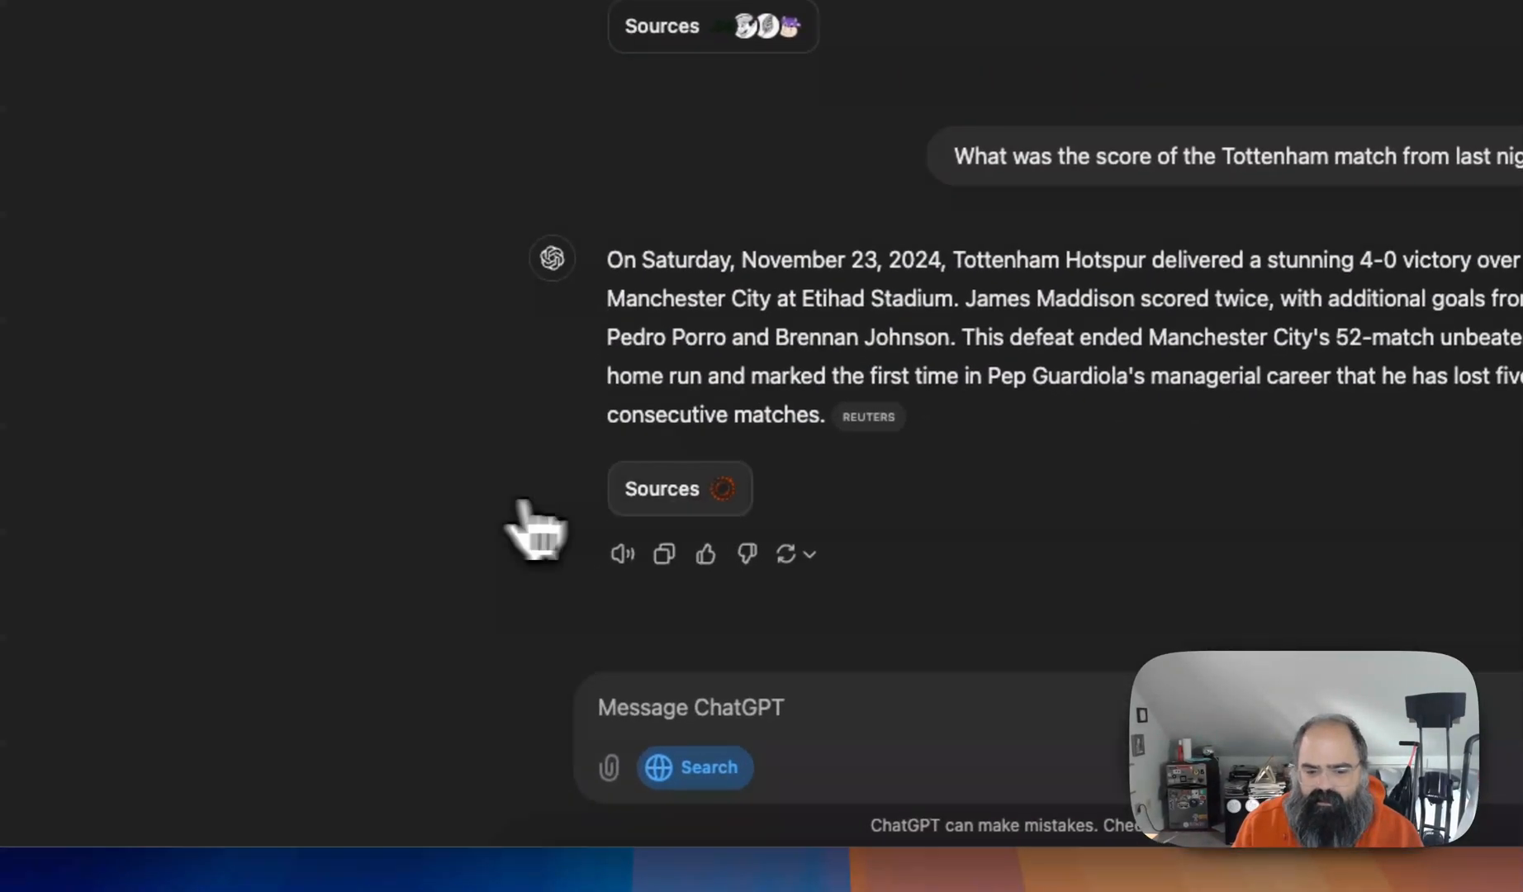
left_click(661, 489)
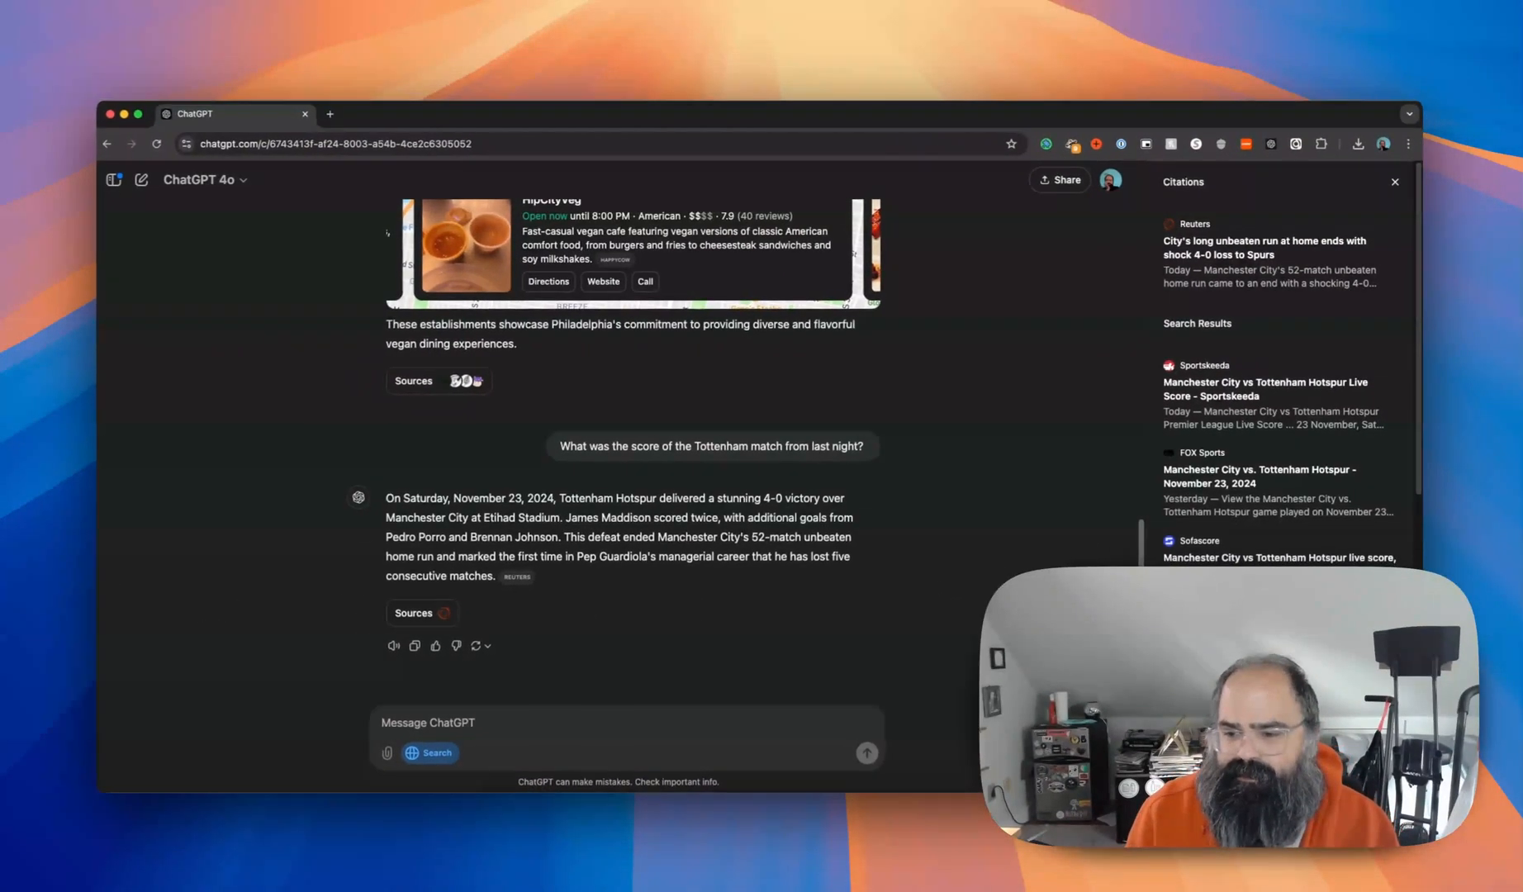
mouse_move(1253, 340)
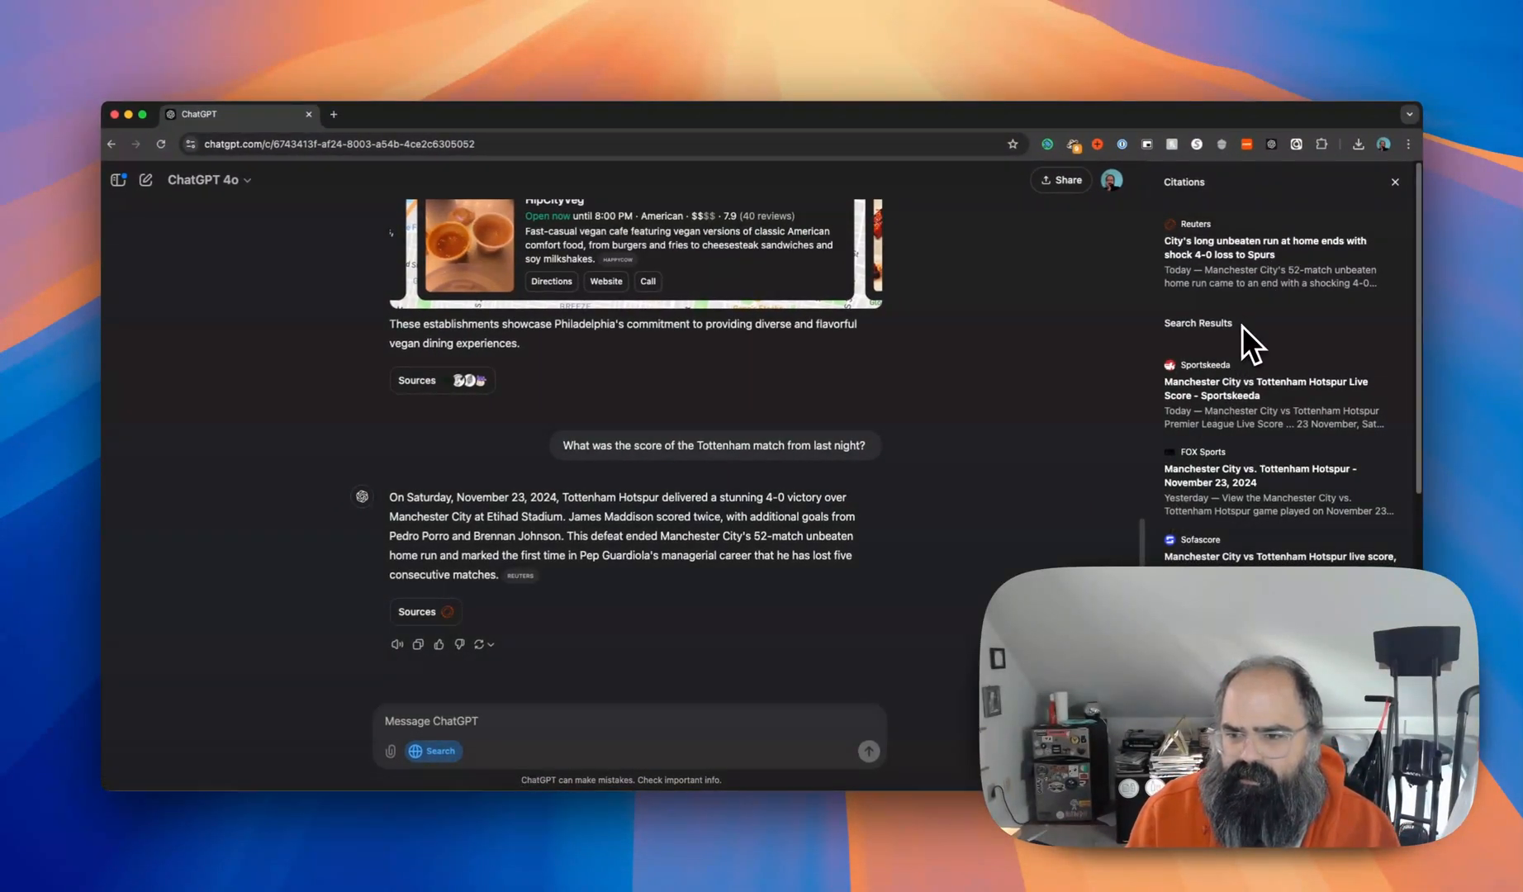
mouse_move(1219, 204)
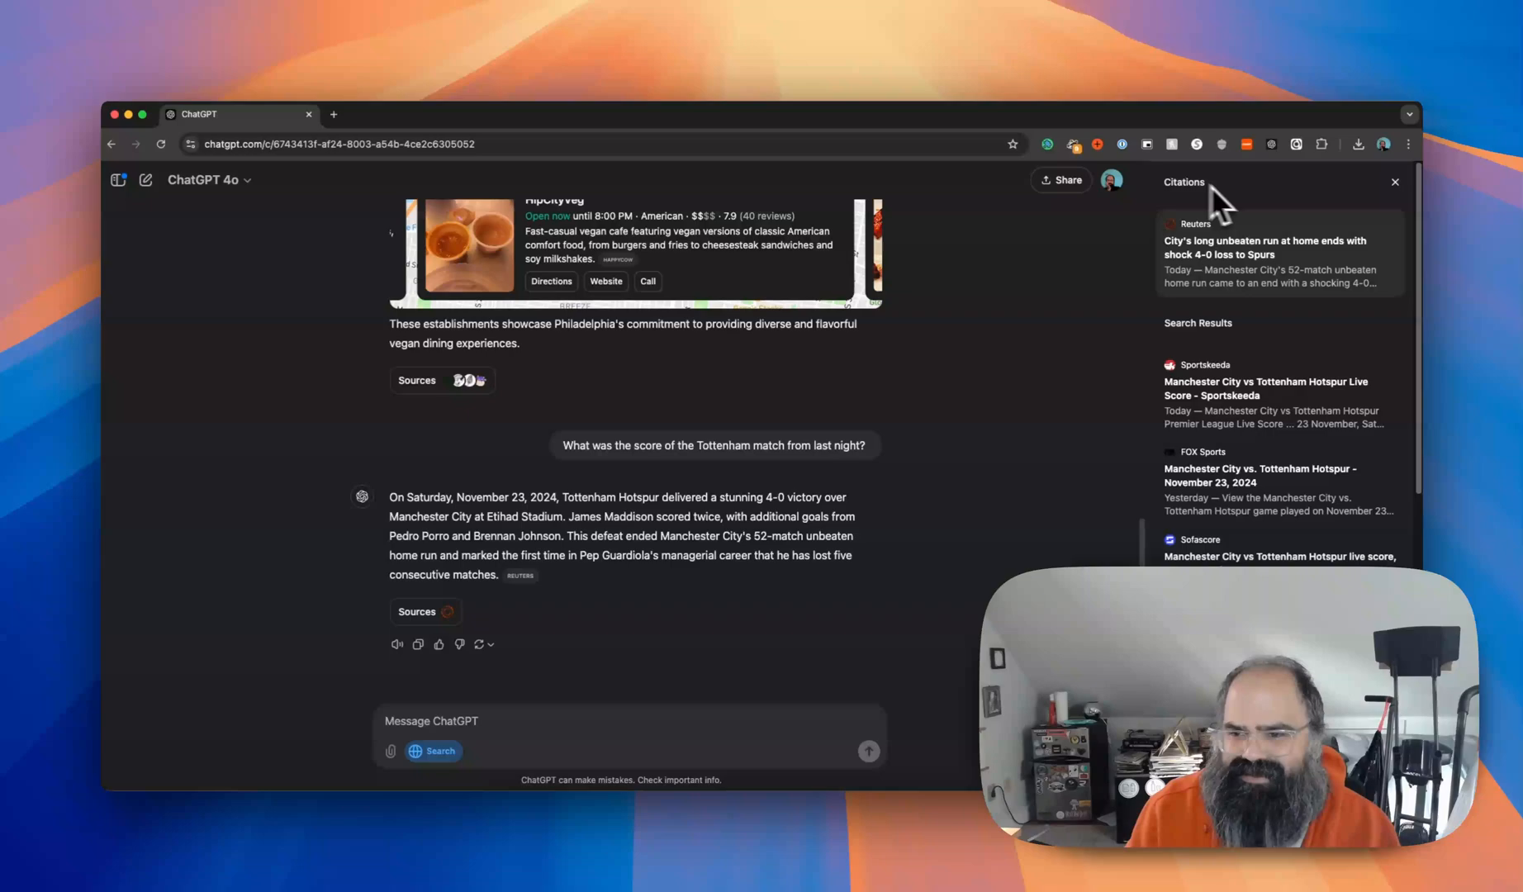
mouse_move(1246, 496)
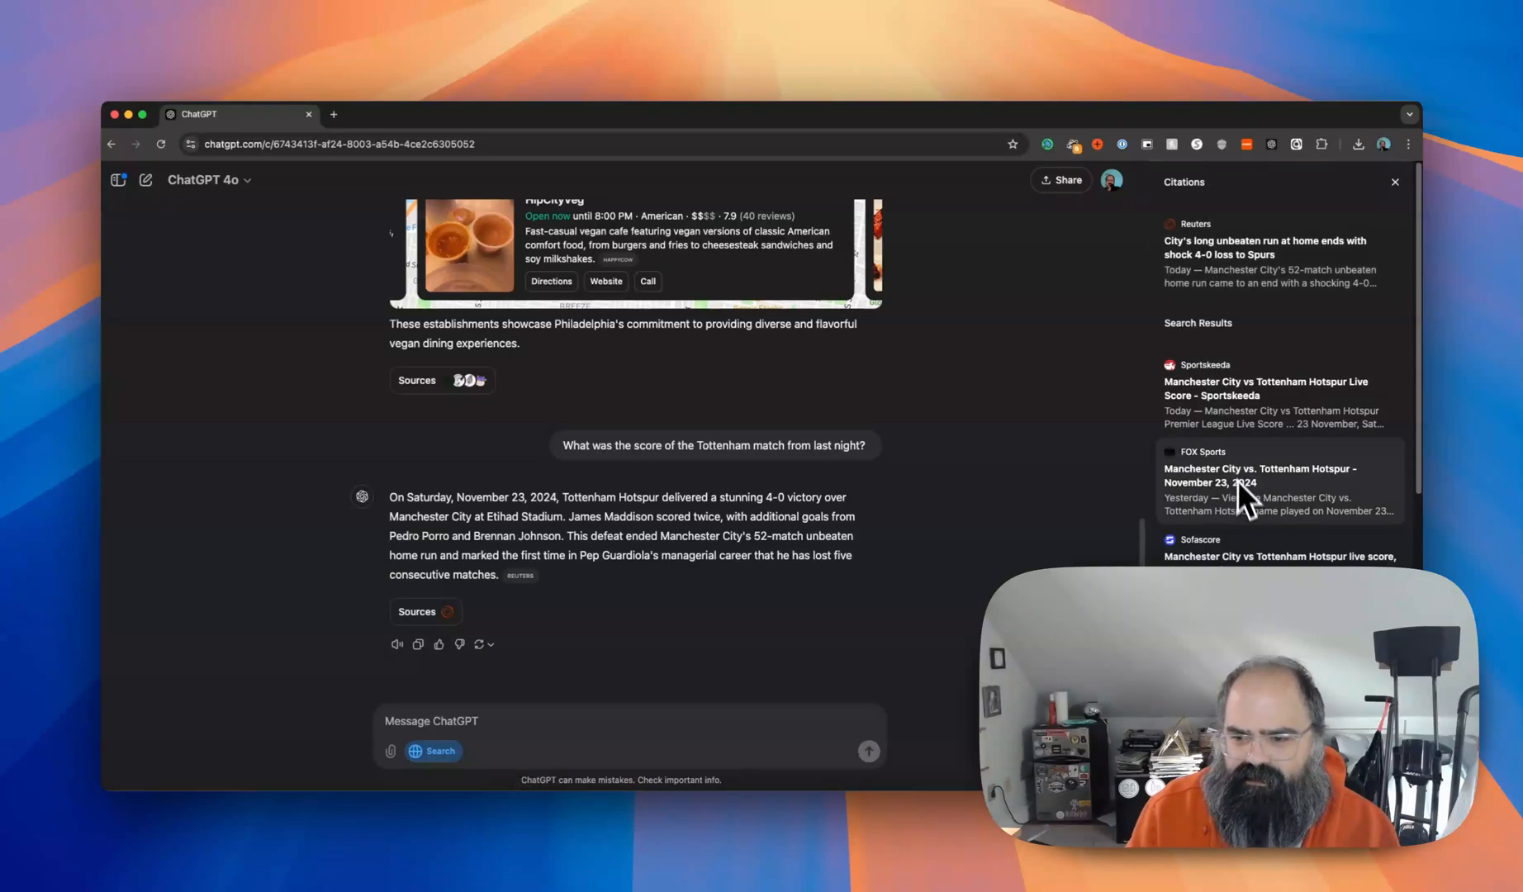
mouse_move(1199, 194)
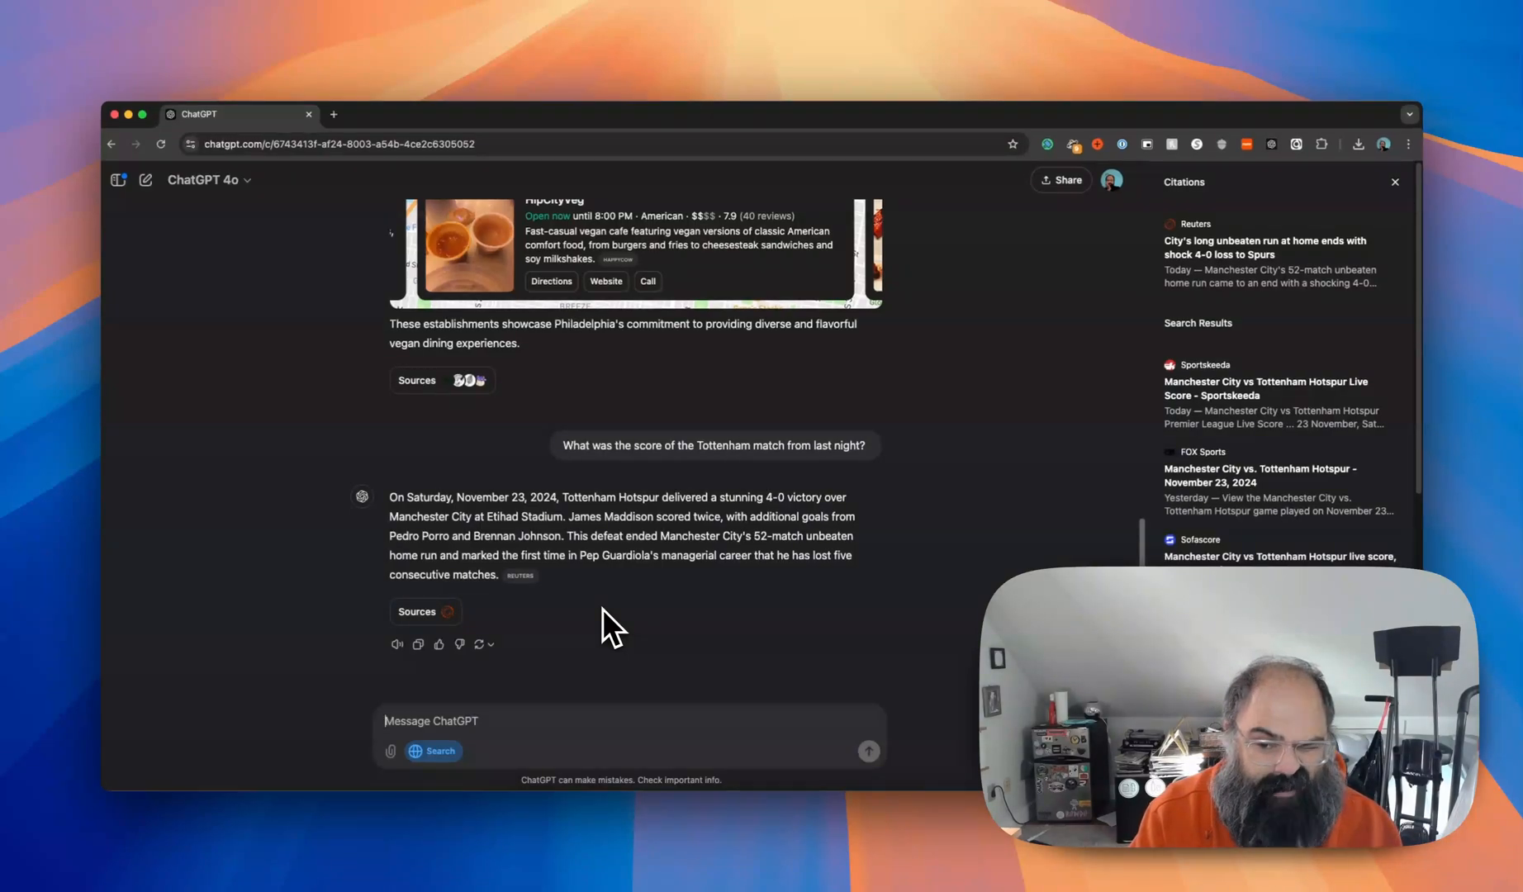
Send the question 'Best podcast microphone' with Search on.
type("Best po")
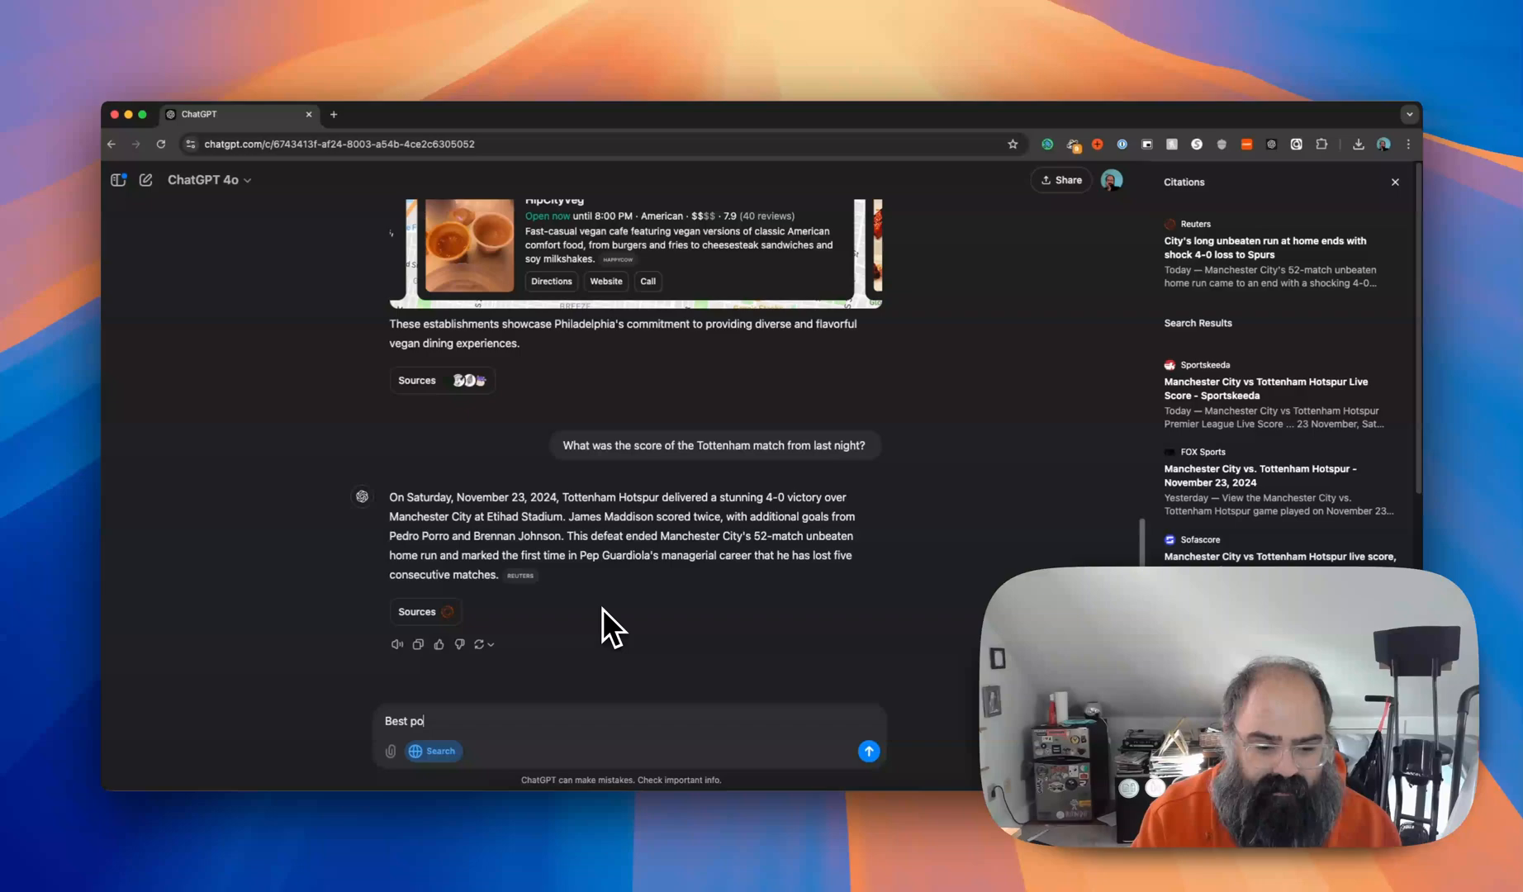
type("dcast mic")
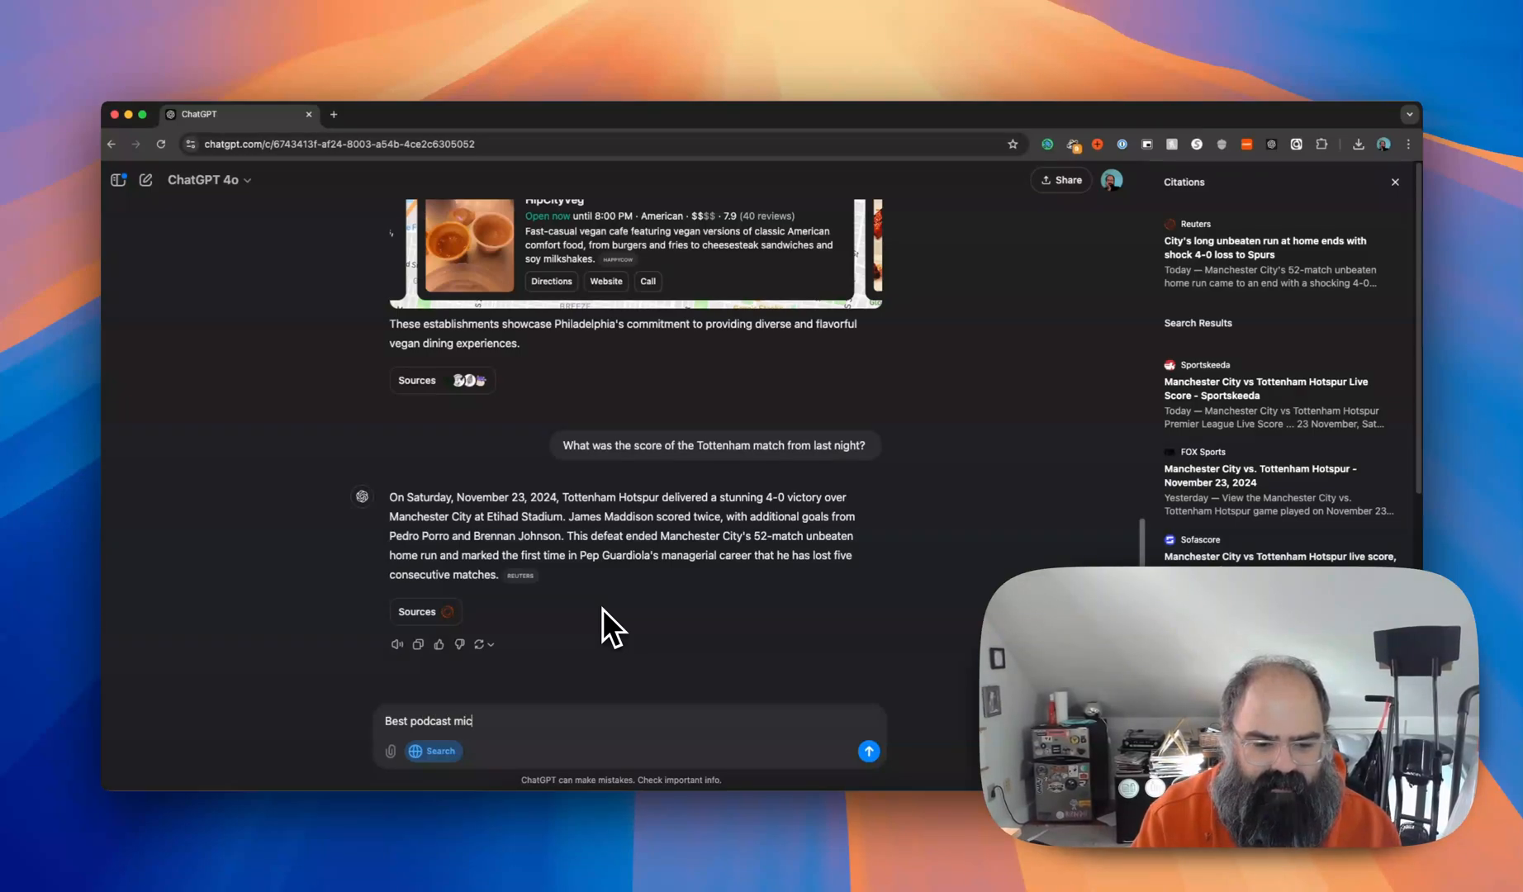
type("rophone")
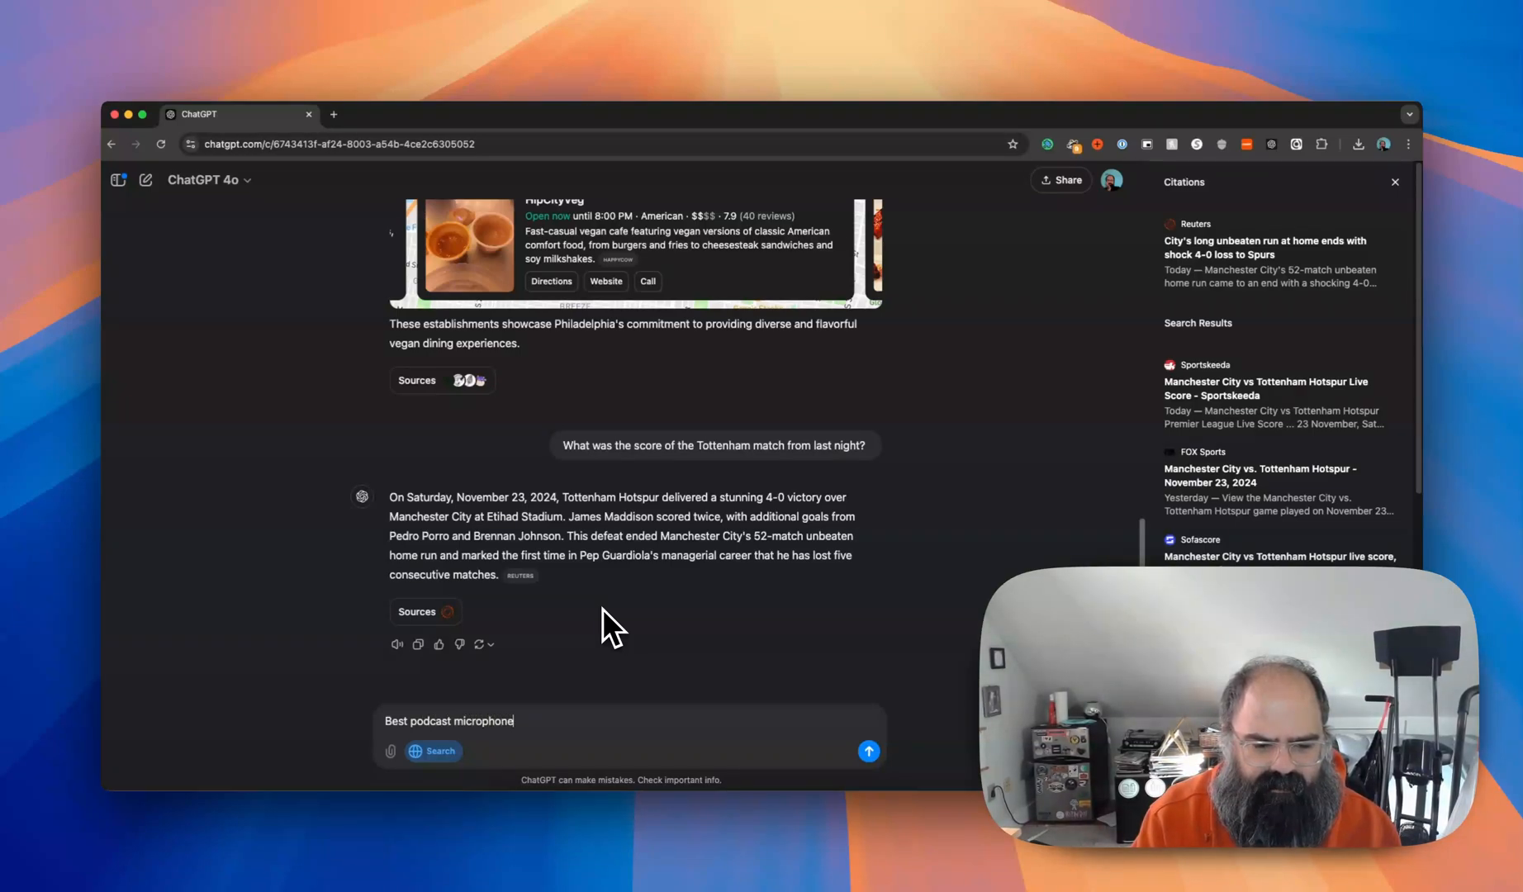
left_click(867, 750)
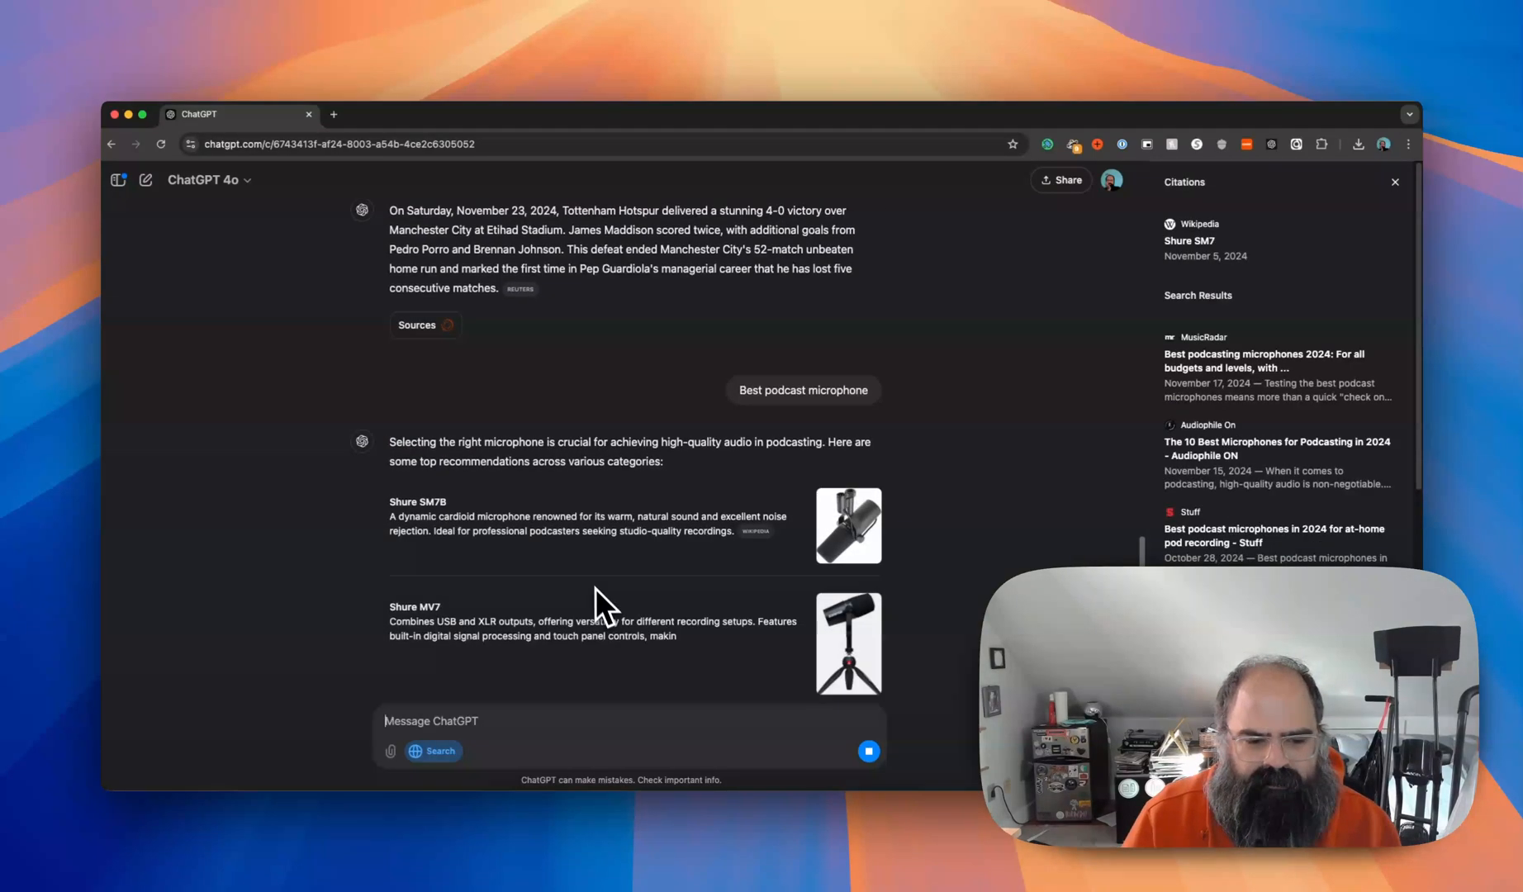
Scroll through the microphone recommendations, Shure SM7B to Rode PodMic, and their citations.
scroll("down", 3)
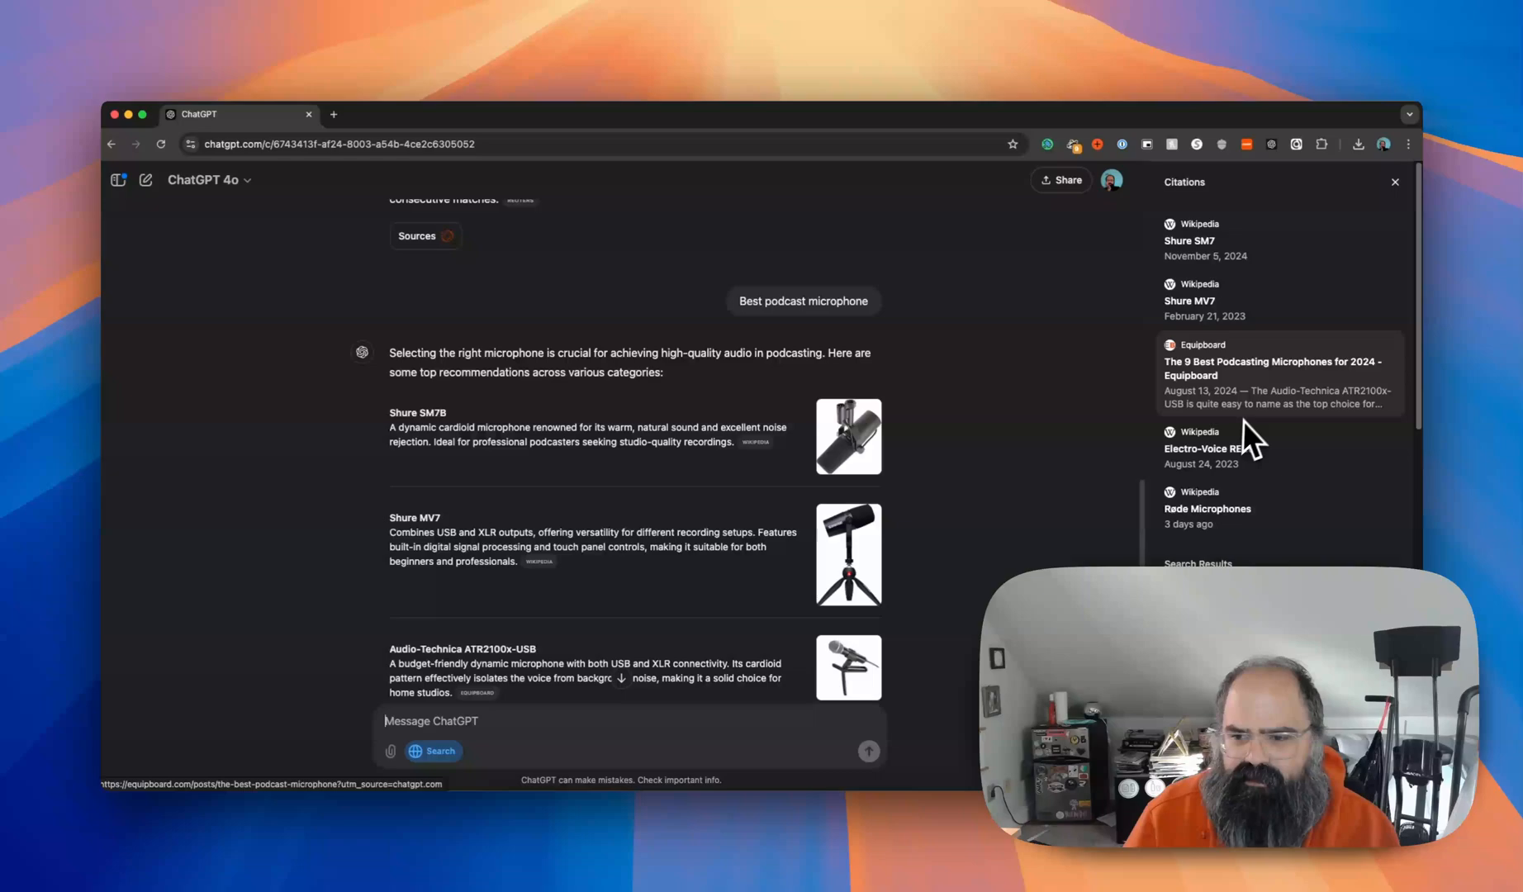
mouse_move(1243, 436)
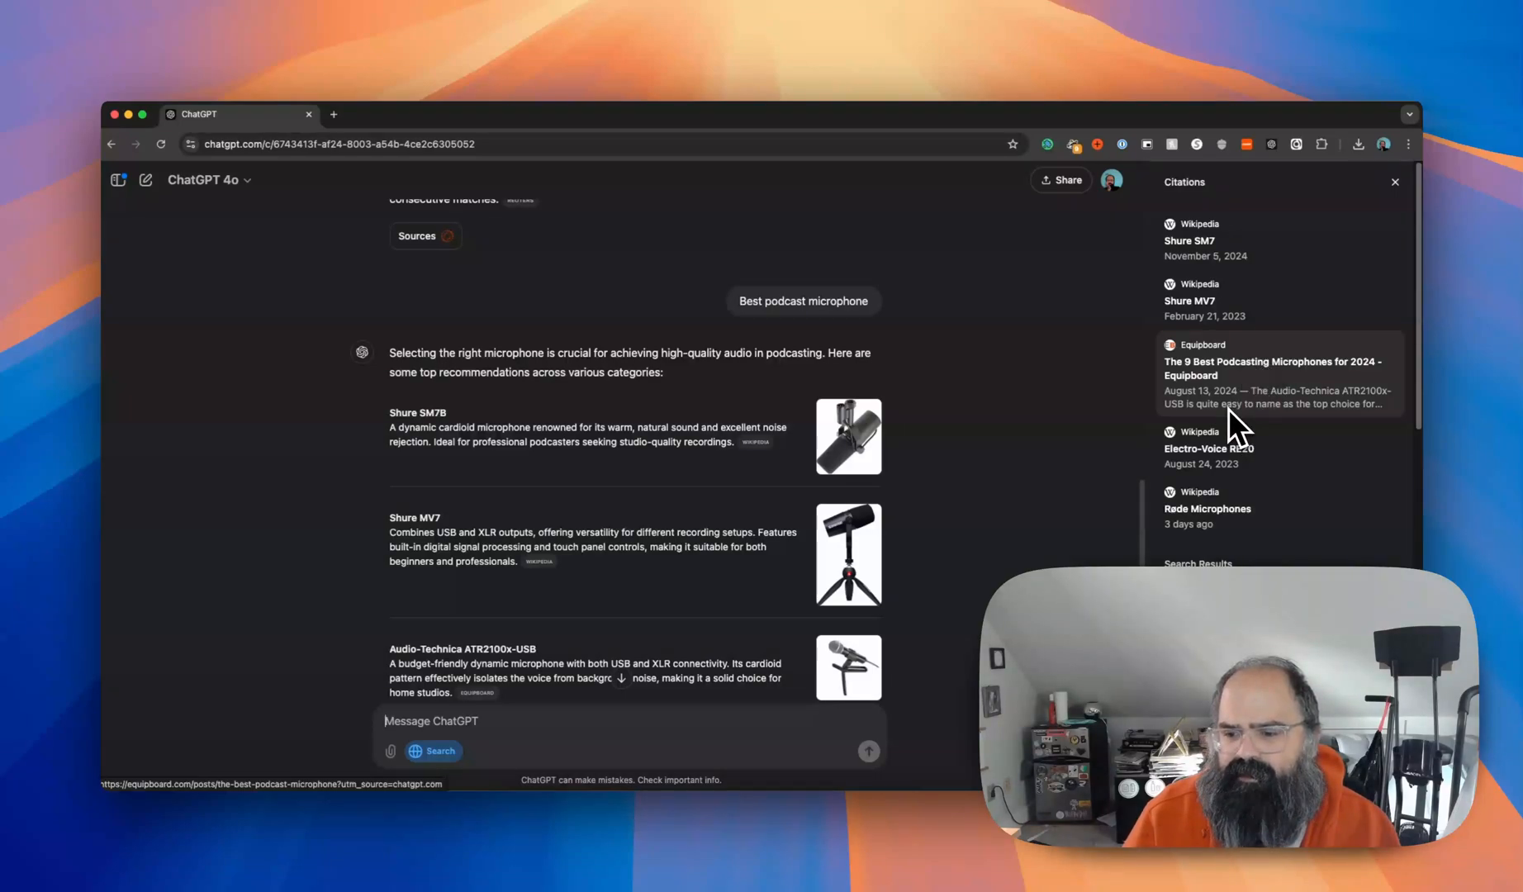
scroll("down", 3)
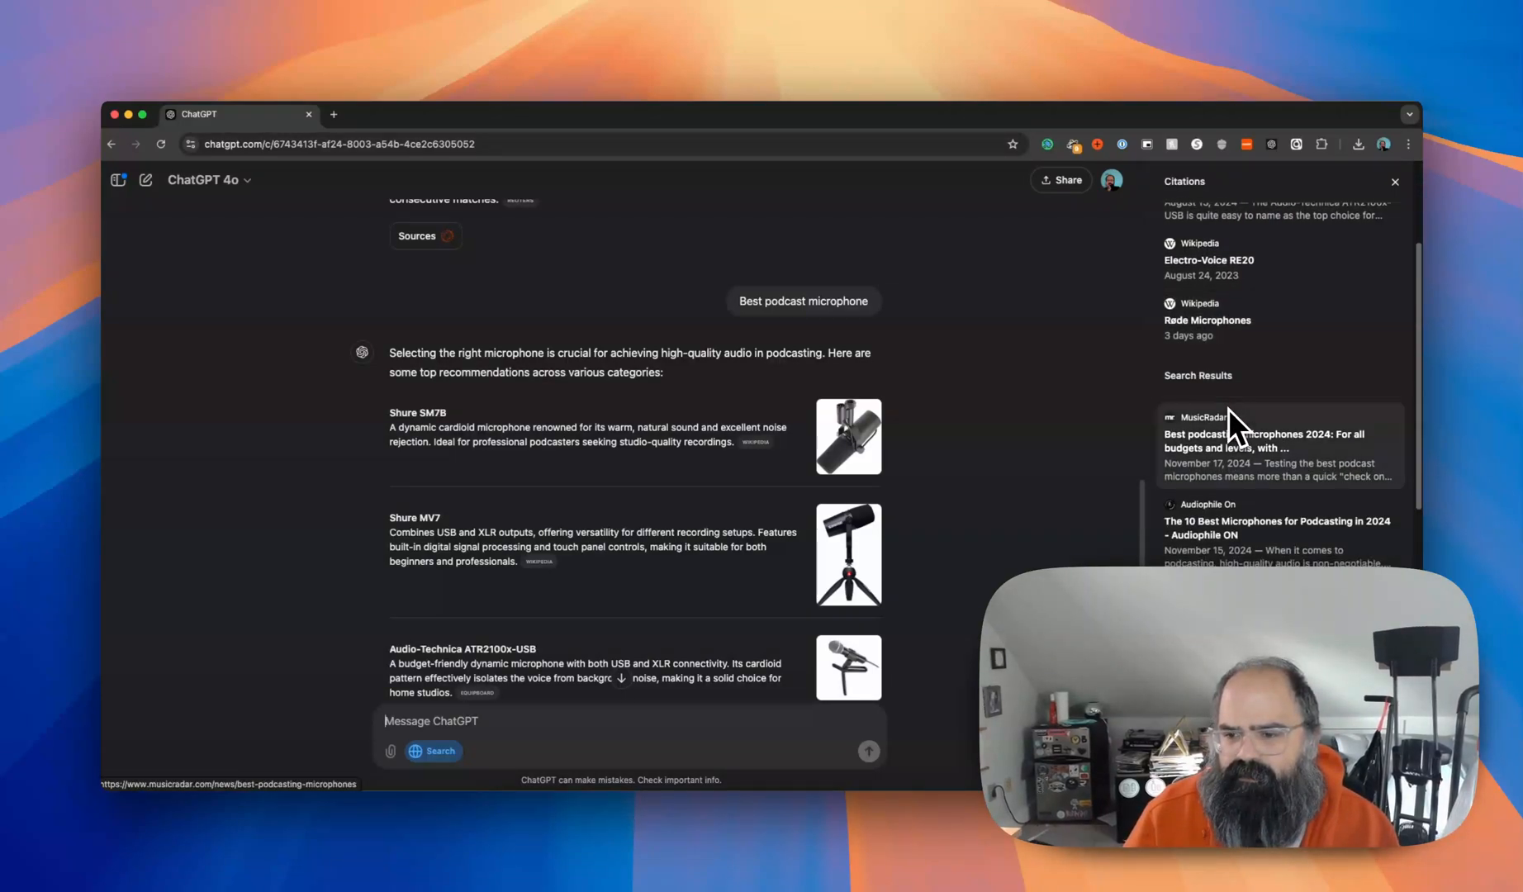
scroll("up", 3)
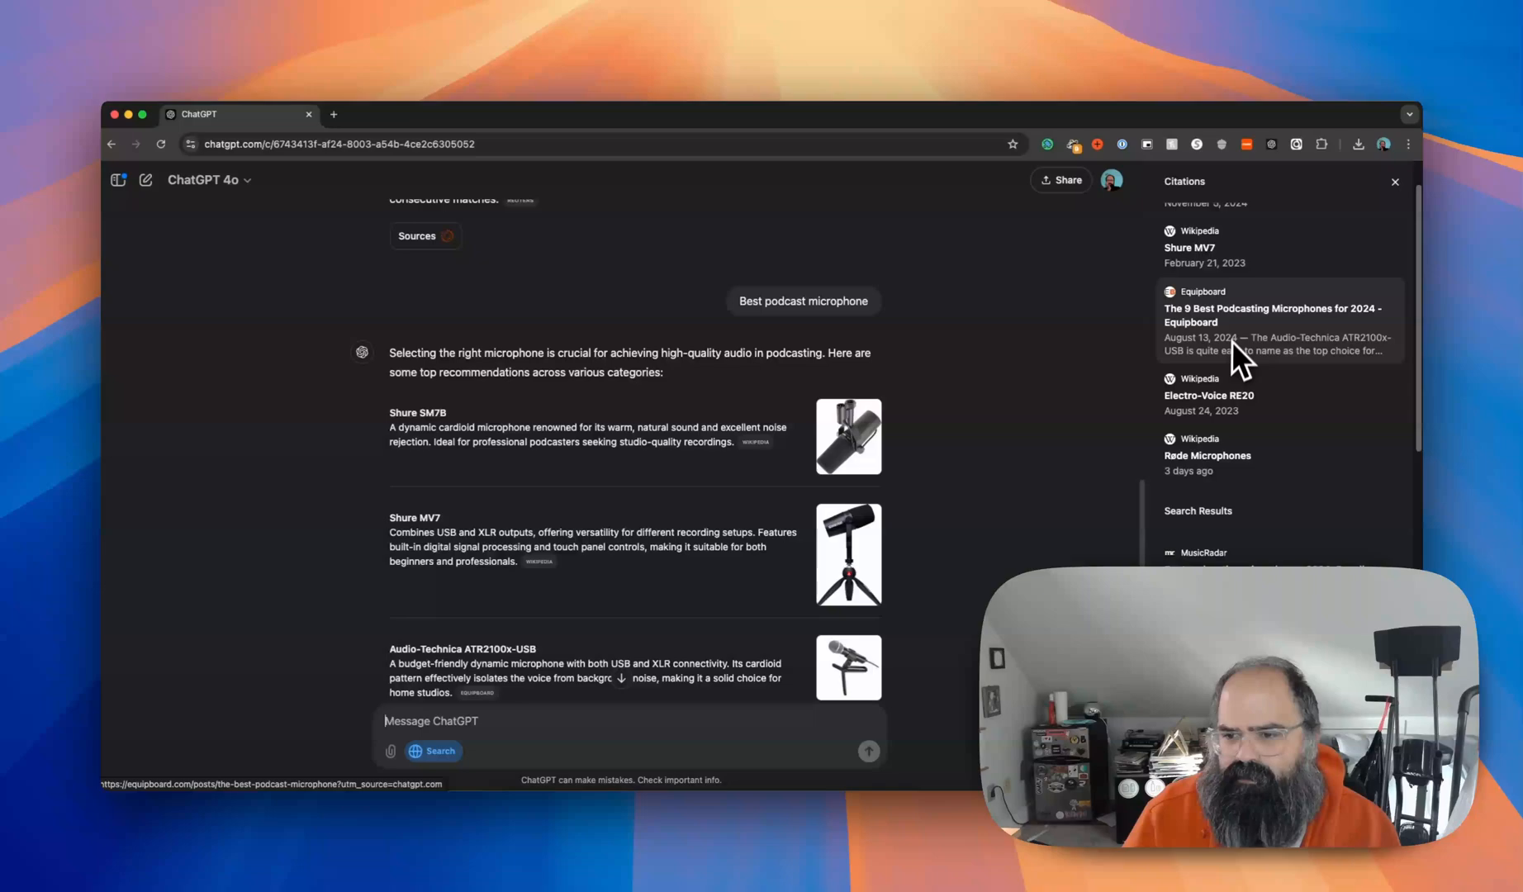
mouse_move(1228, 365)
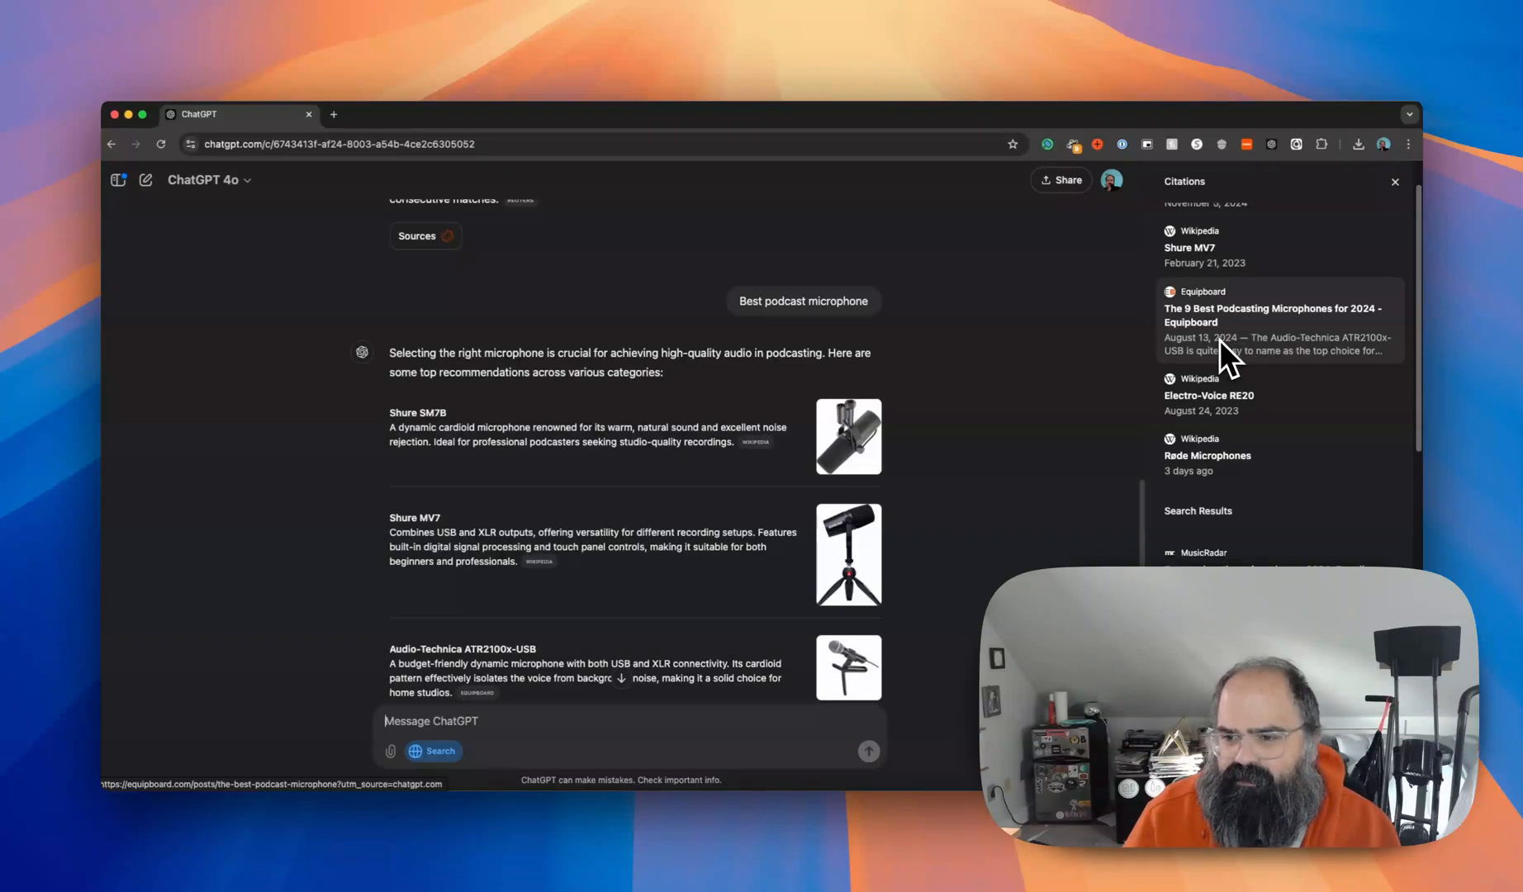
scroll("down", 3)
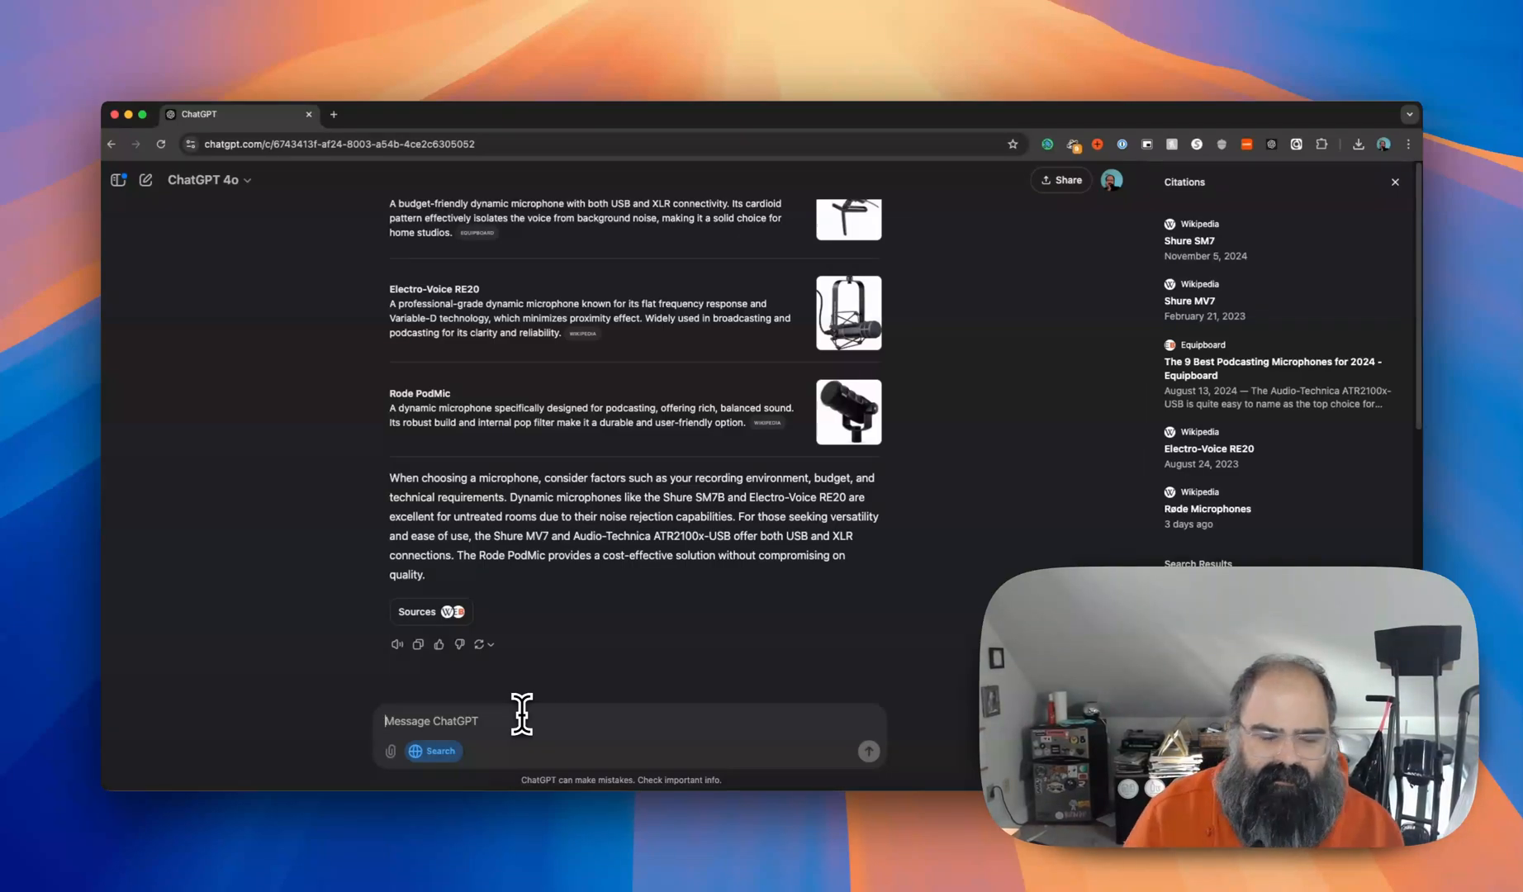
scroll("up", 3)
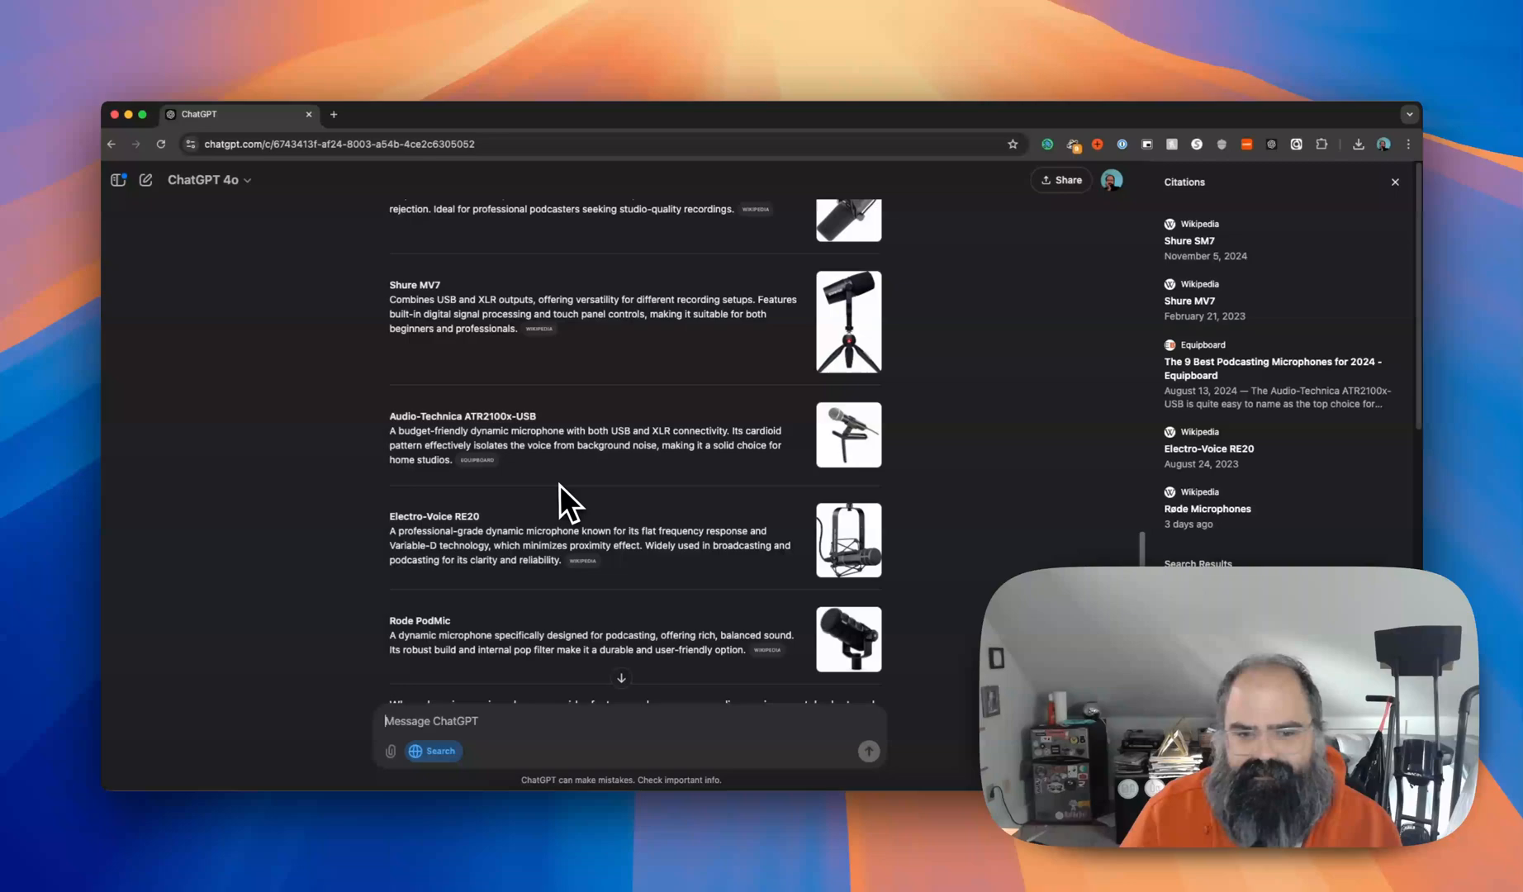
scroll("up", 3)
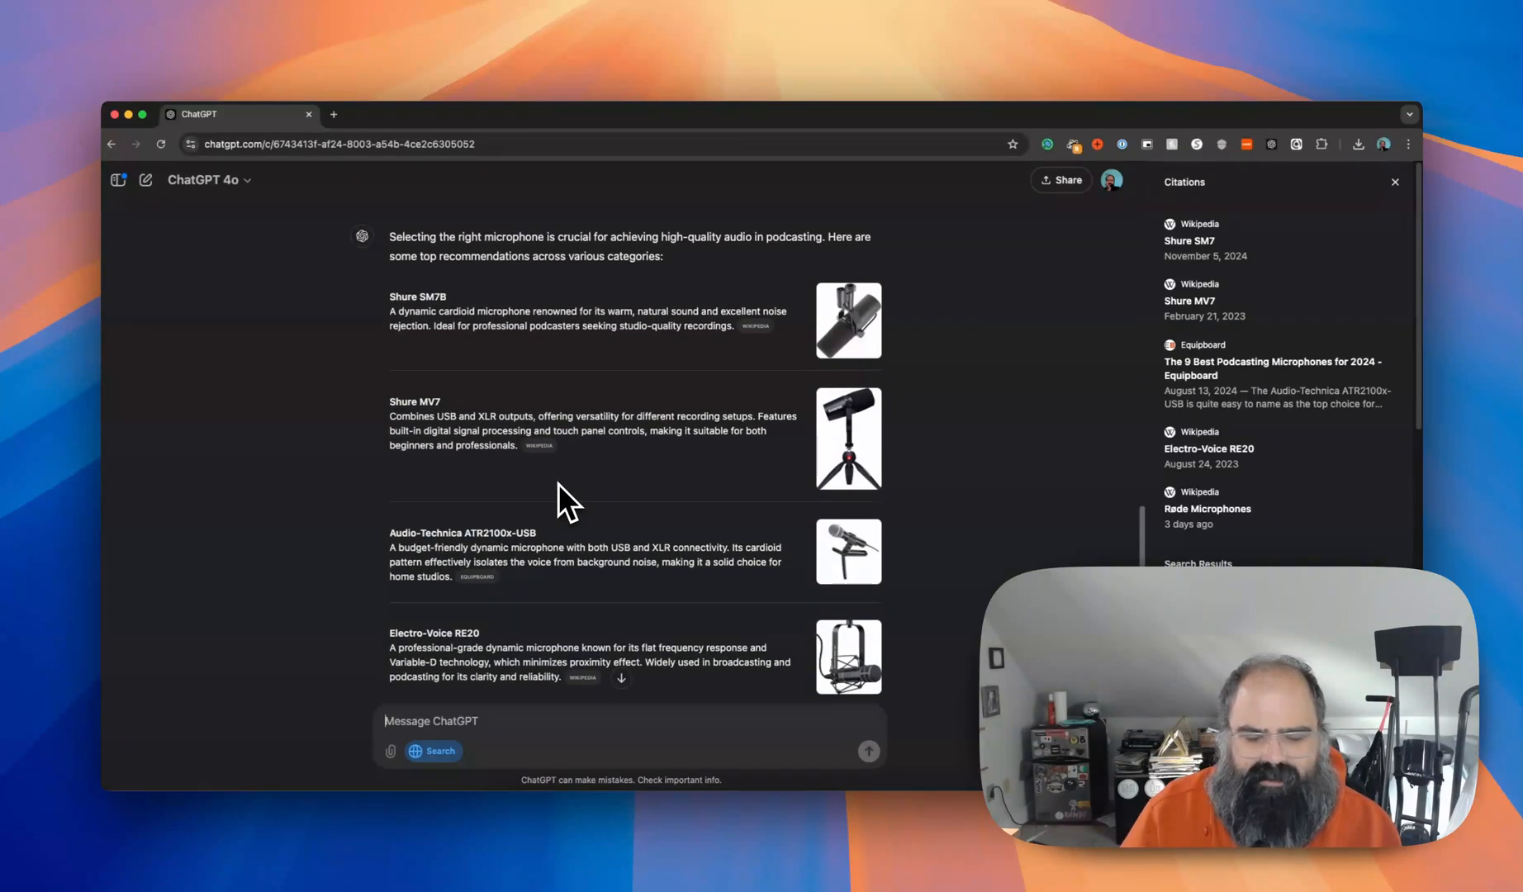
mouse_move(568, 525)
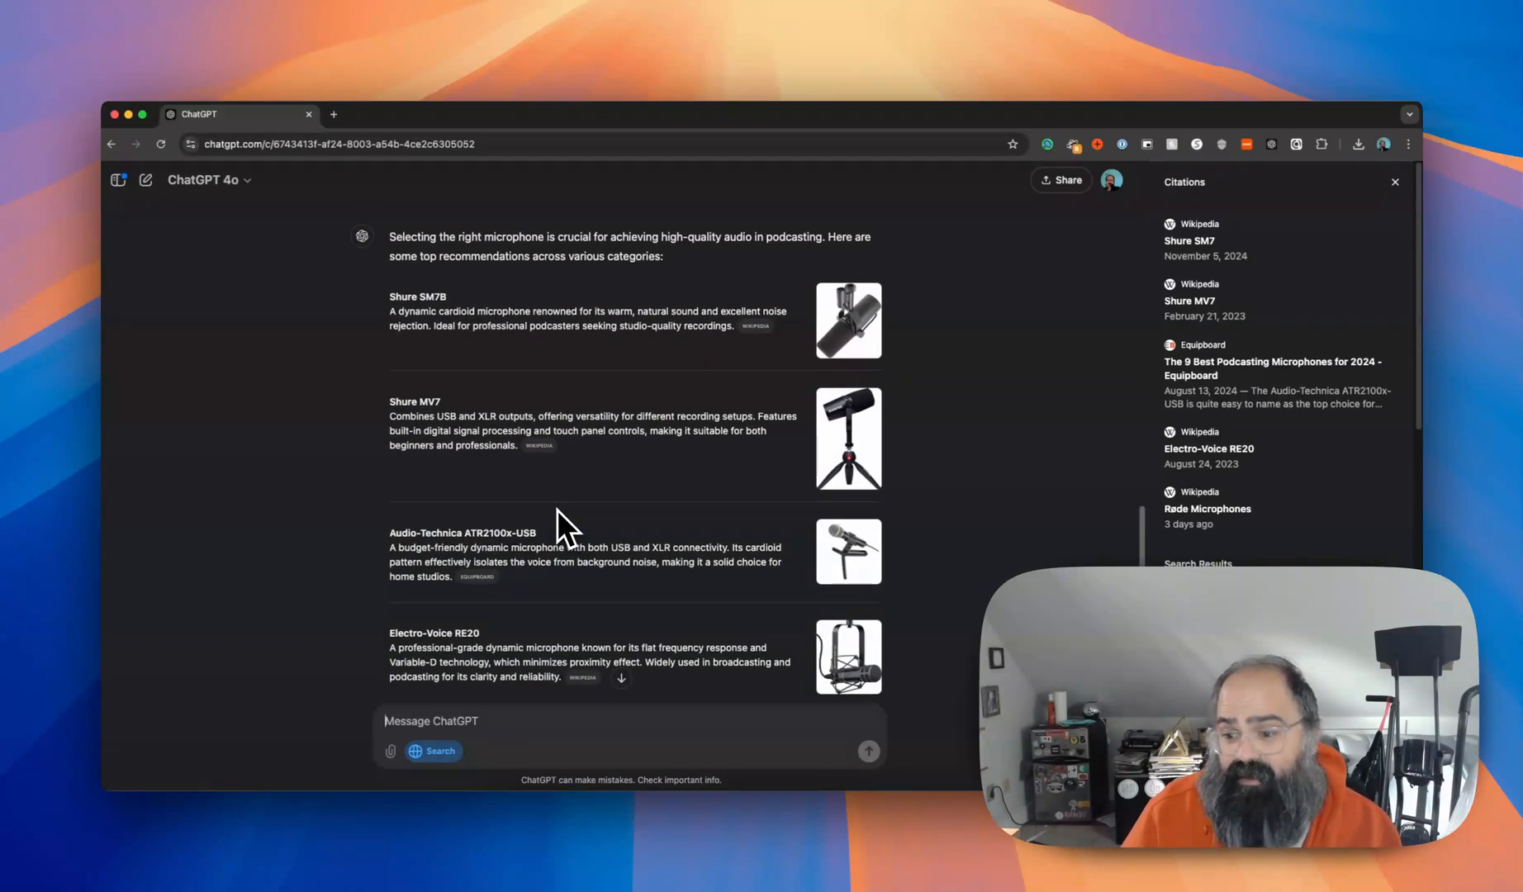
scroll("down", 3)
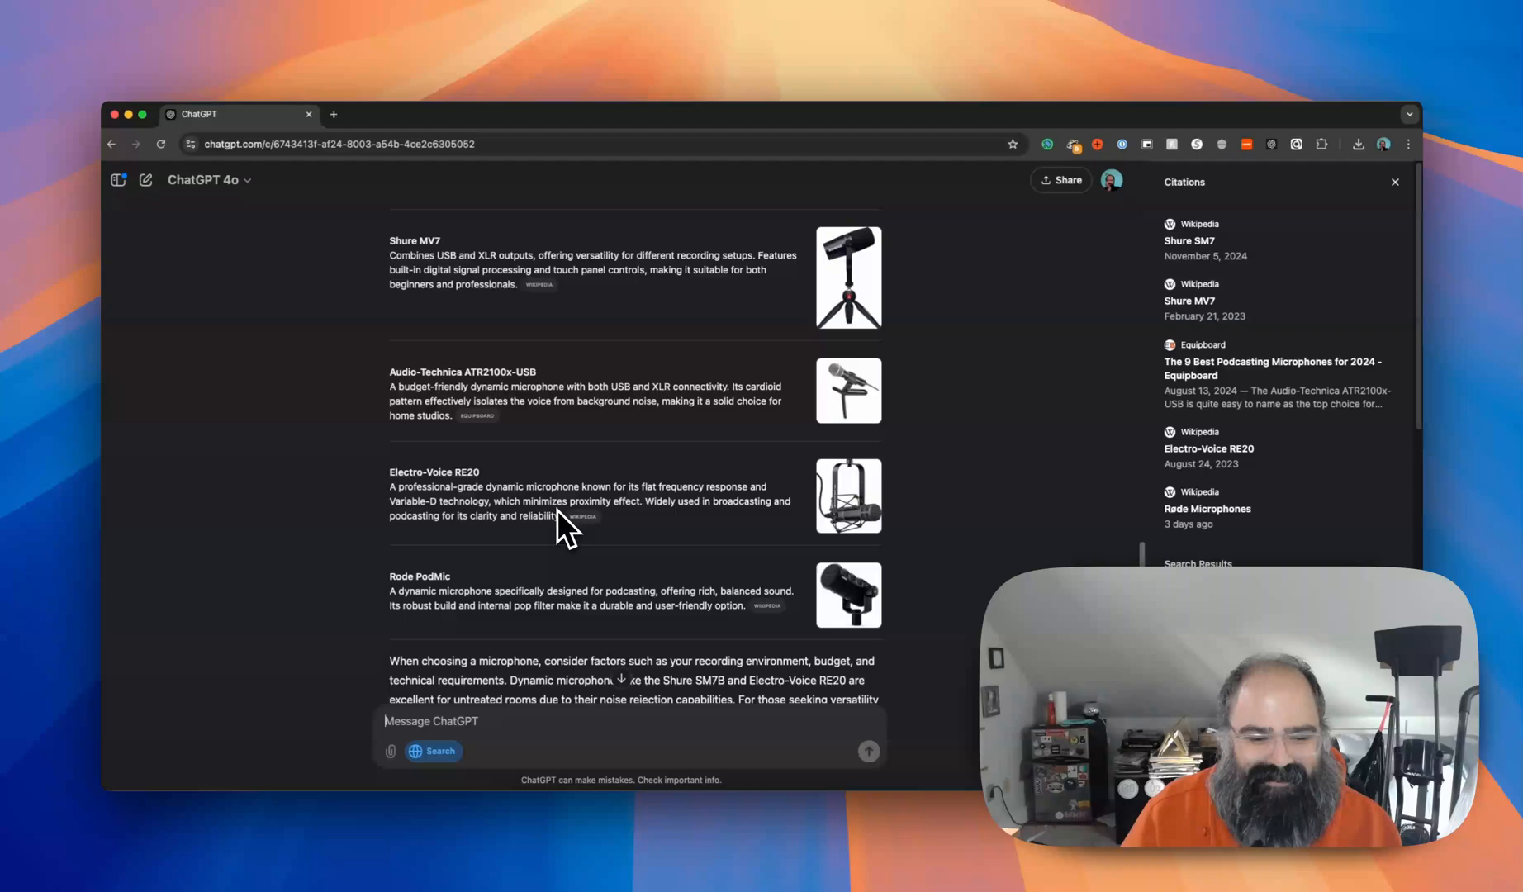
scroll("down", 3)
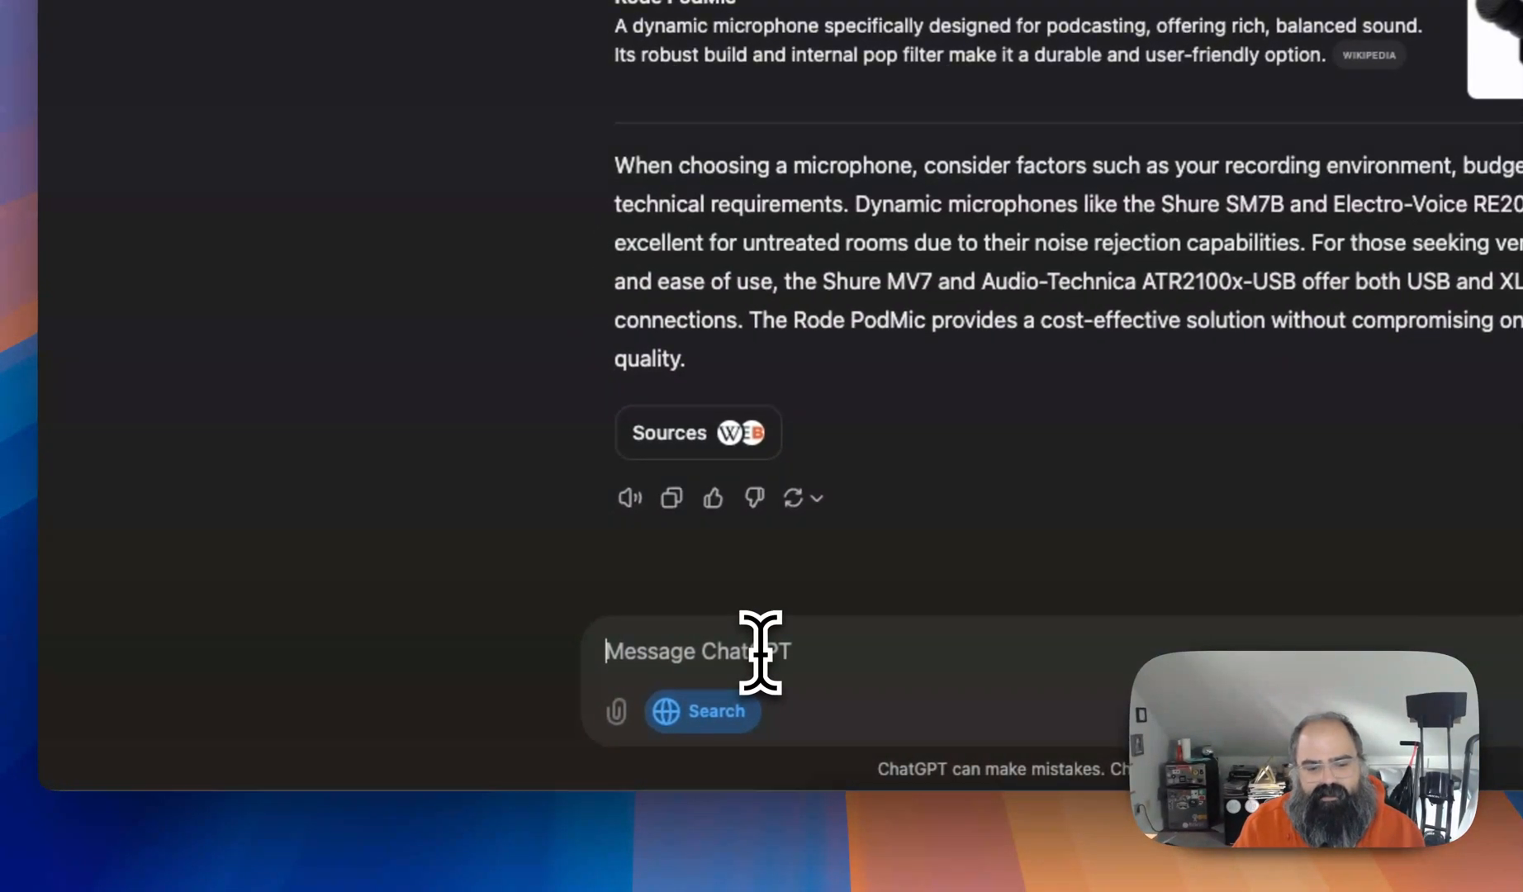
Ask what to feed a 2-year-old and scroll through the sample menu and tips.
type("best baby food for a")
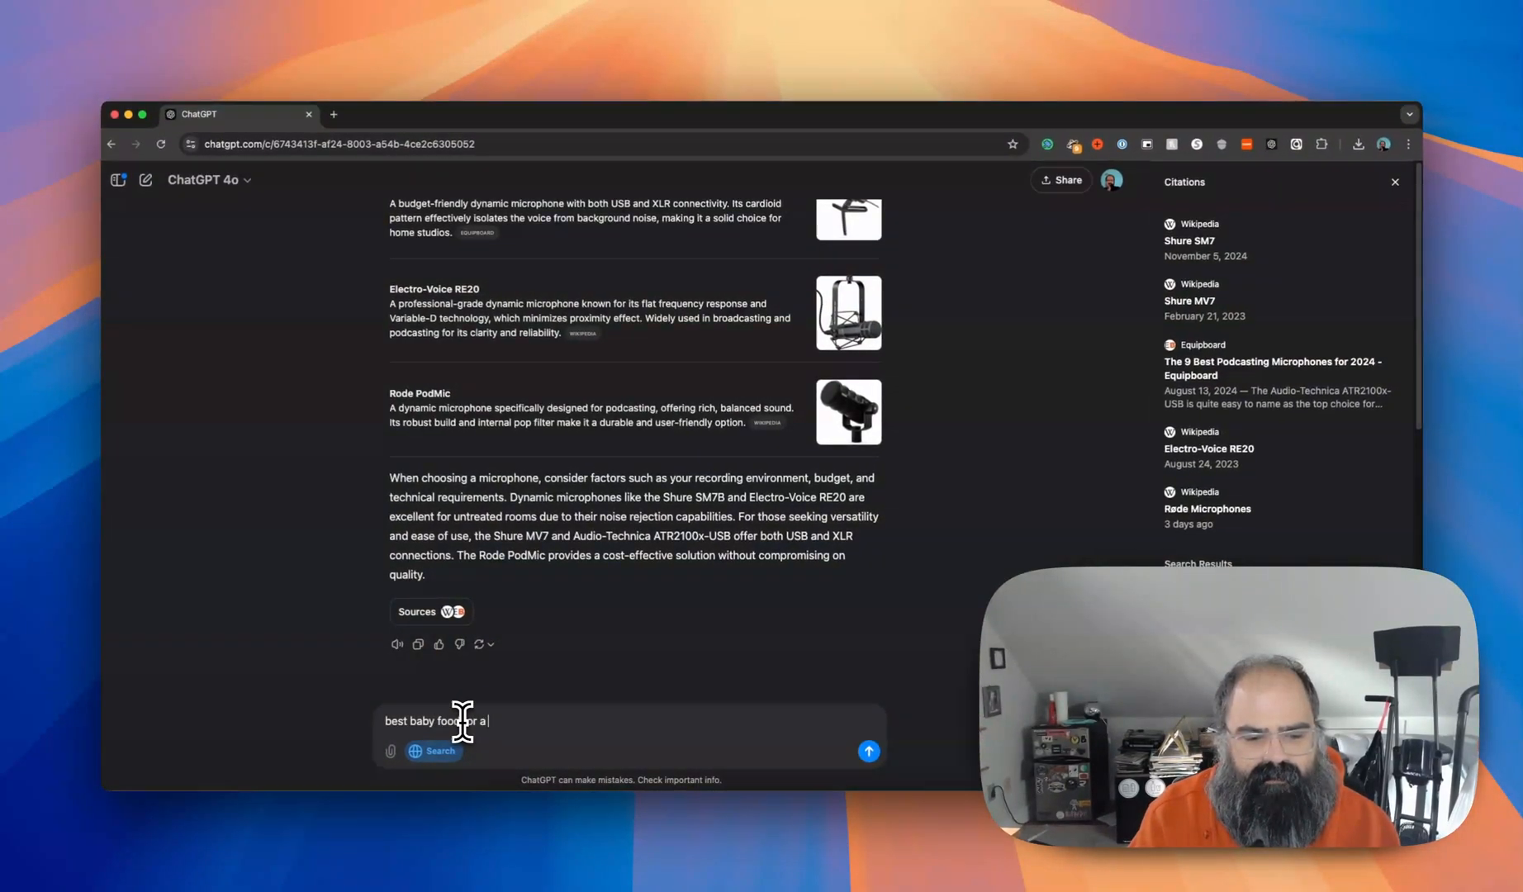
left_click(867, 750)
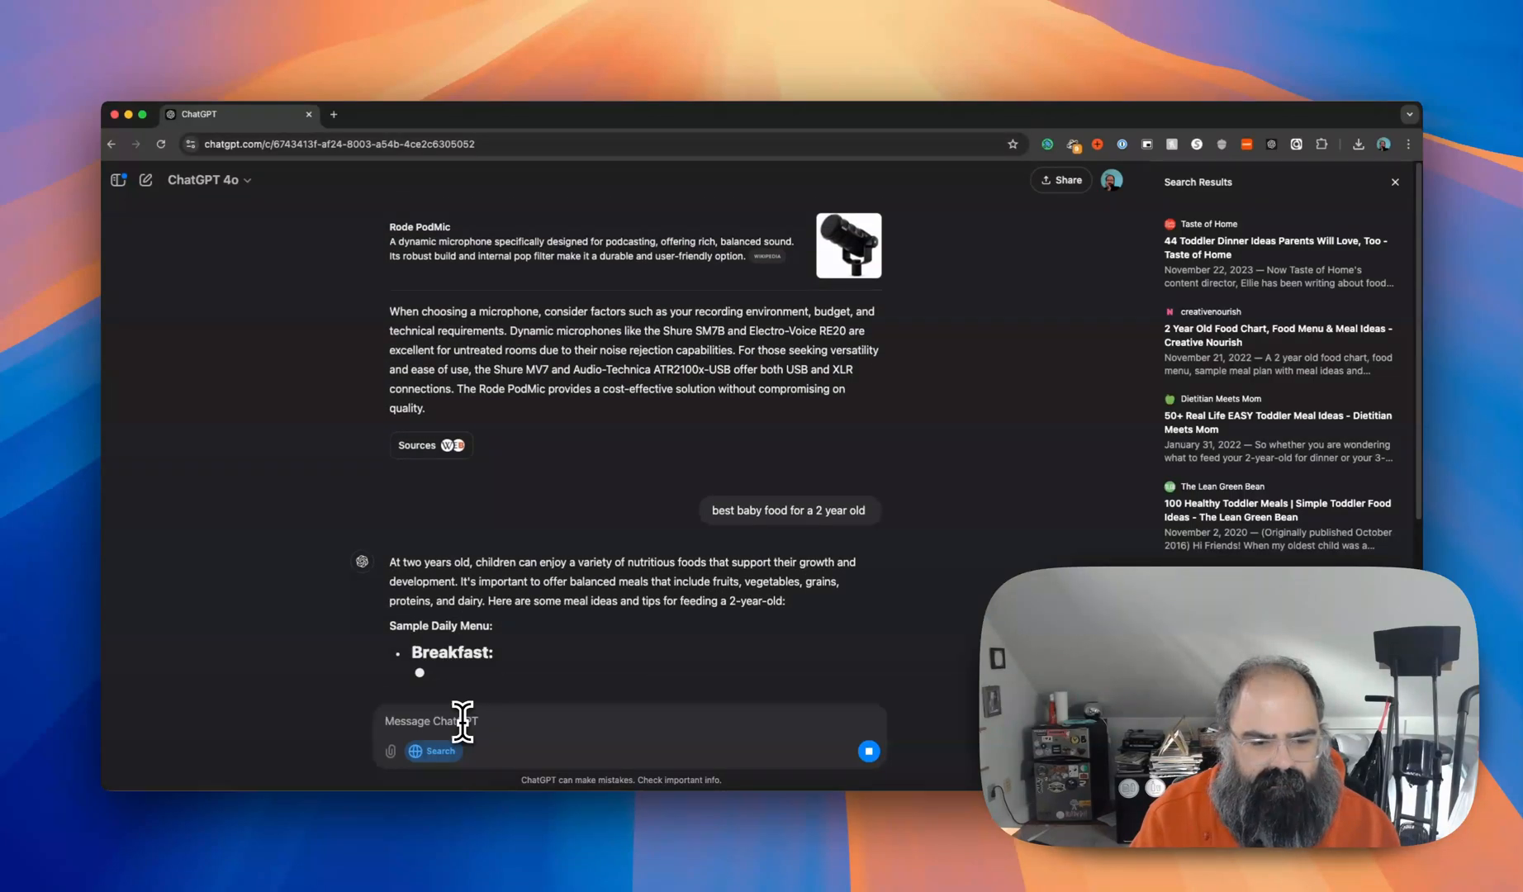
scroll("down", 3)
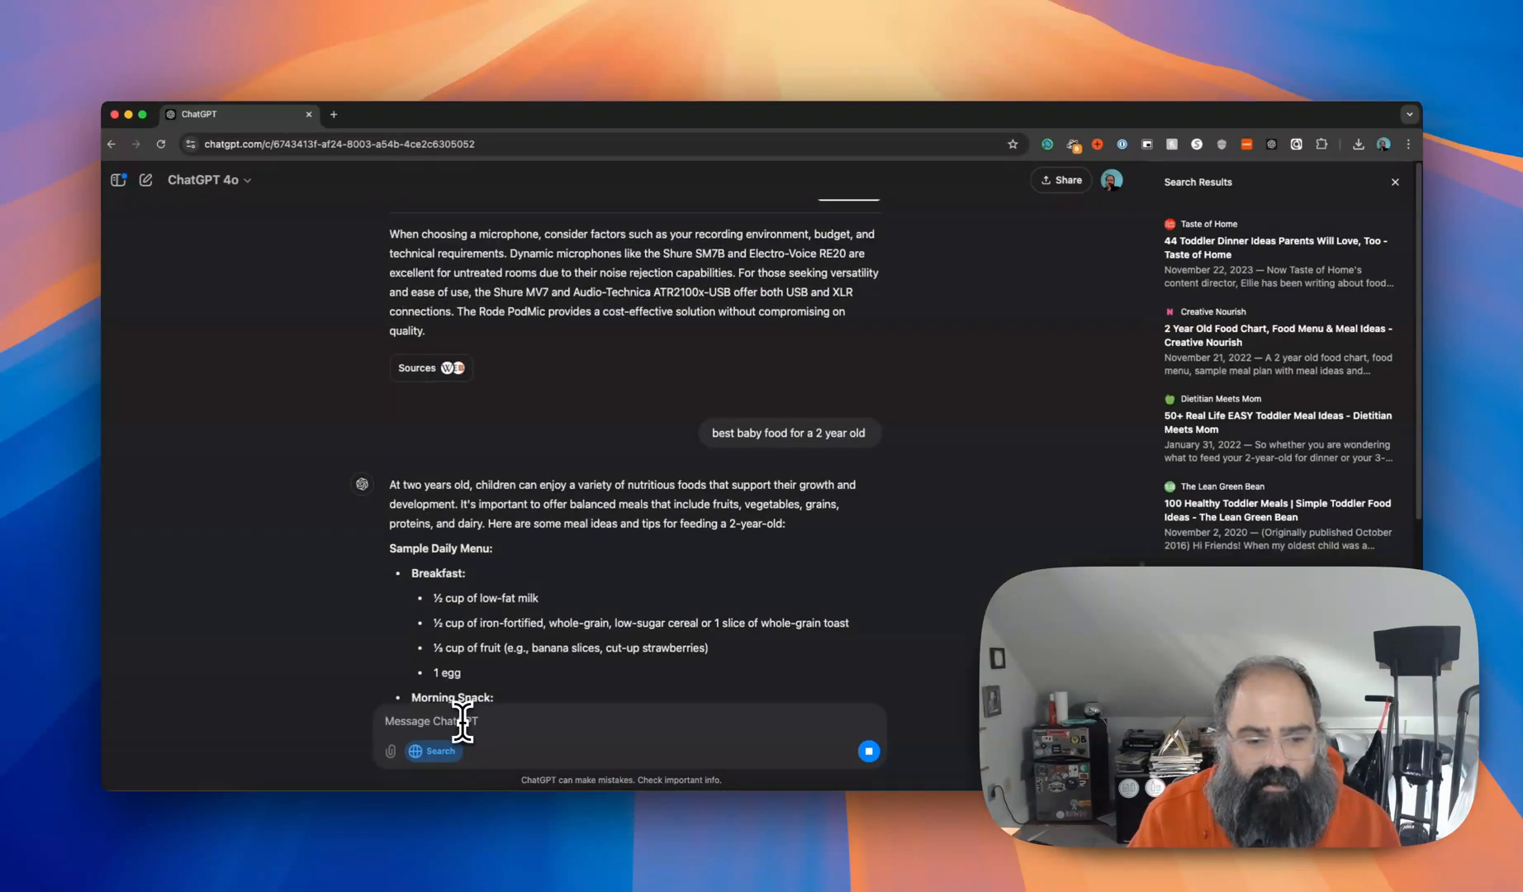
scroll("down", 3)
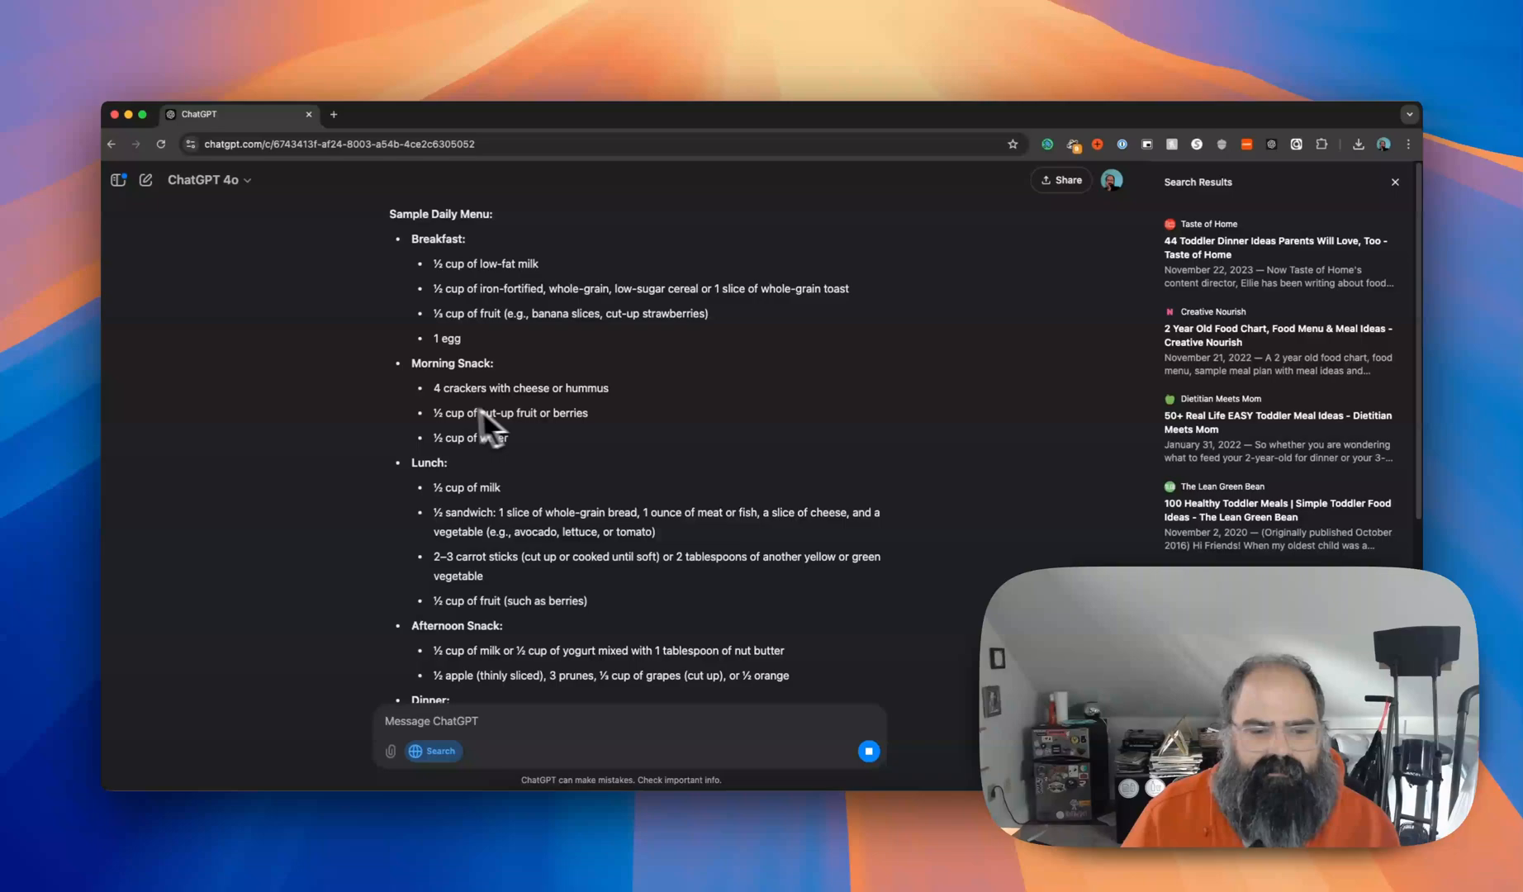
scroll("down", 3)
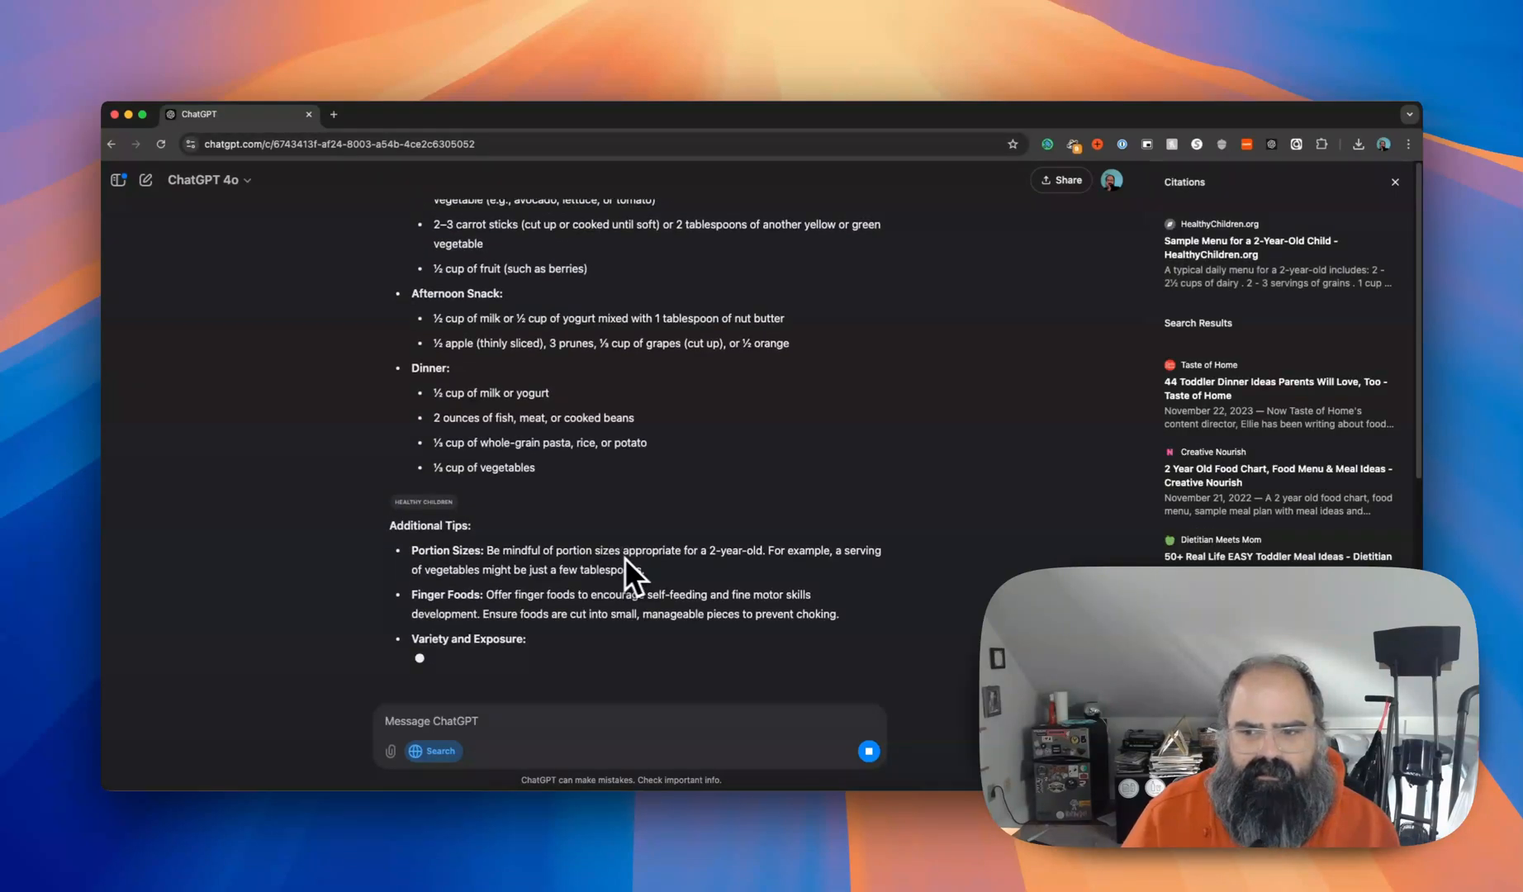
scroll("up", 3)
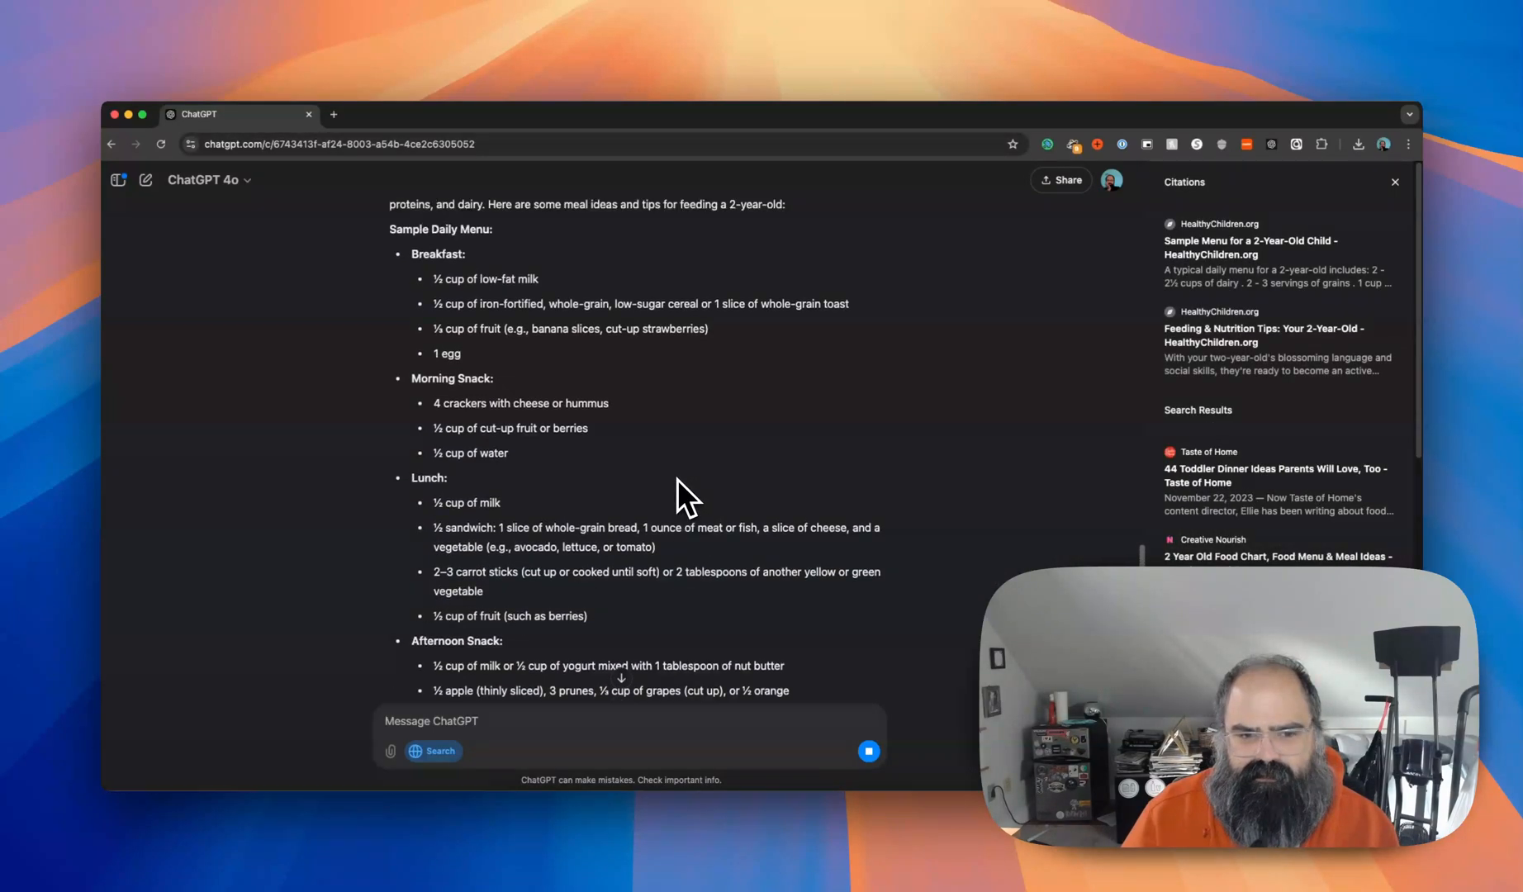
scroll("up", 3)
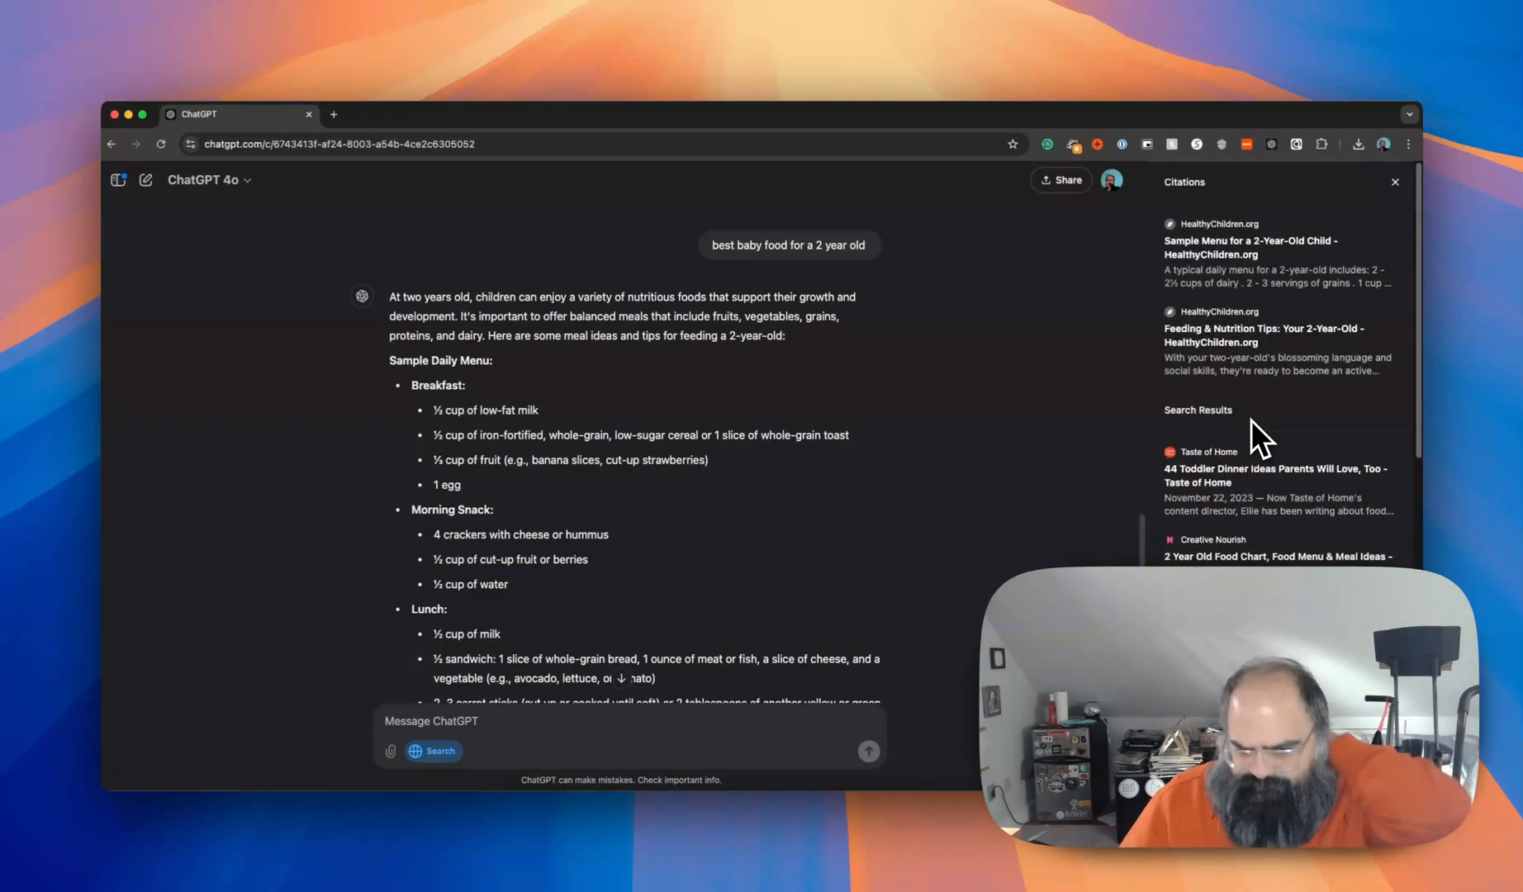
mouse_move(1272, 422)
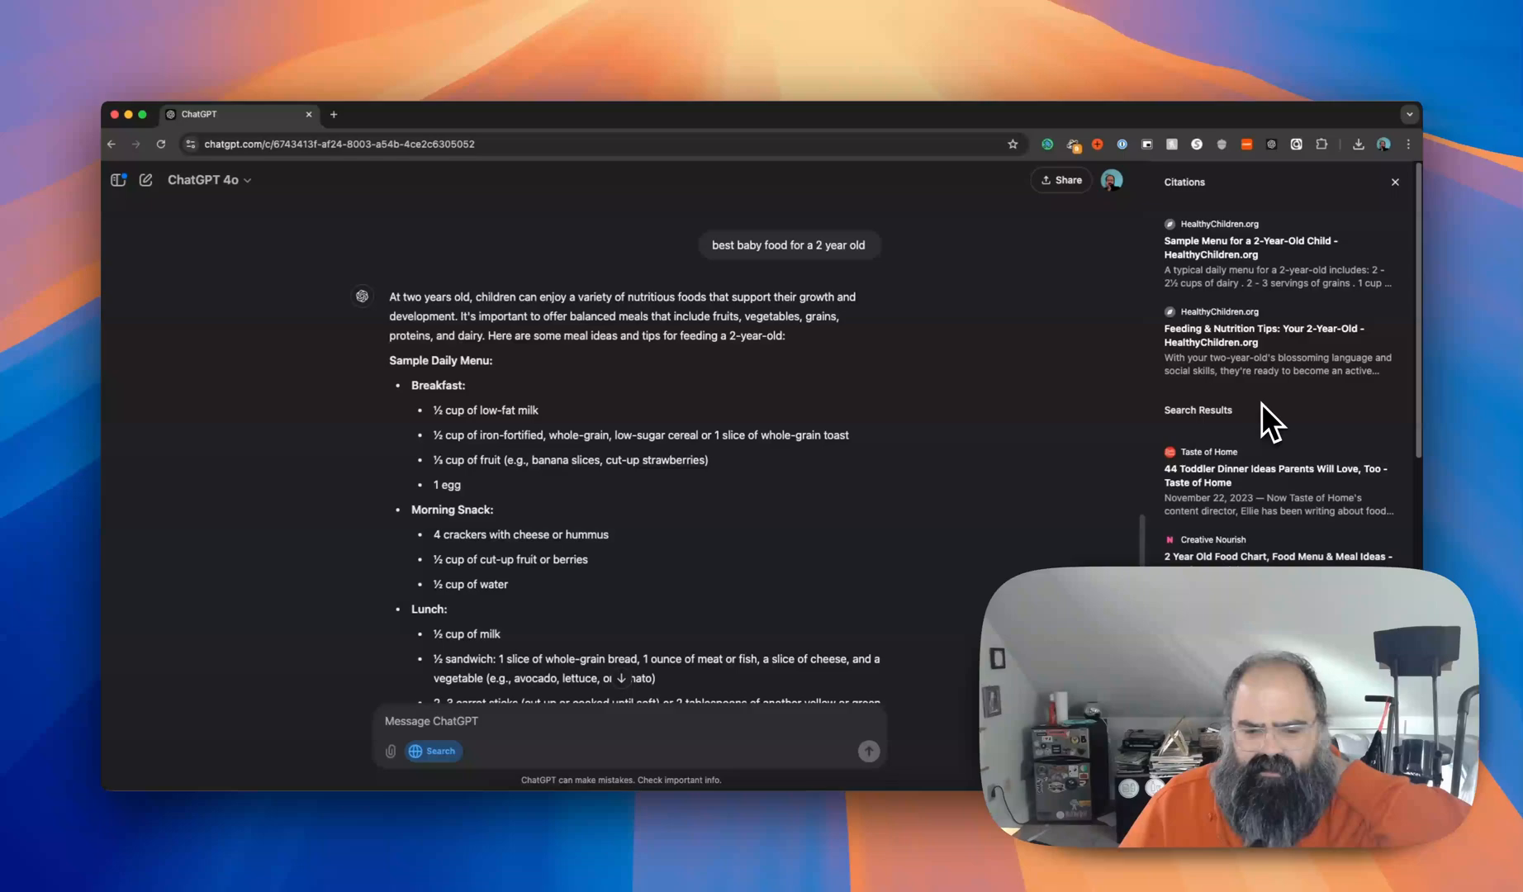
scroll("down", 3)
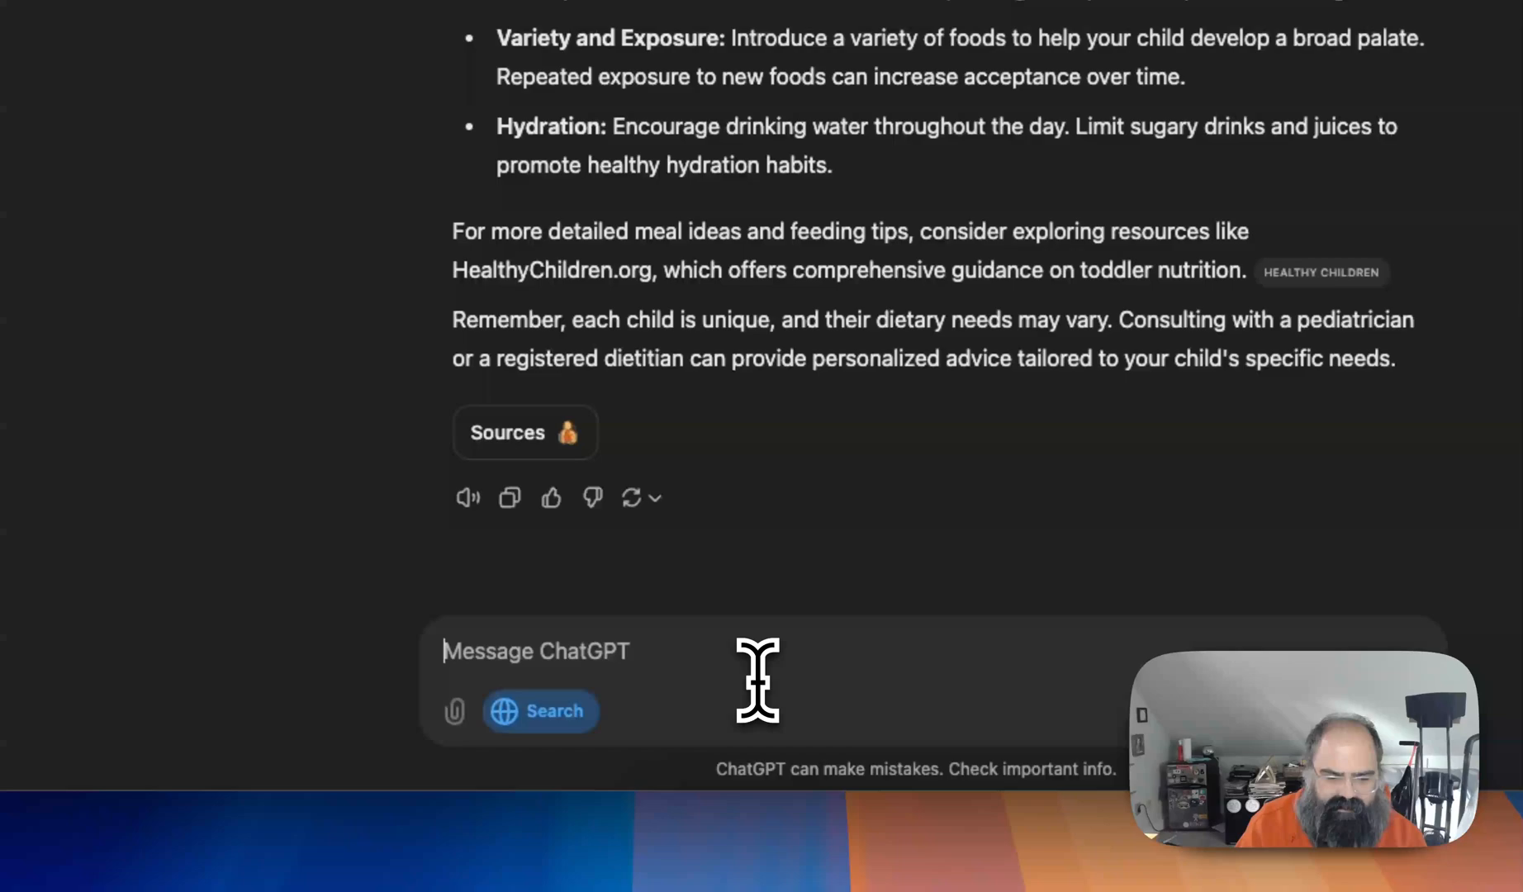
Ask 'google stock price' and view the GOOG chart at 5Y, 5D, 6M, then YTD.
type("google st")
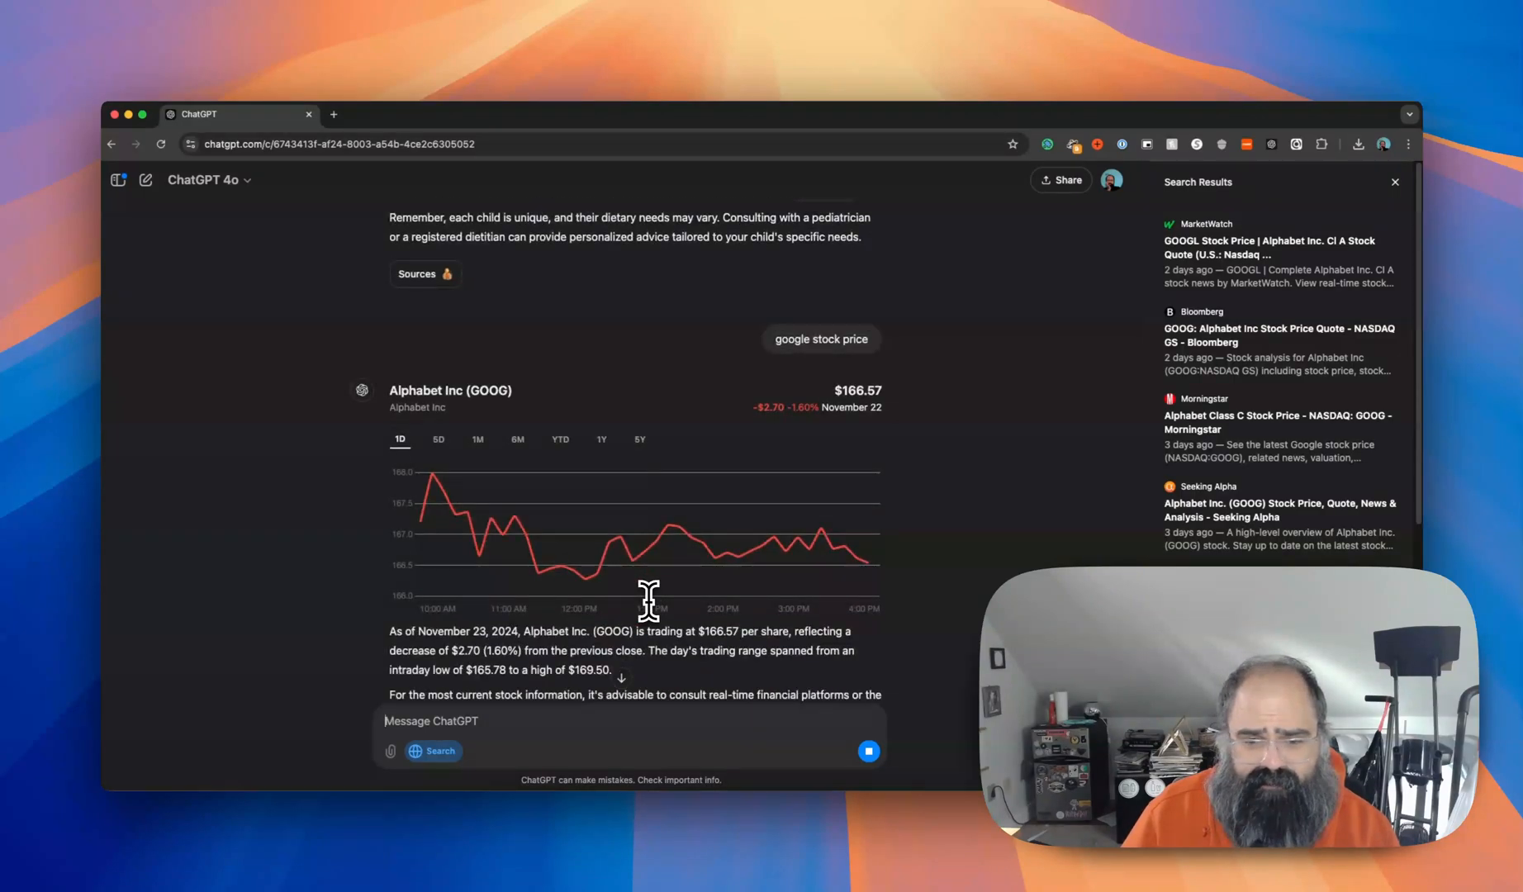
mouse_move(762, 554)
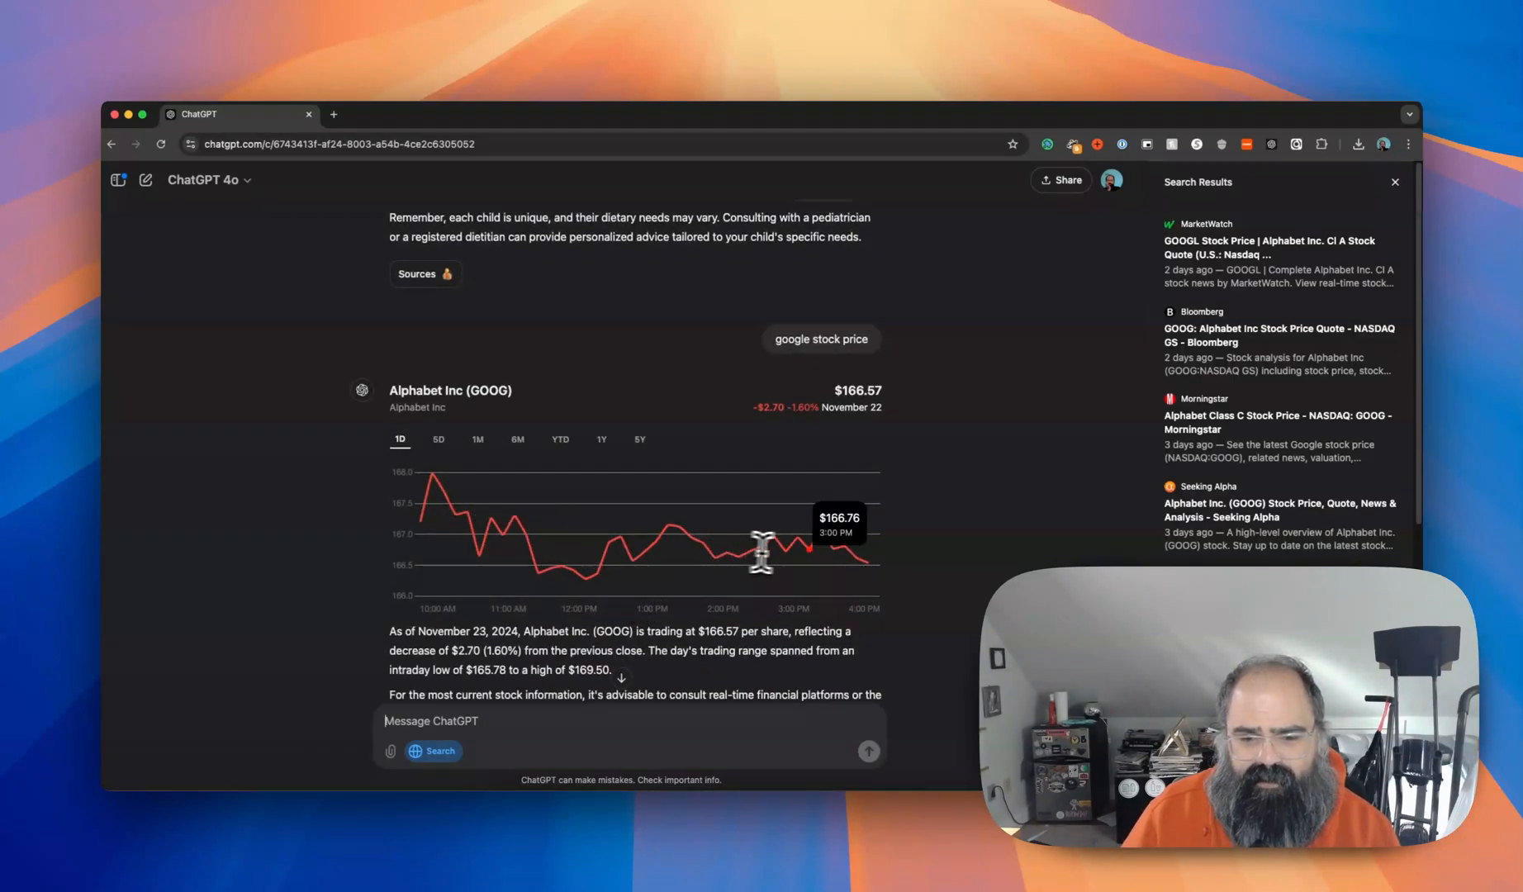
left_click(640, 439)
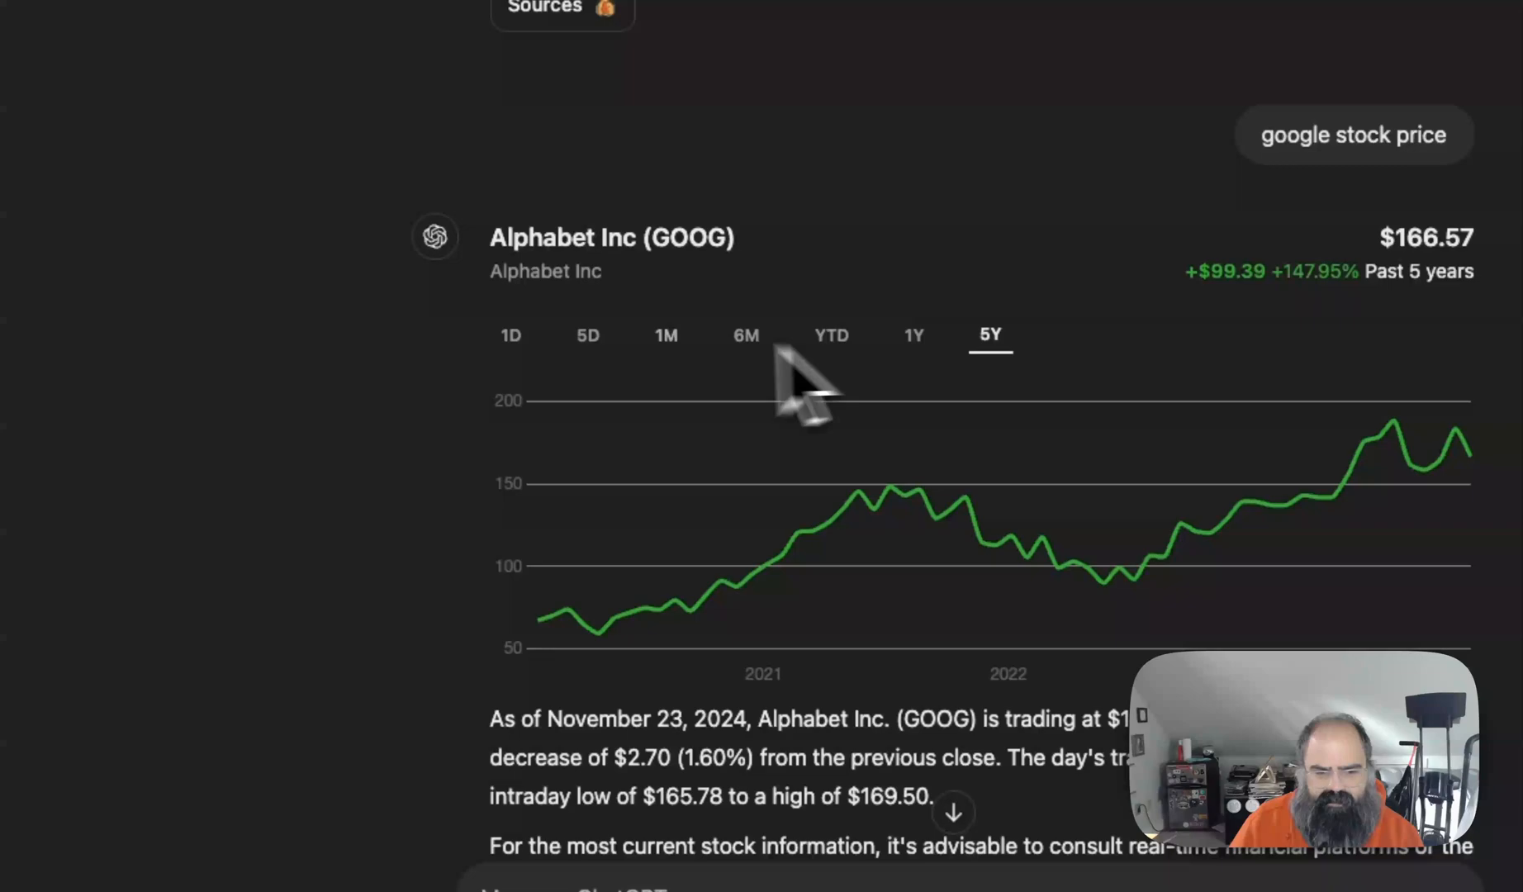
left_click(587, 335)
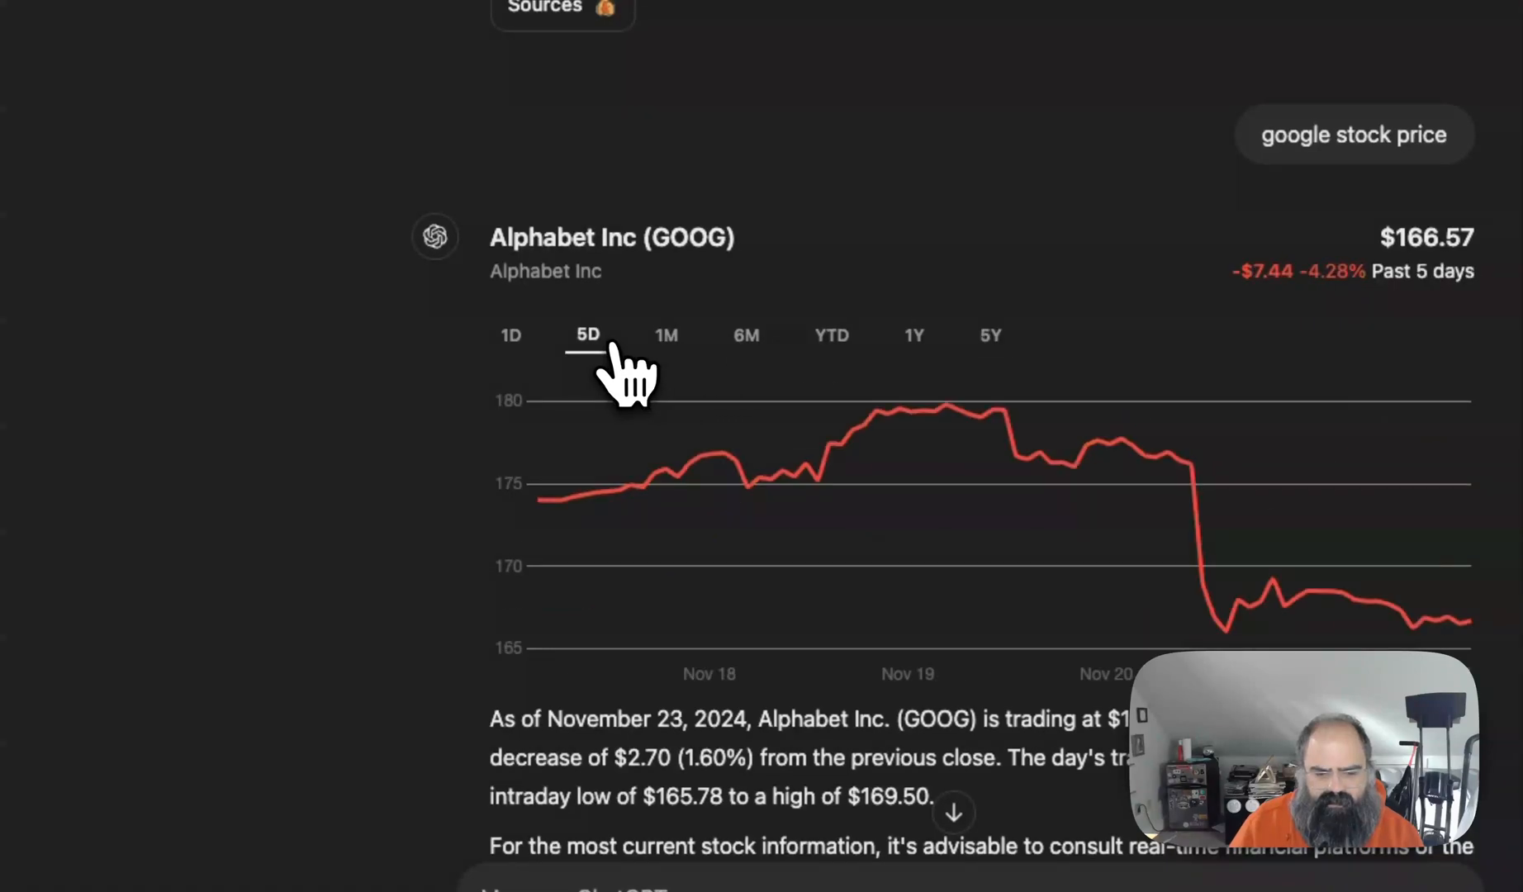
left_click(745, 335)
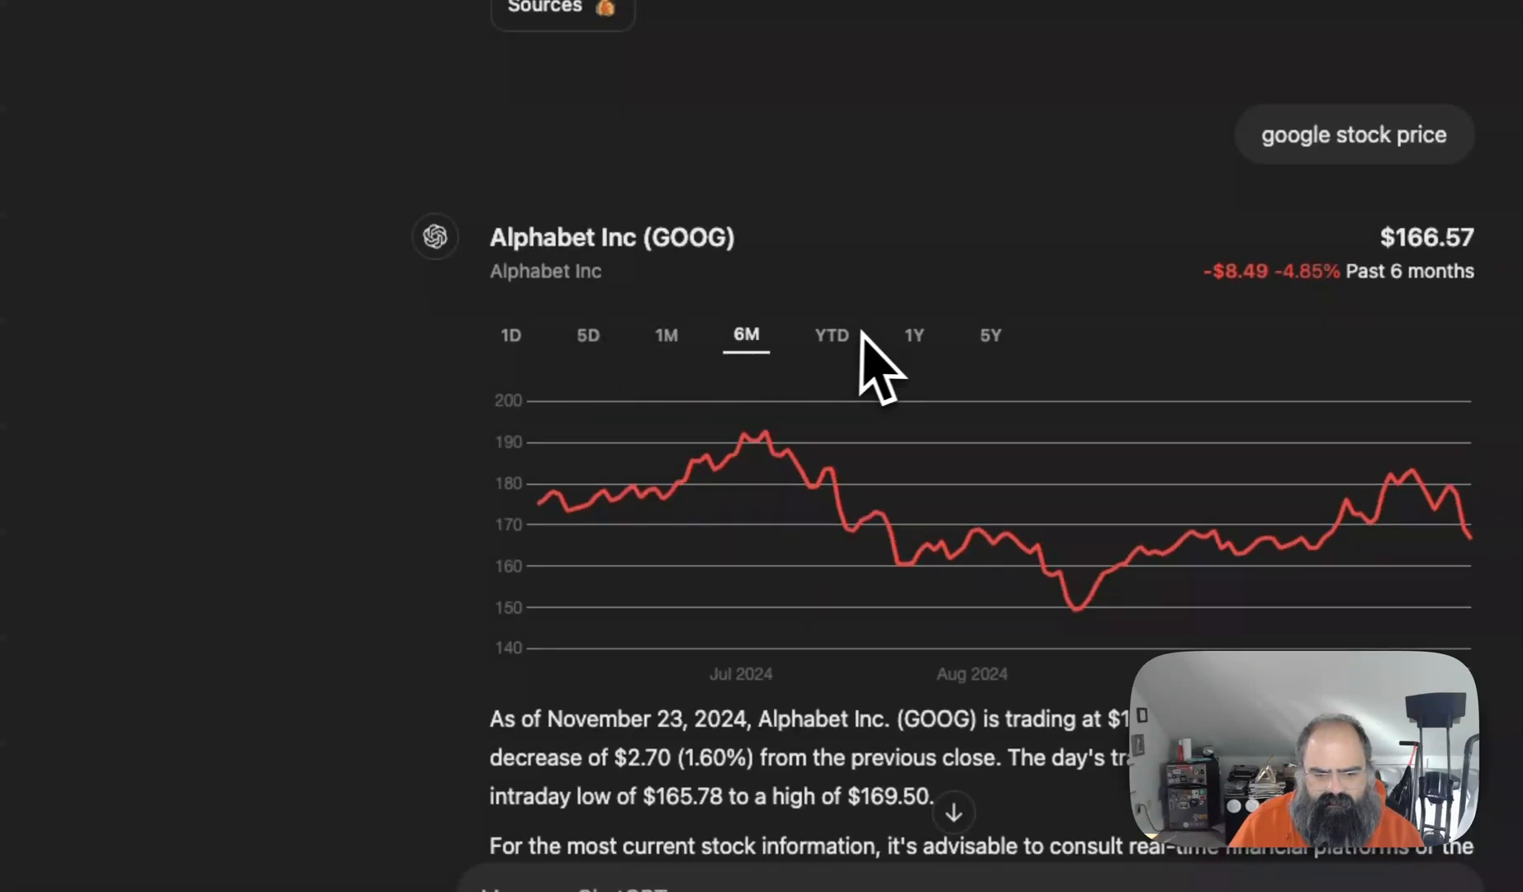
left_click(830, 335)
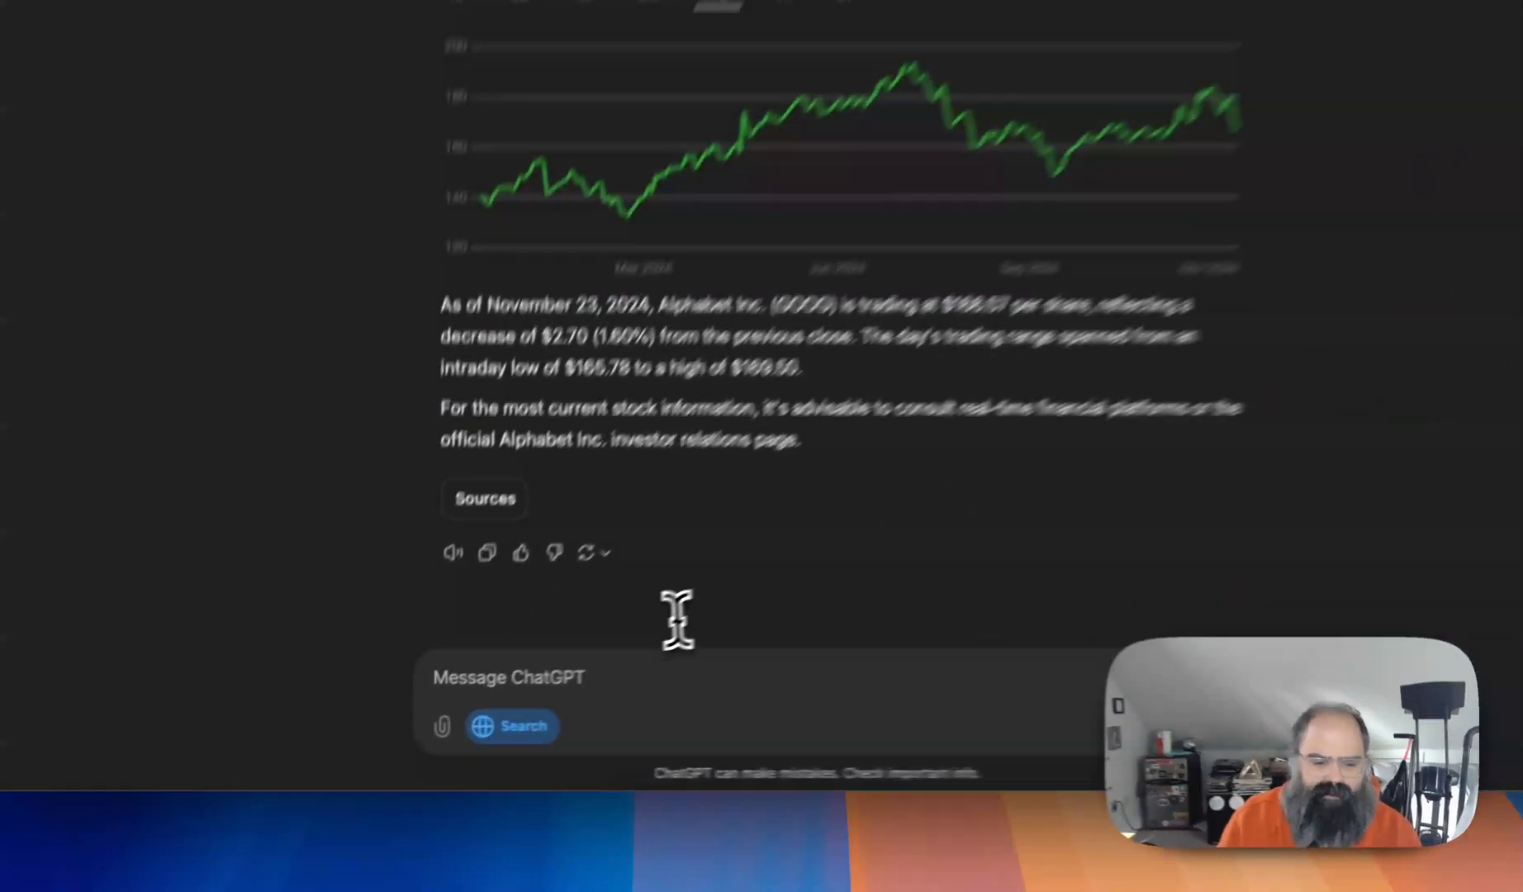
Send the question 'weather philadelphia' with Search on.
type("weather ph")
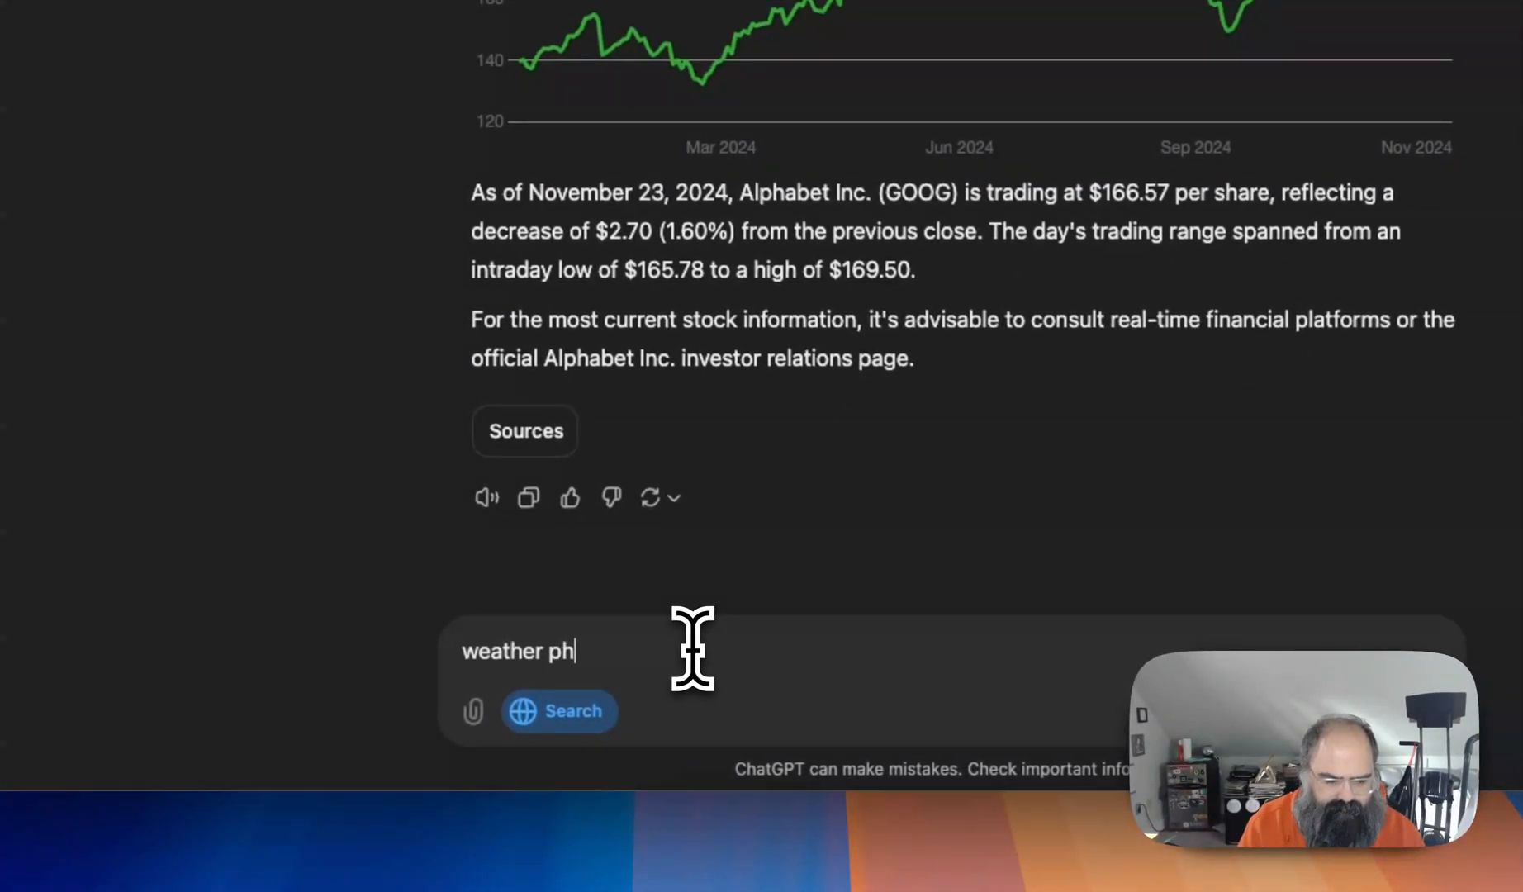
type("iladelphia p")
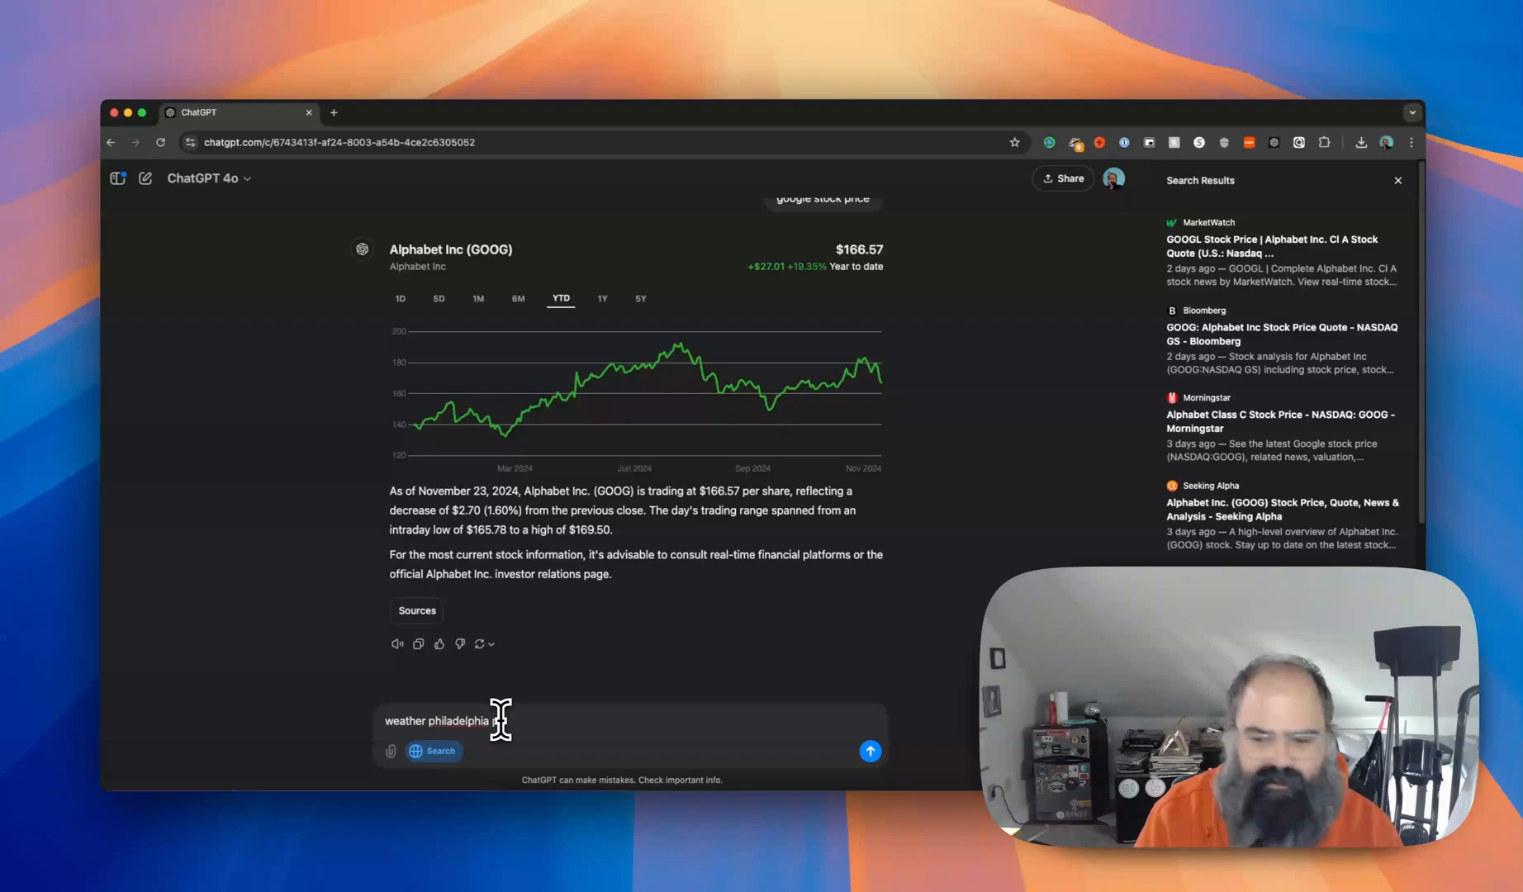
left_click(867, 750)
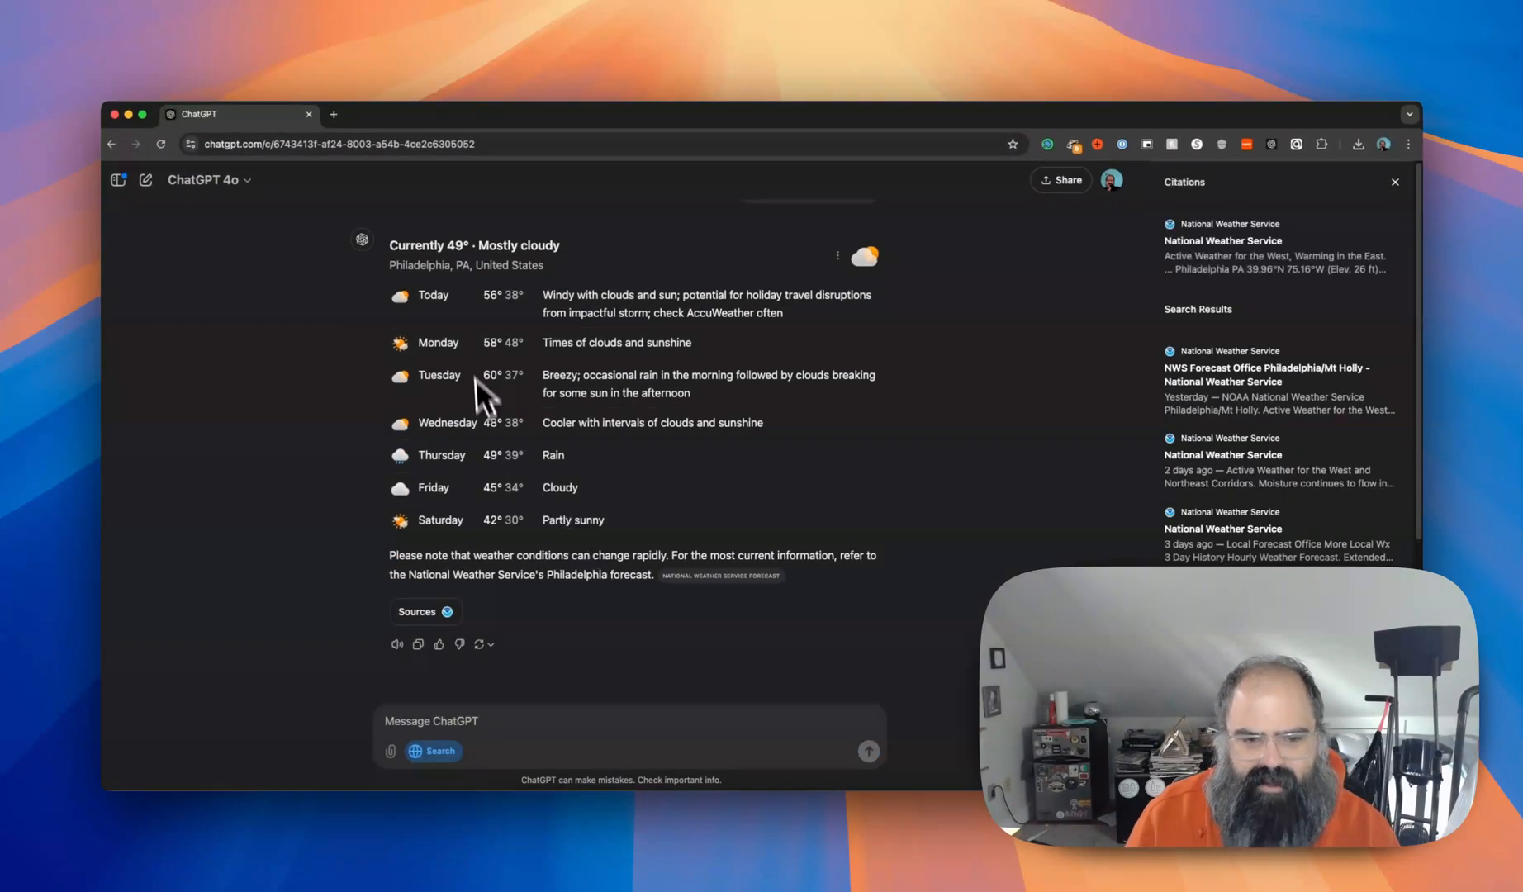
mouse_move(500, 525)
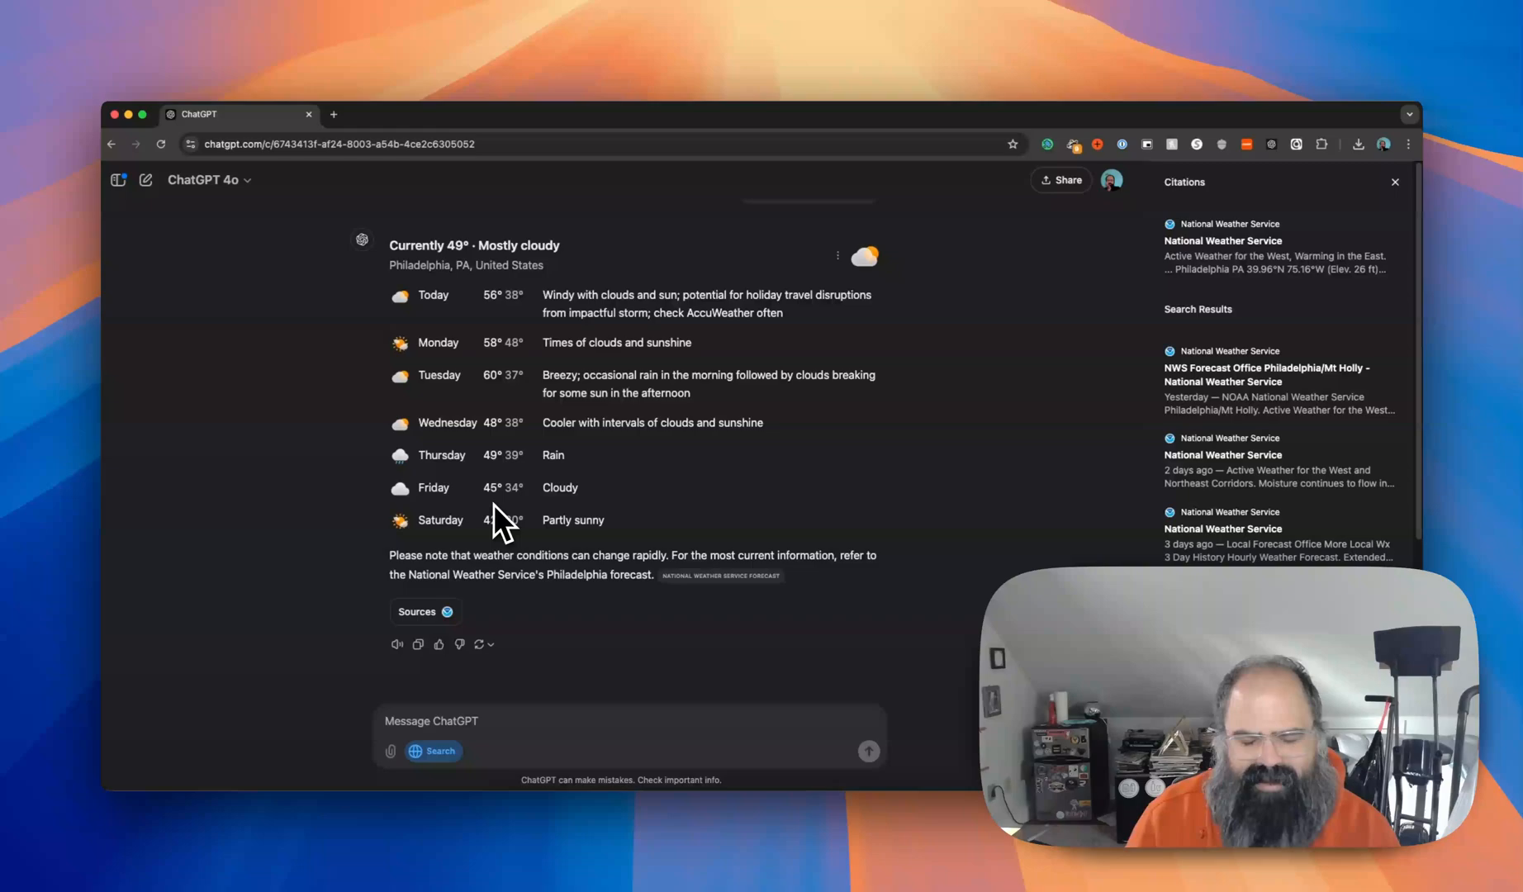
mouse_move(573, 409)
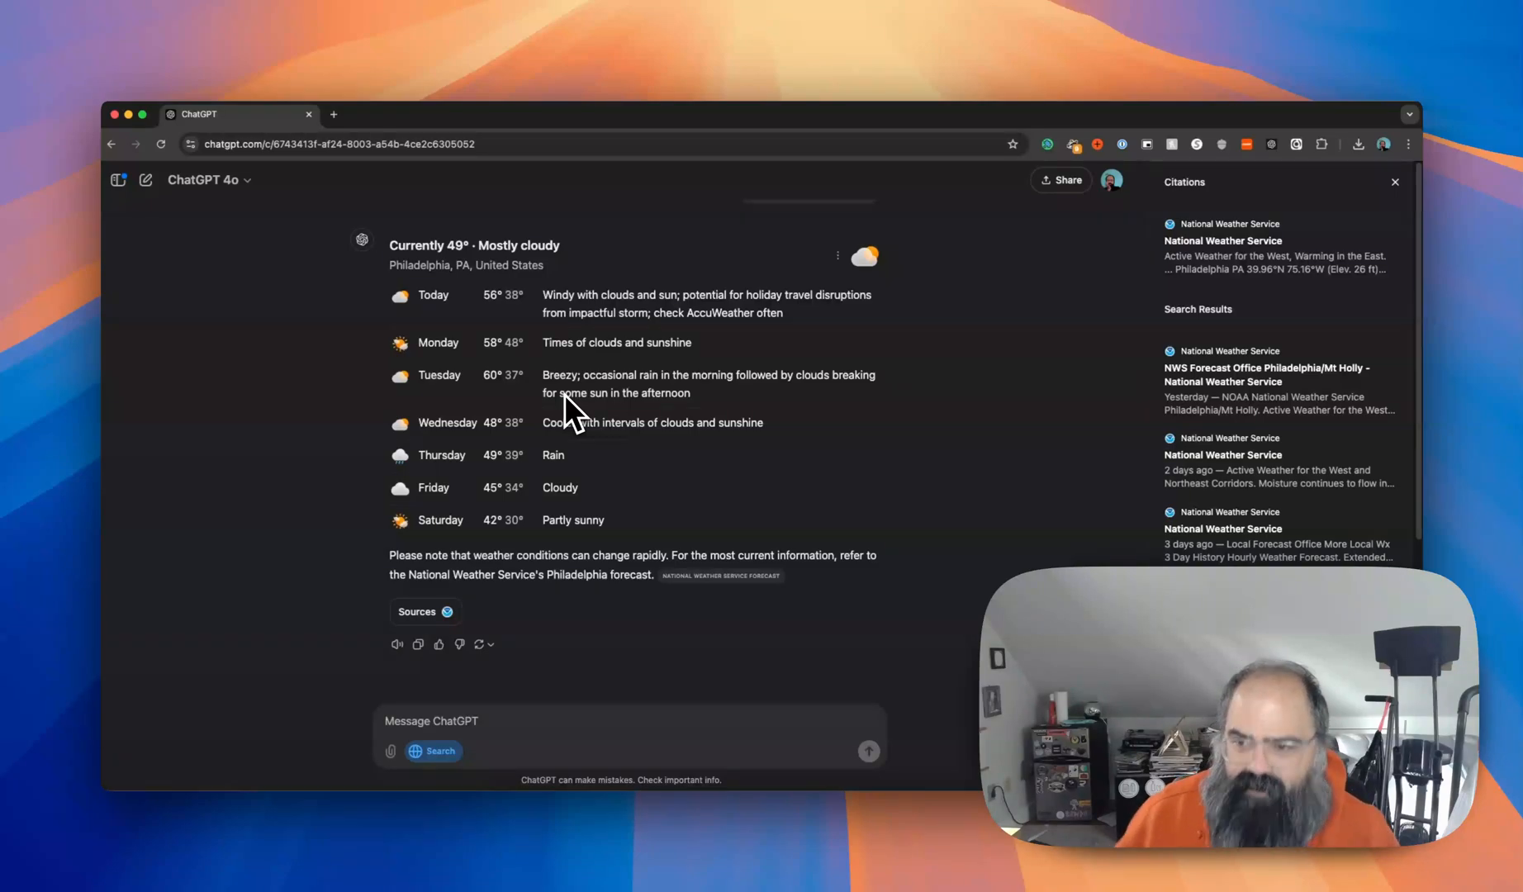
mouse_move(665, 433)
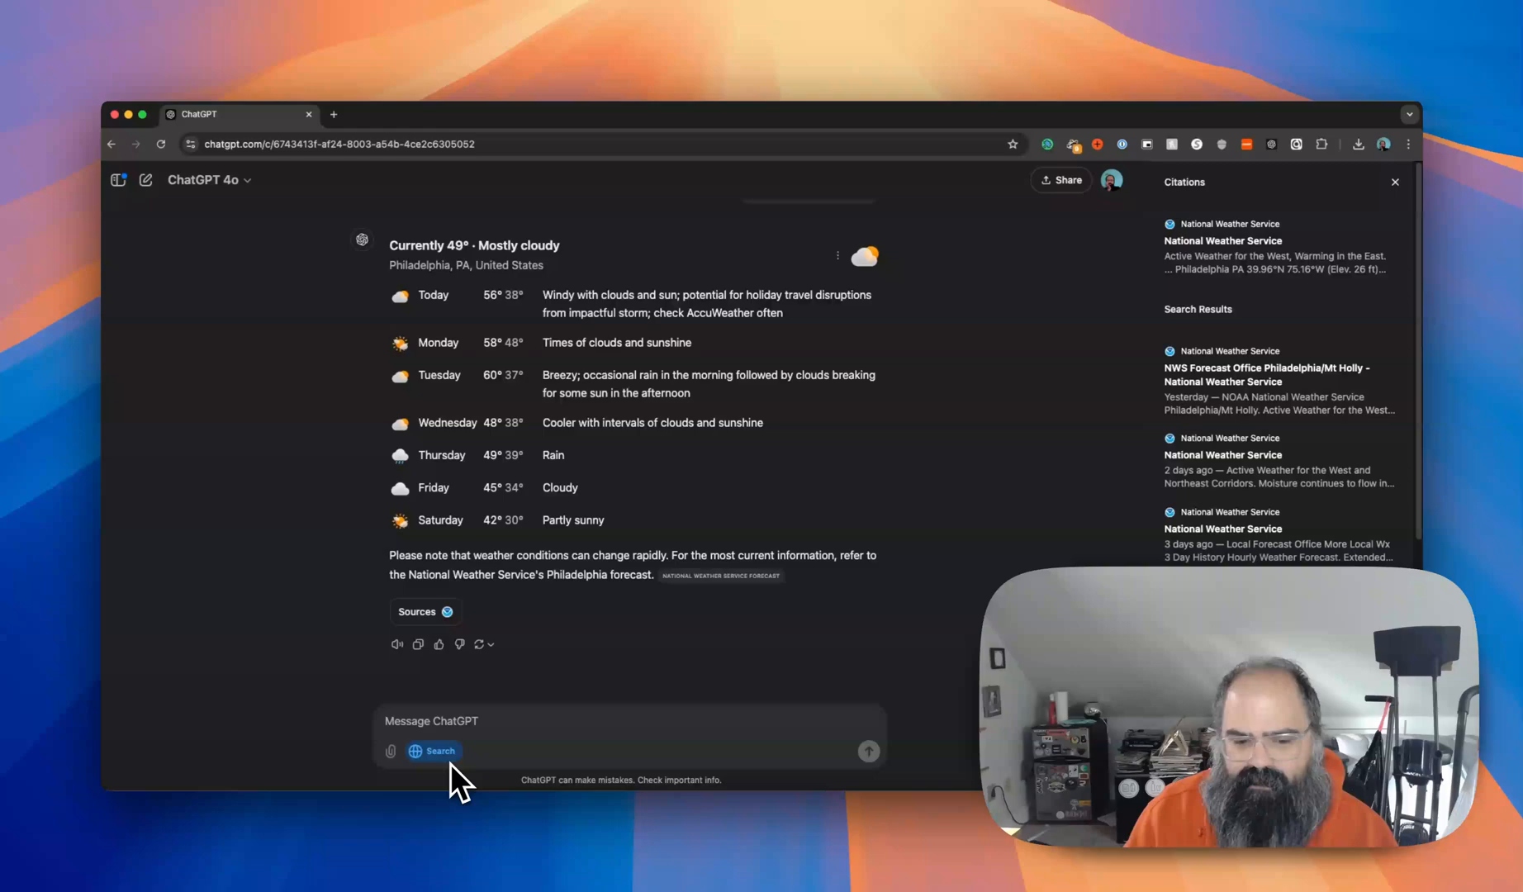
scroll("down", 3)
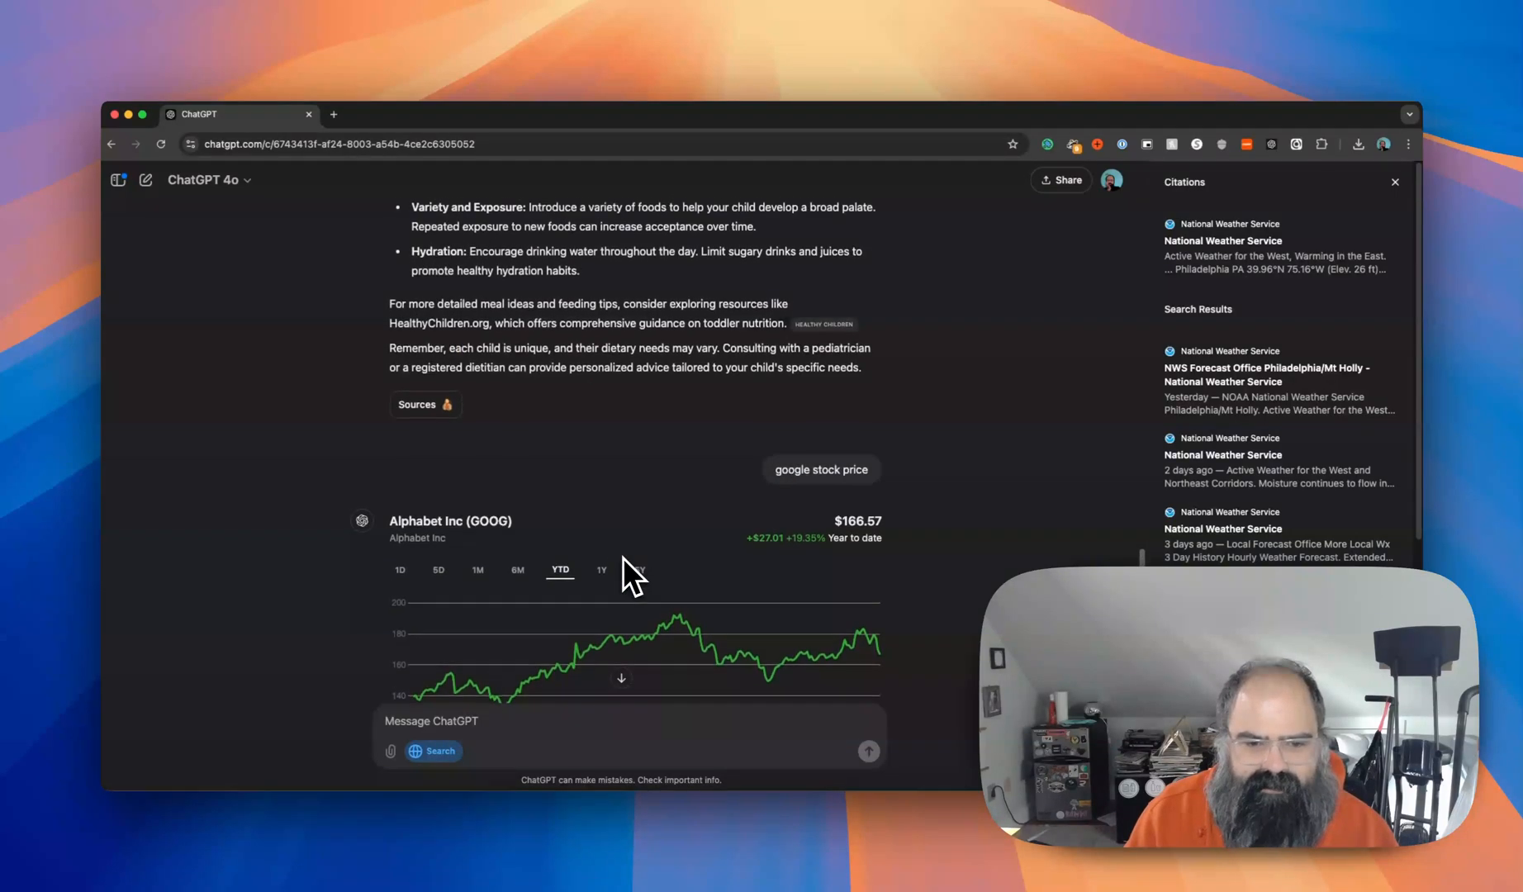
scroll("up", 3)
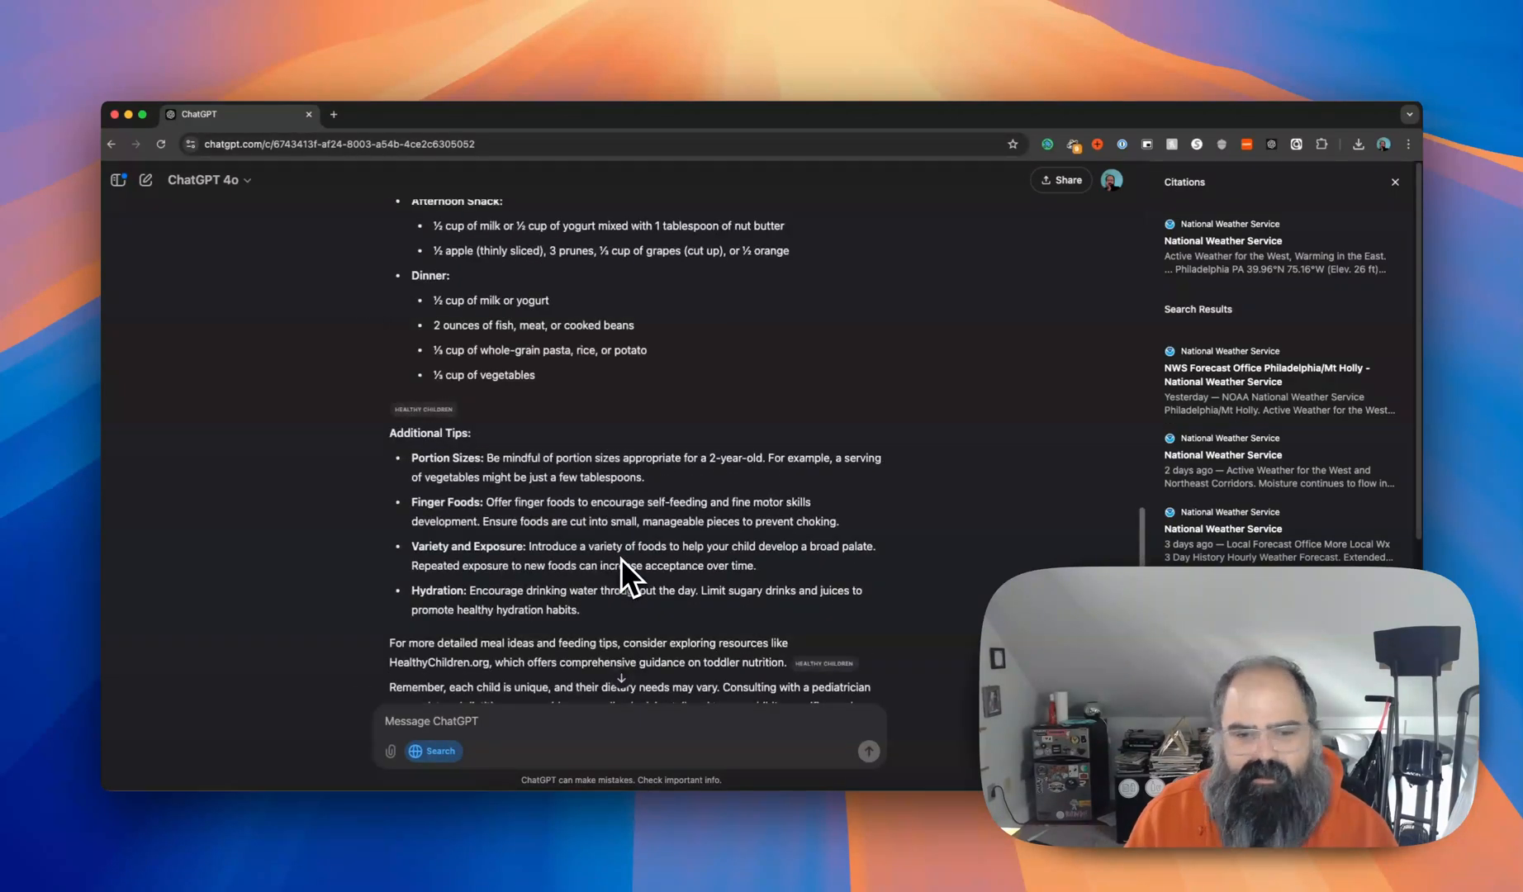
scroll("up", 3)
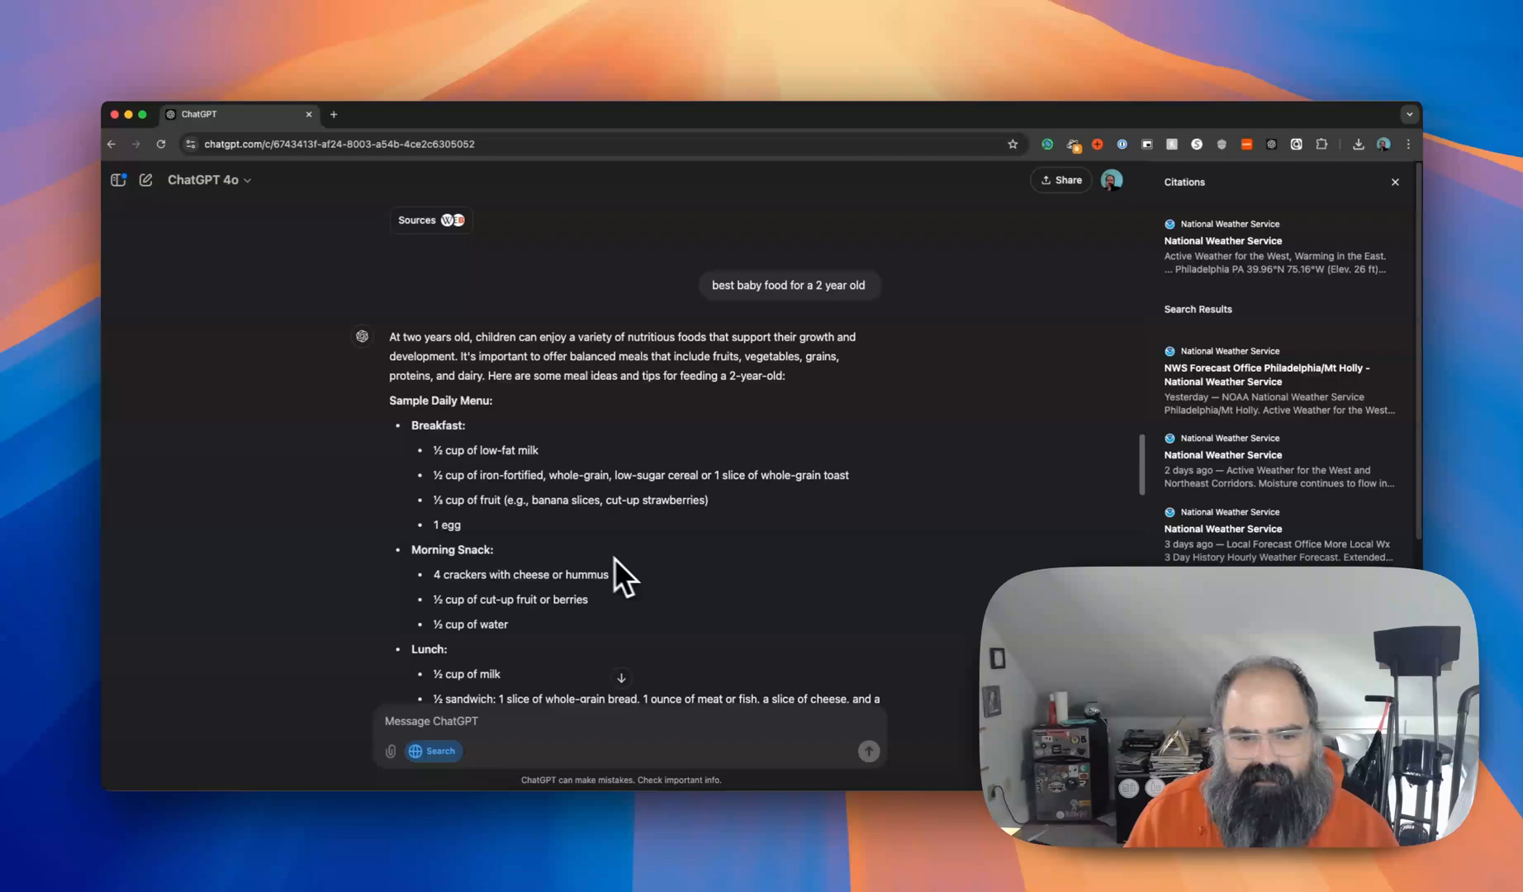
mouse_move(661, 563)
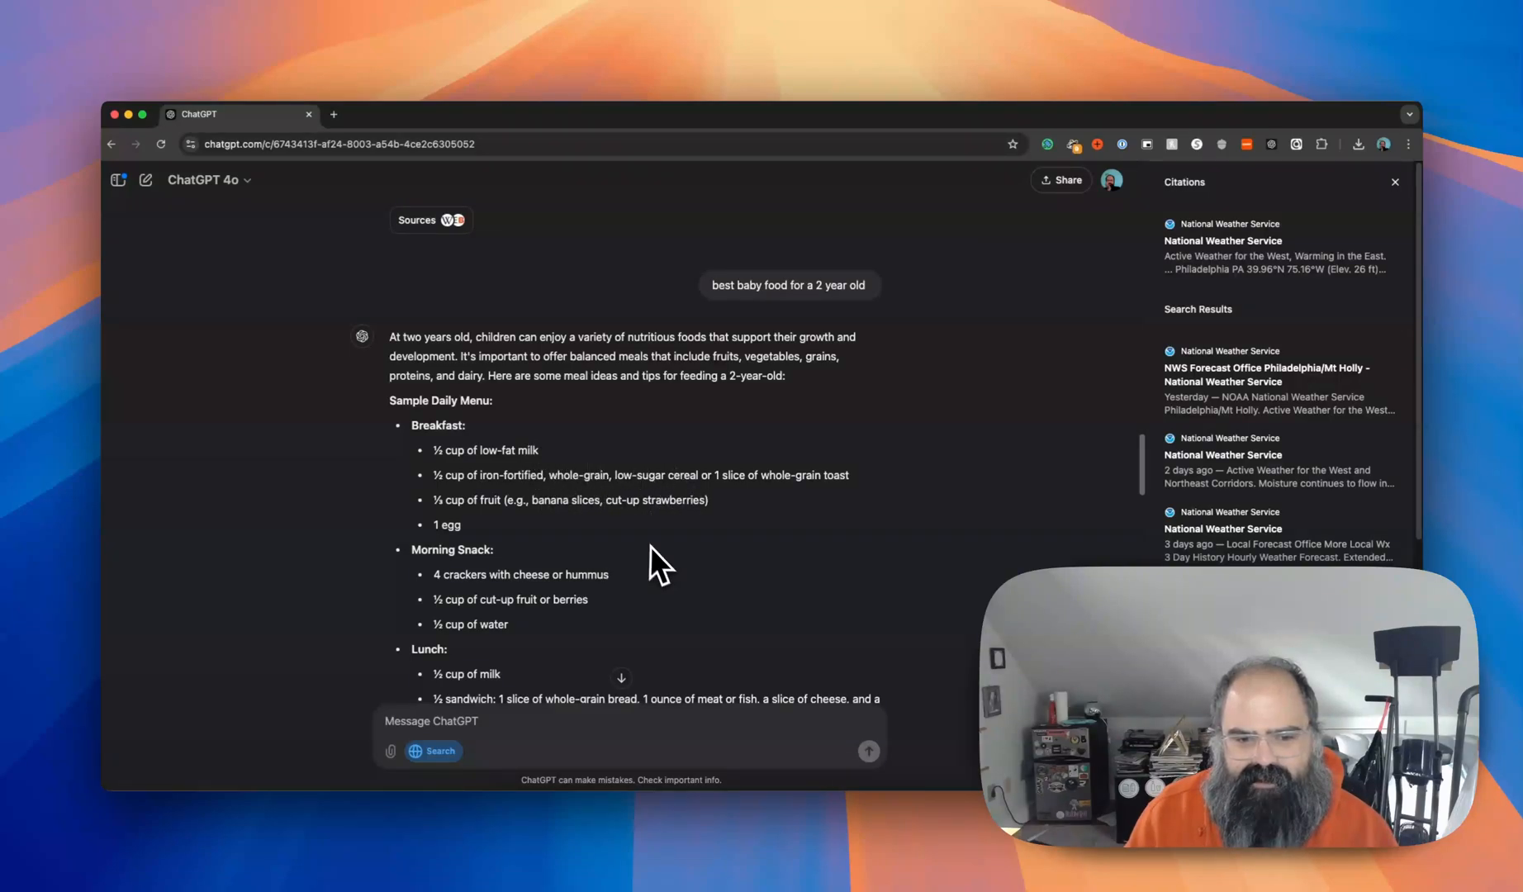
scroll("down", 3)
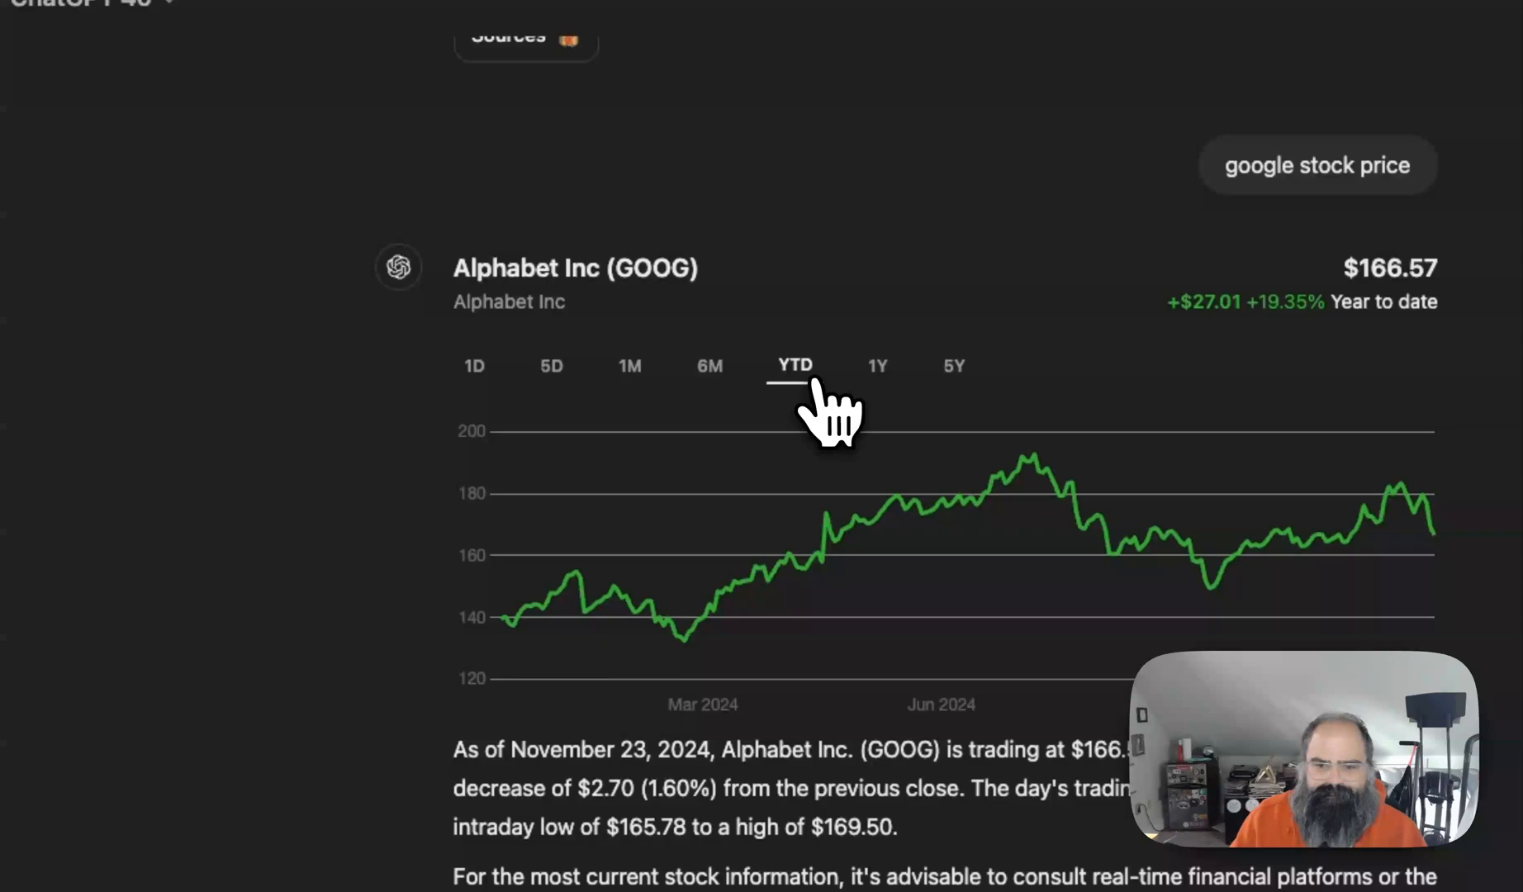
Switch the GOOG chart to 5Y and list the stock answer's search result sources.
left_click(953, 366)
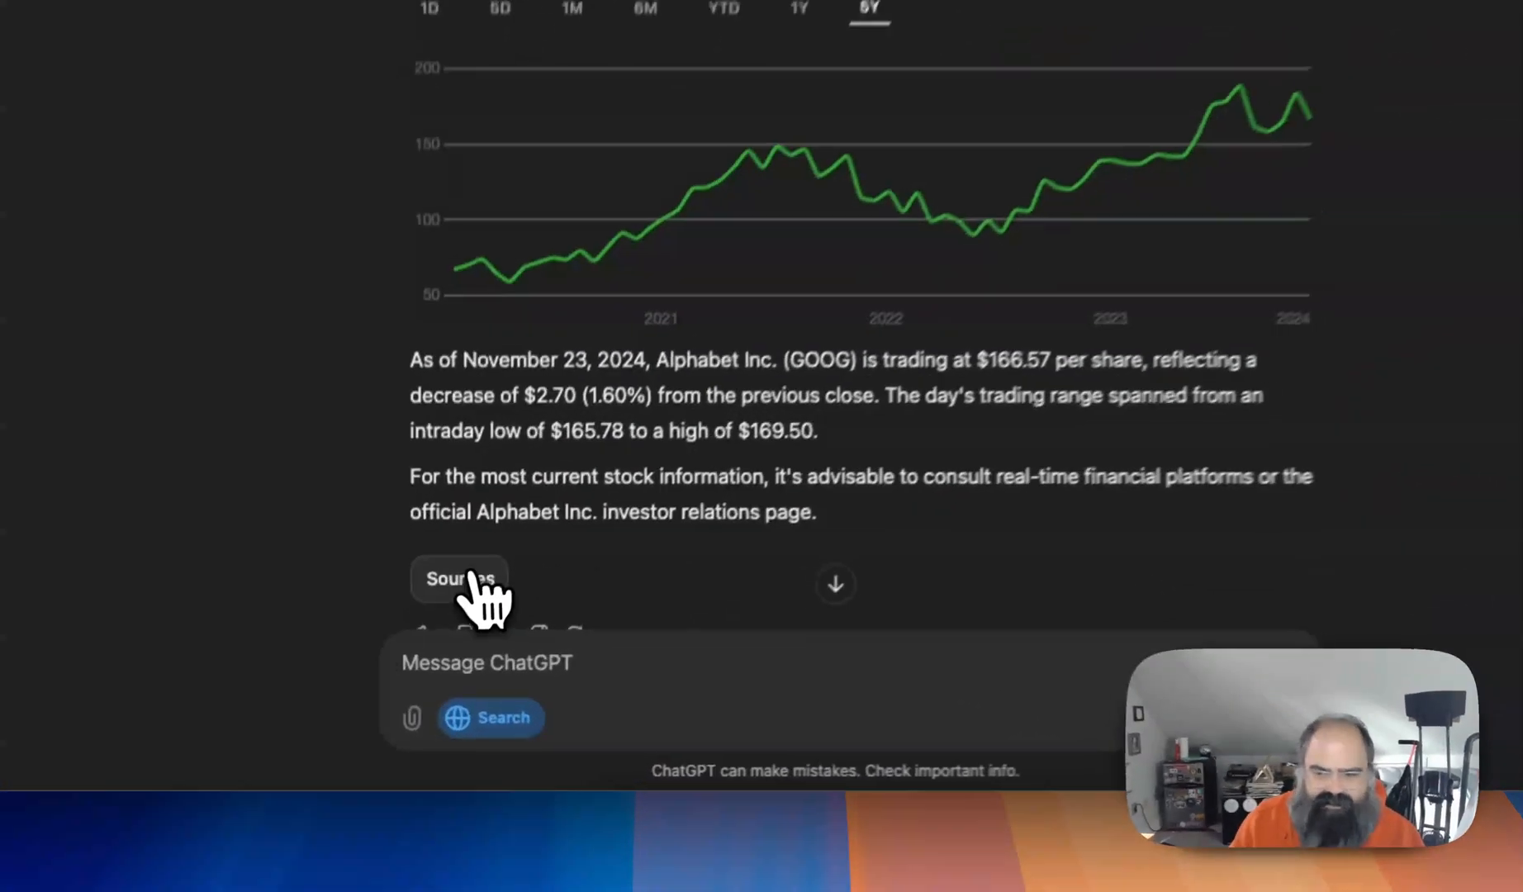
left_click(457, 578)
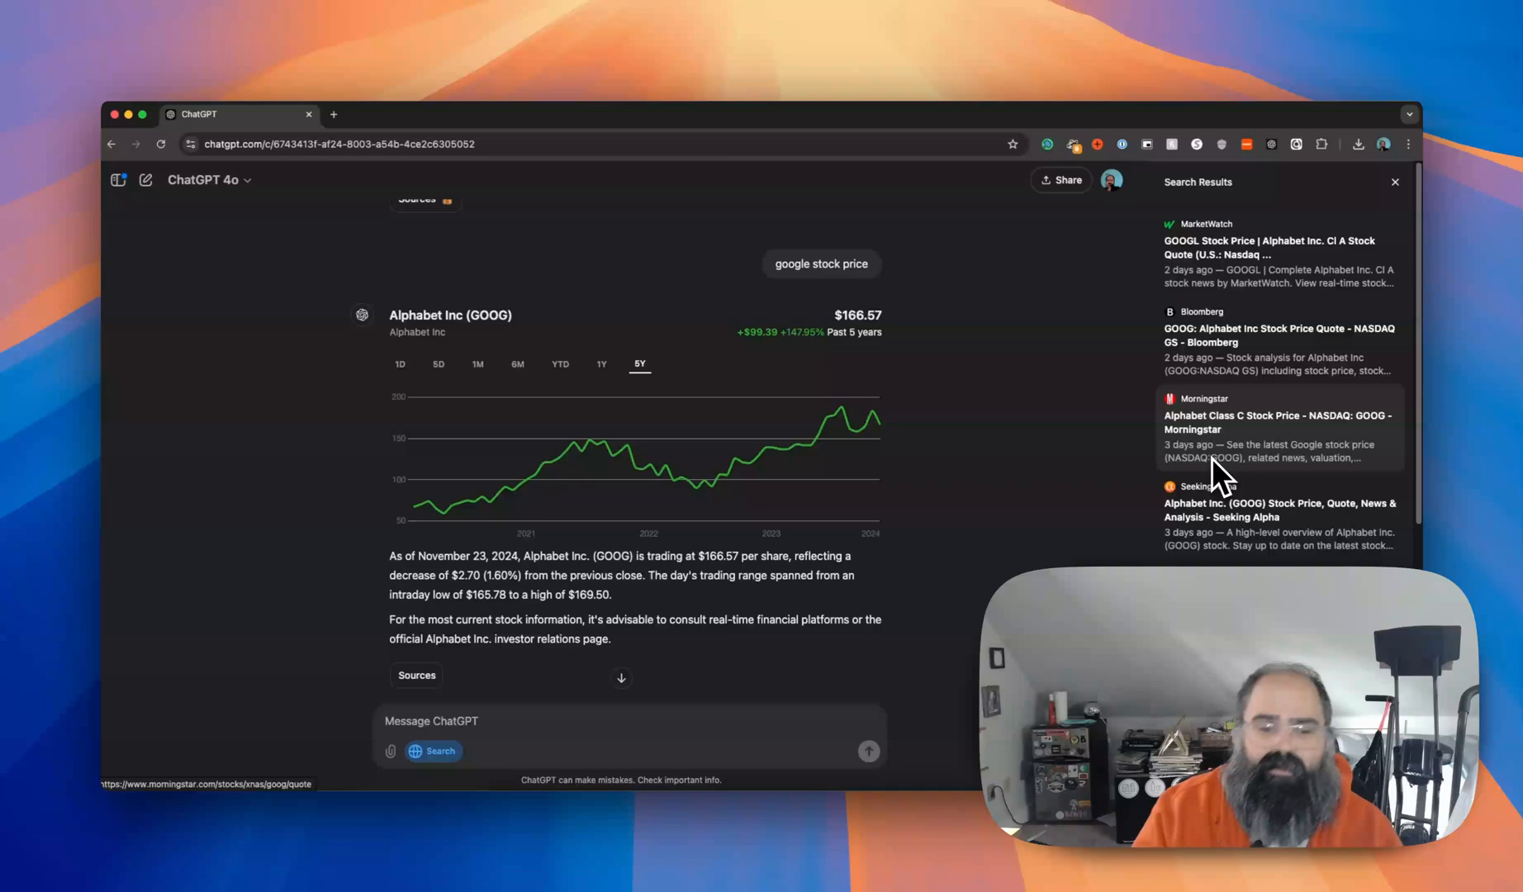
mouse_move(1214, 452)
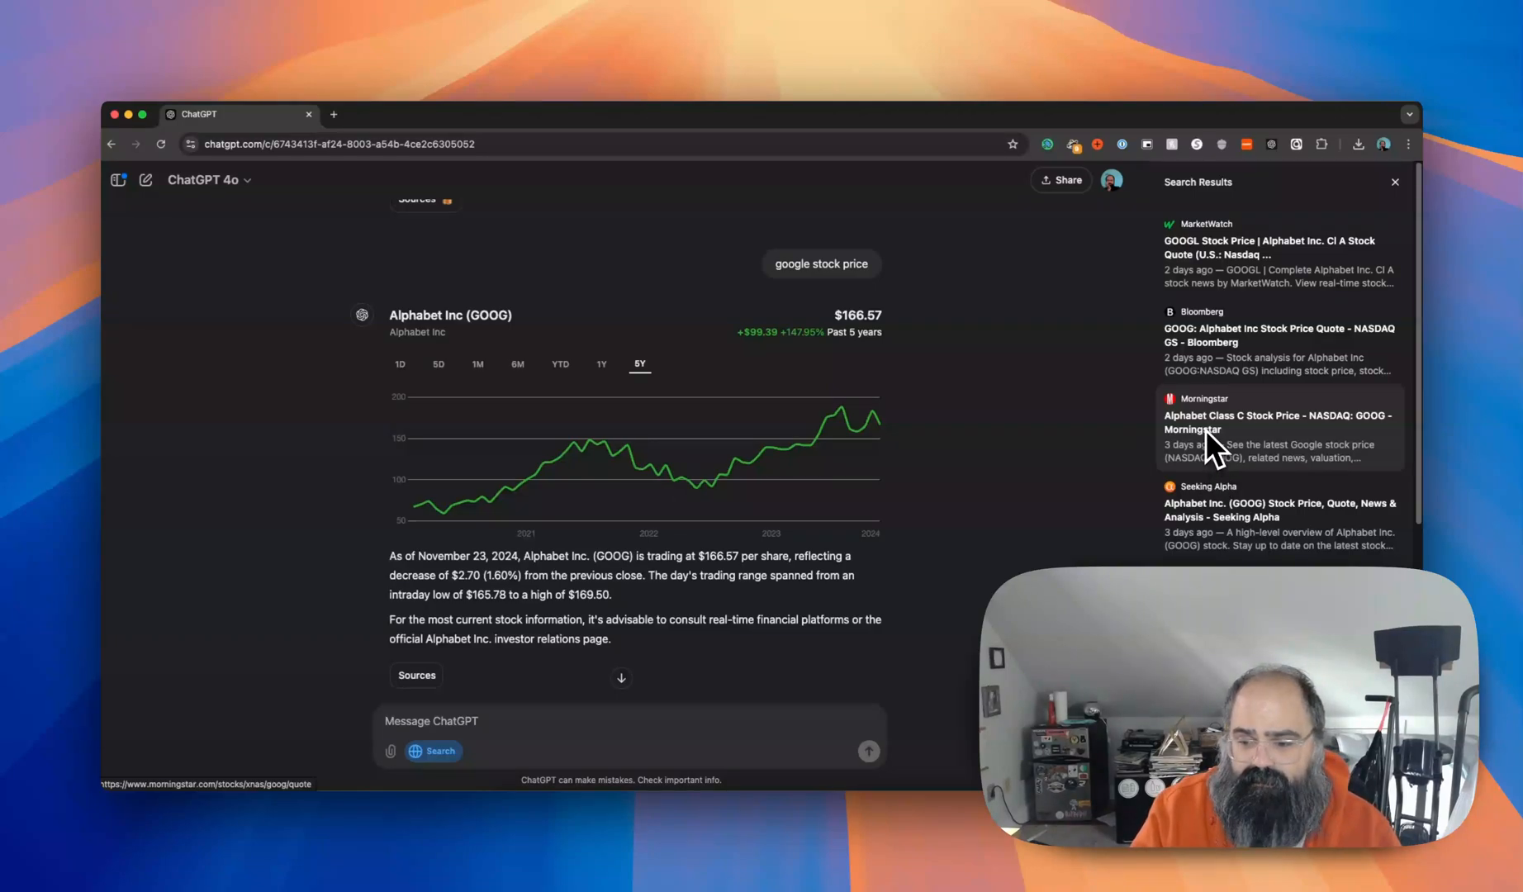
mouse_move(622, 758)
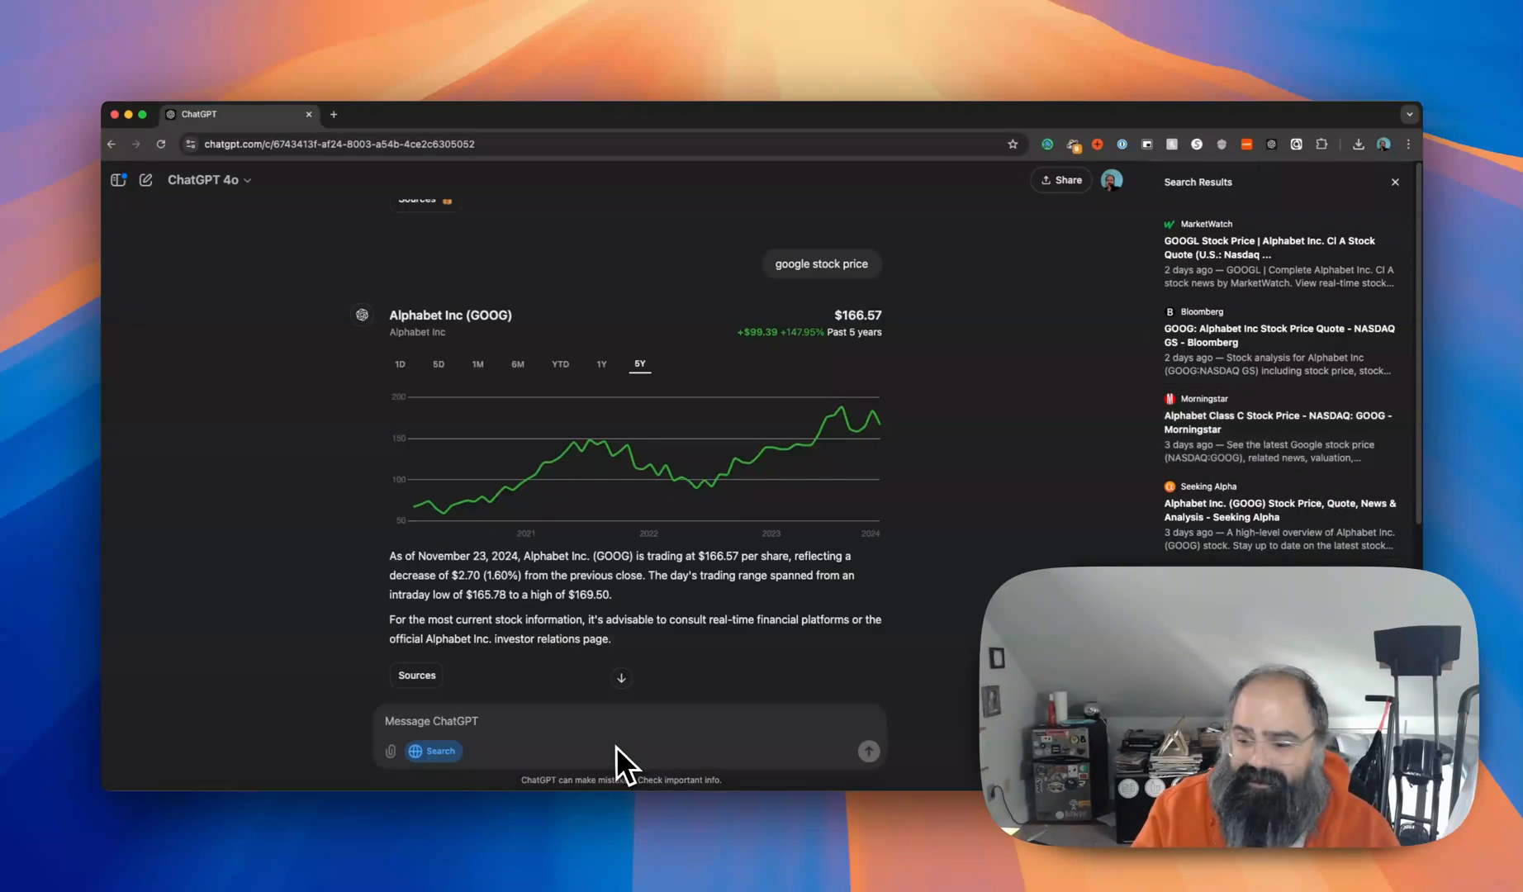